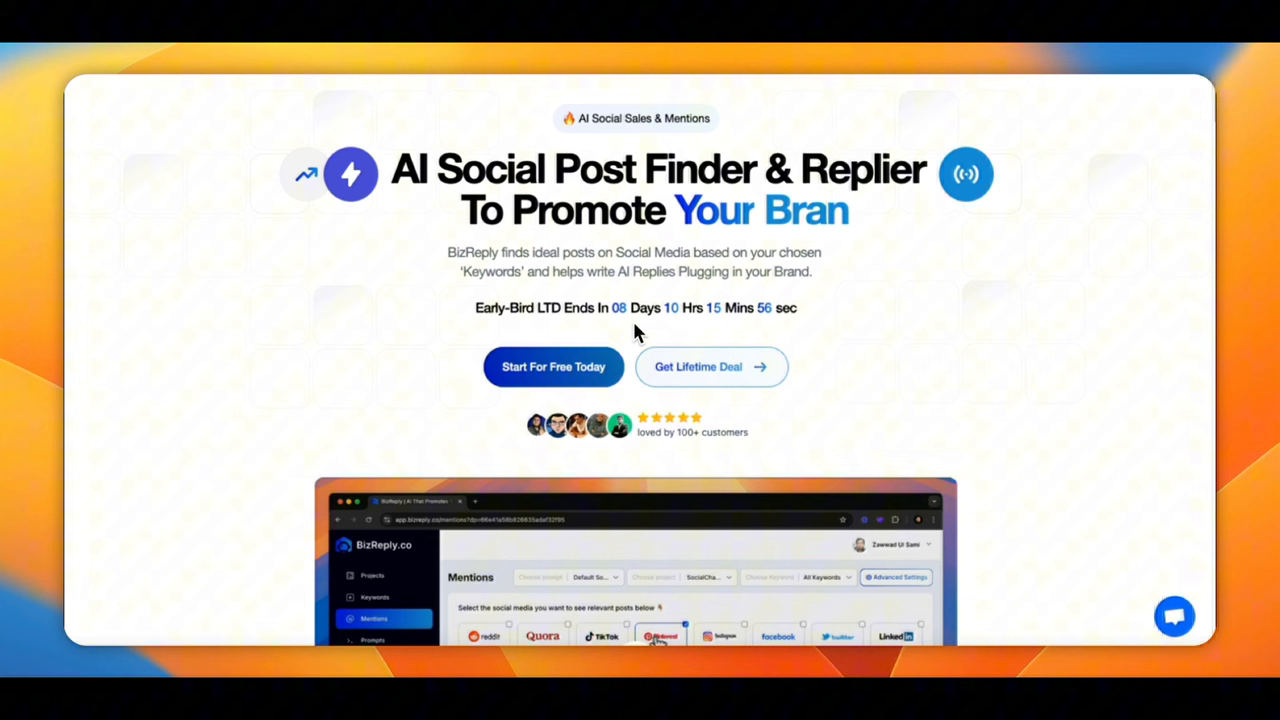
mouse_move(610, 348)
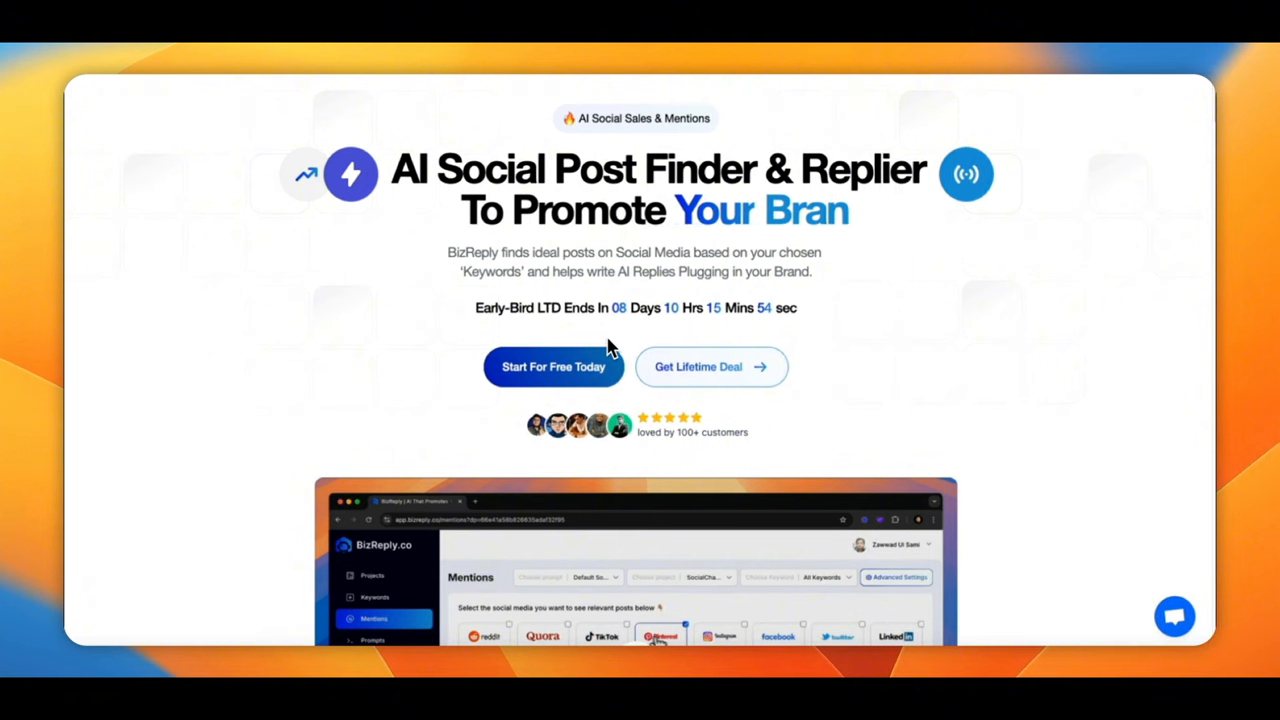
Step: Scroll the landing page past the headline to the demo video and platform logos
scroll(down, 3)
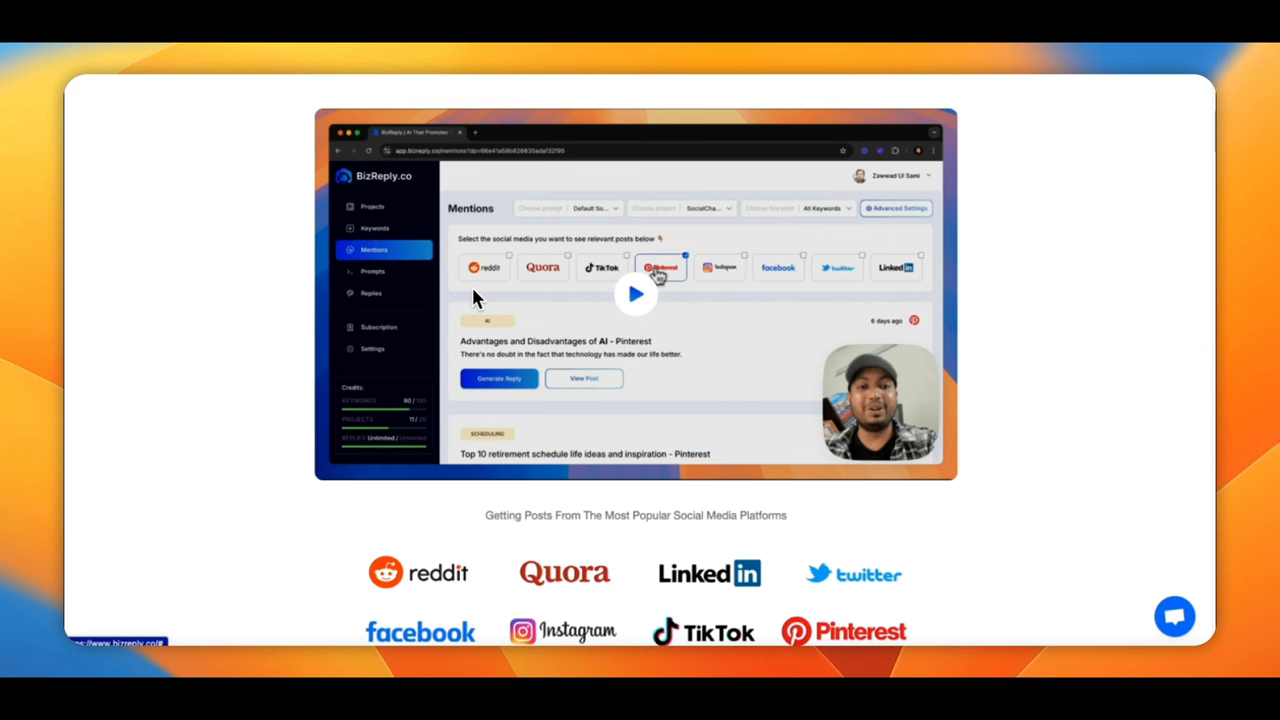
mouse_move(527, 300)
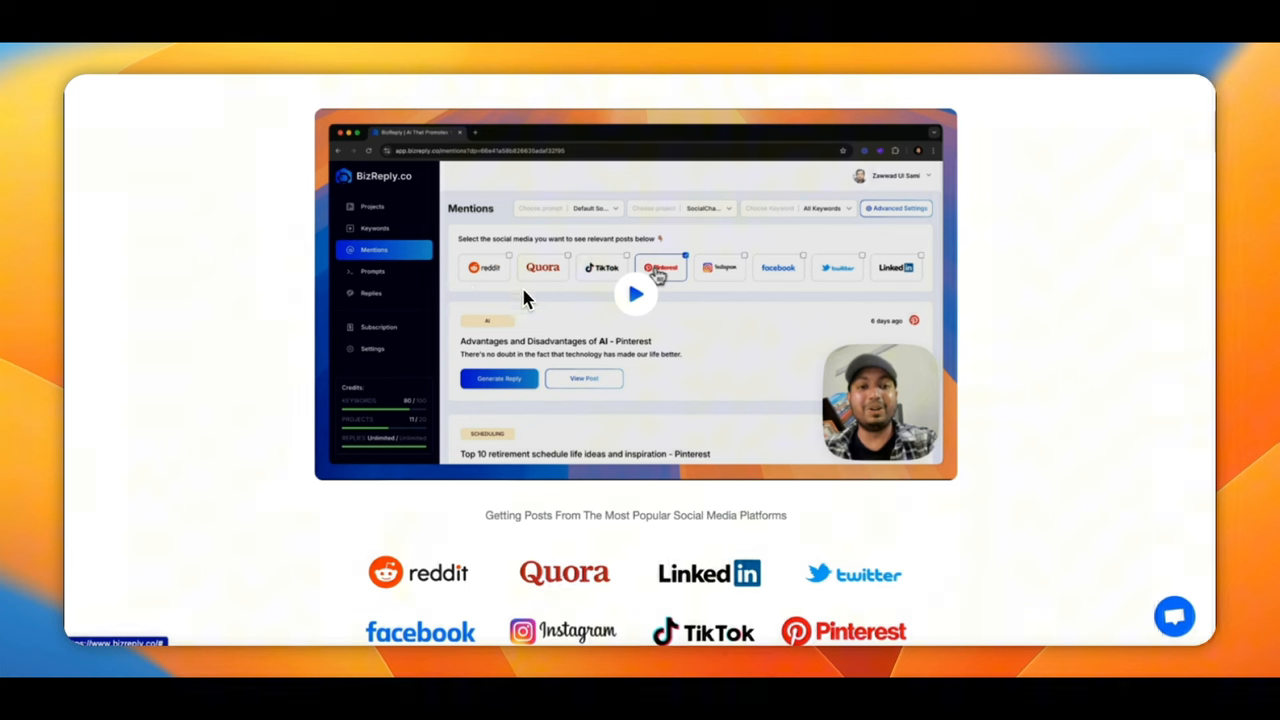
mouse_move(683, 290)
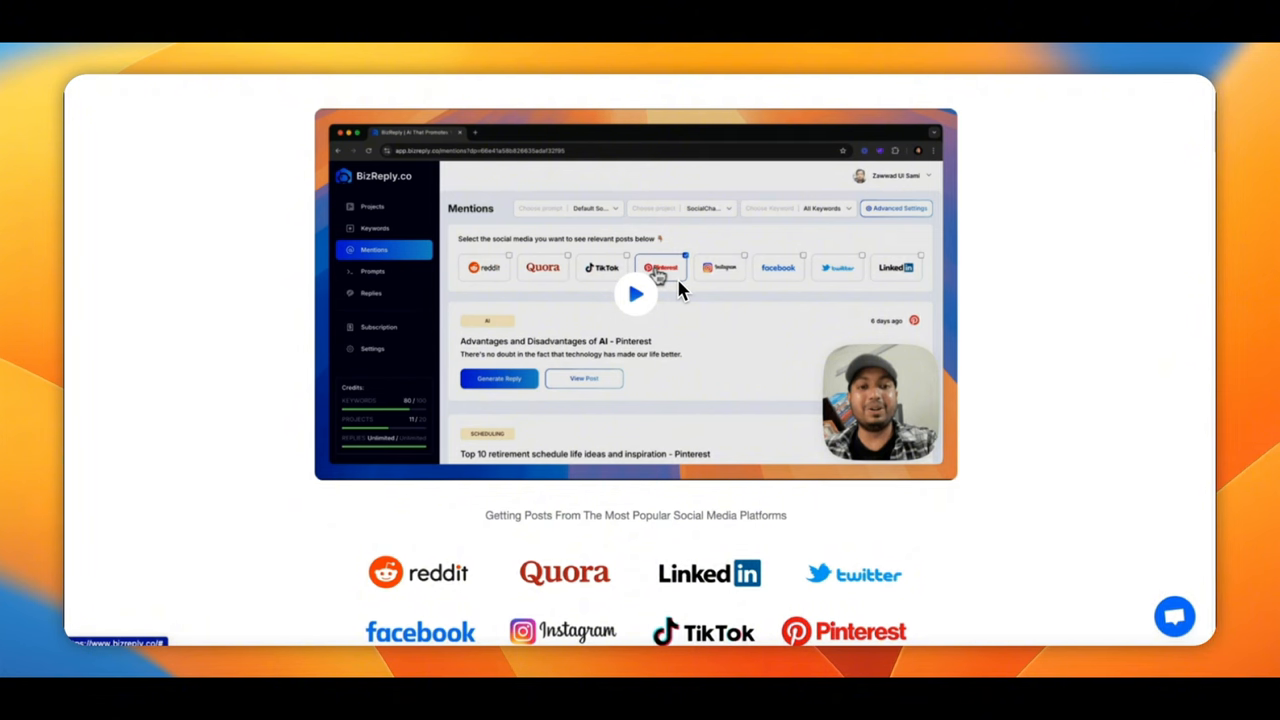
mouse_move(666, 293)
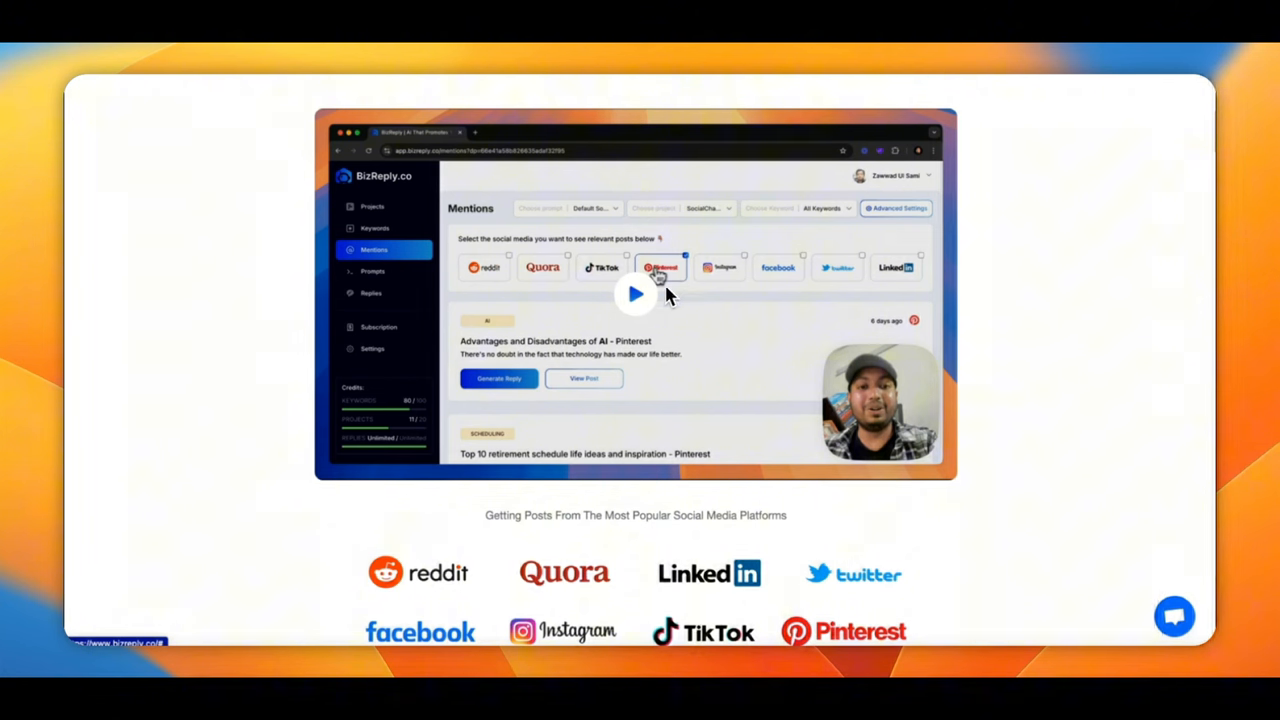
Step: Scroll through How It Works Steps 1 to 4, ending at brand-mentioning AI replies
scroll(down, 3)
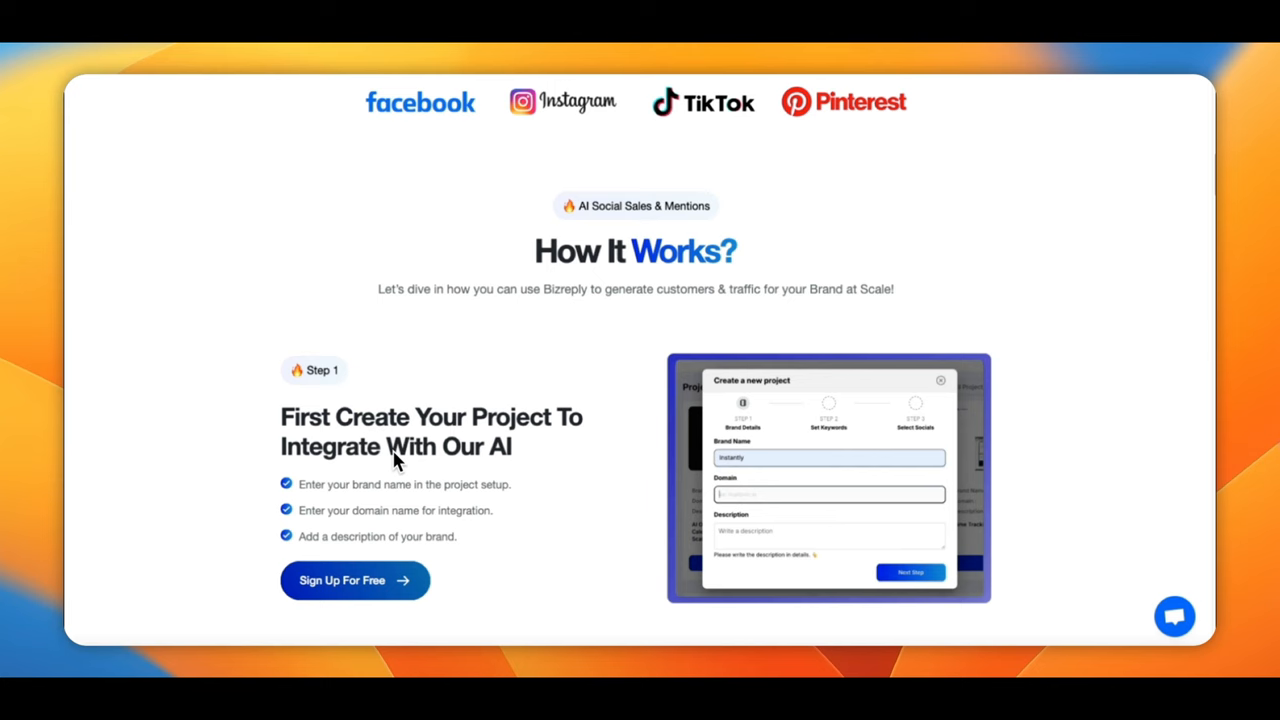
scroll(down, 3)
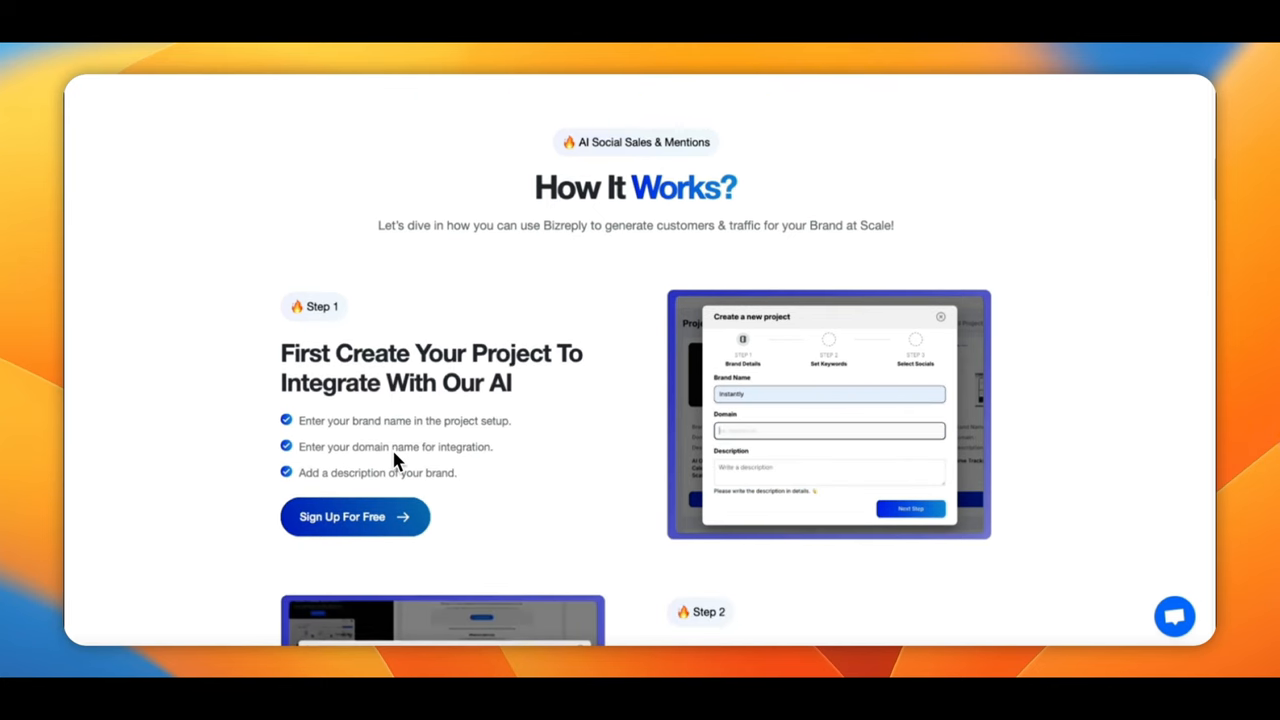
scroll(down, 3)
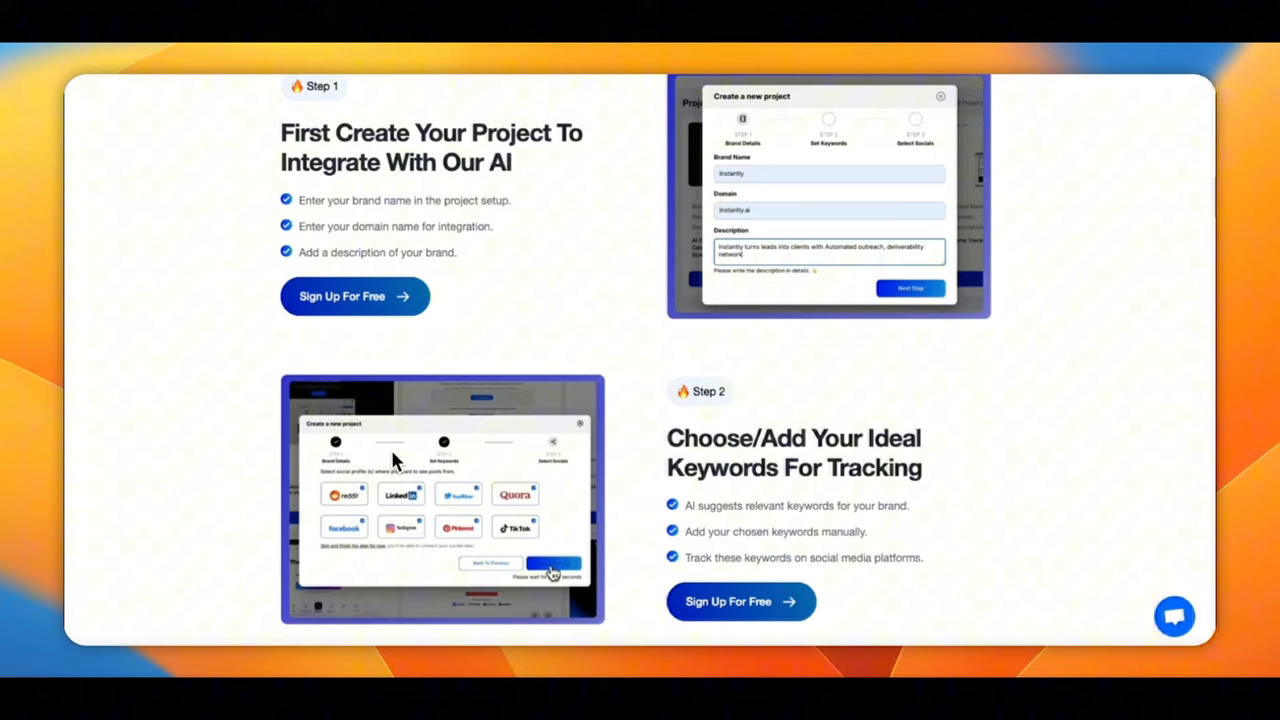
scroll(down, 3)
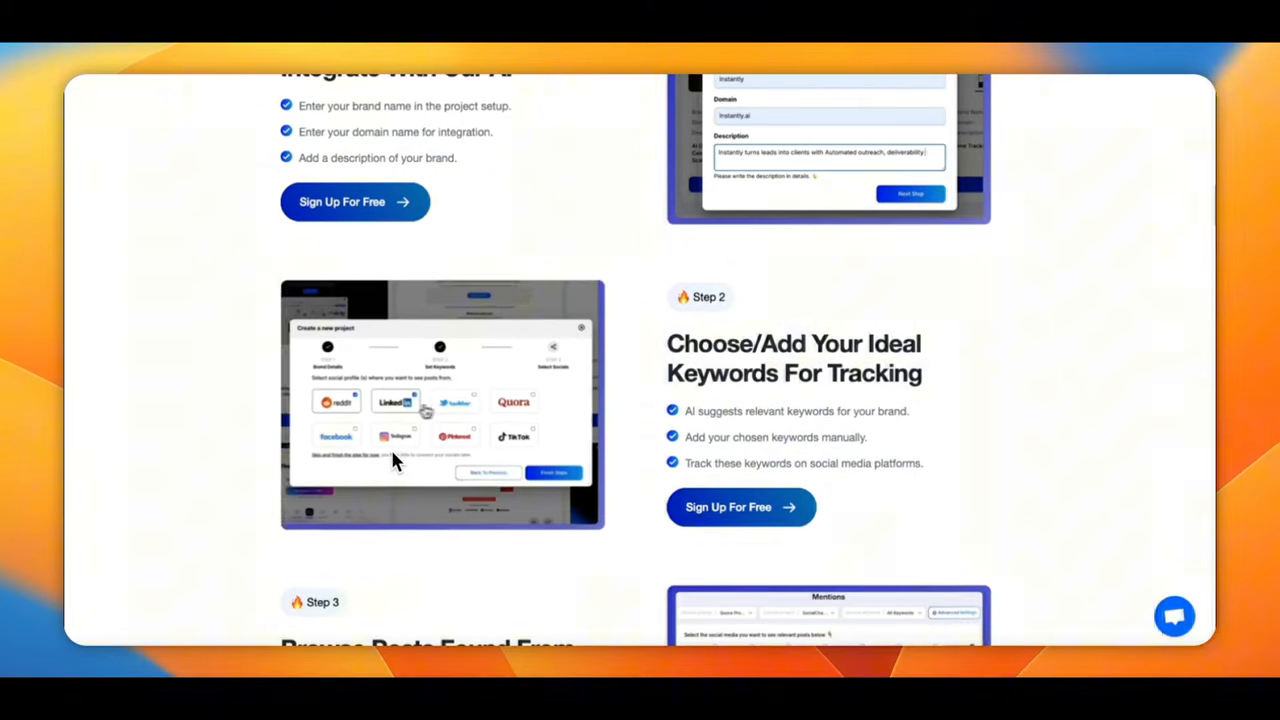
scroll(down, 3)
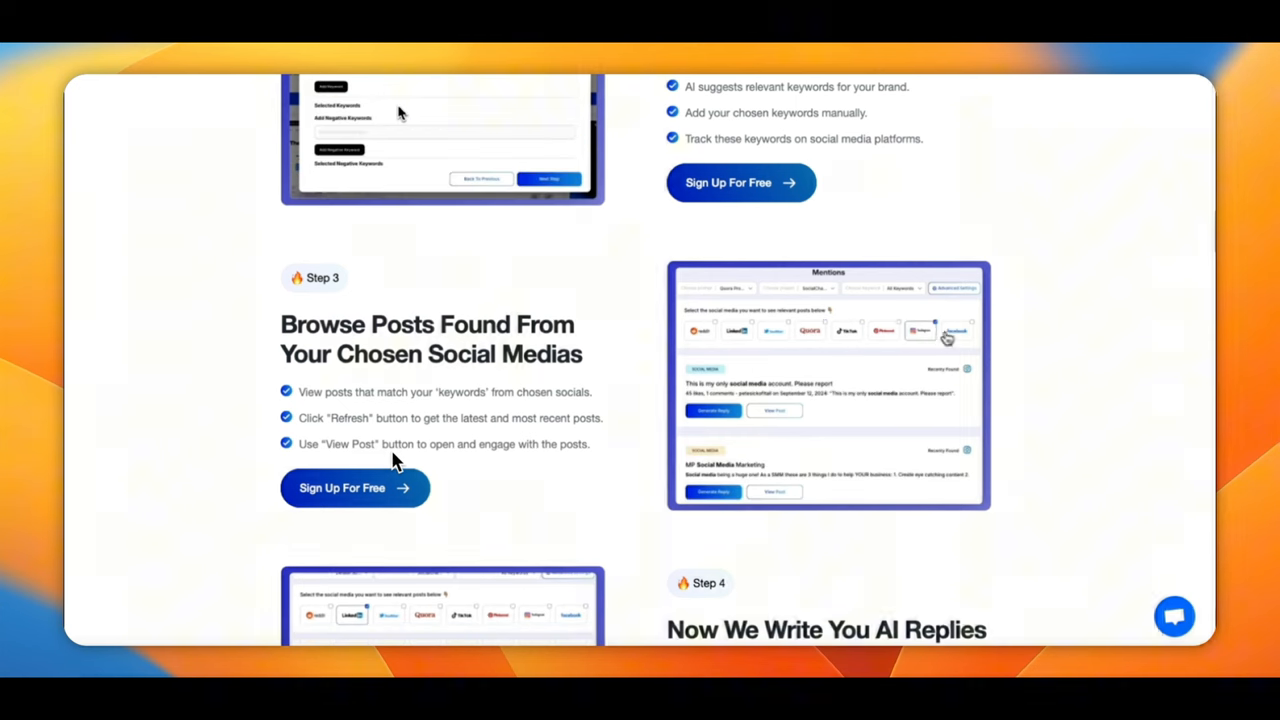
scroll(down, 3)
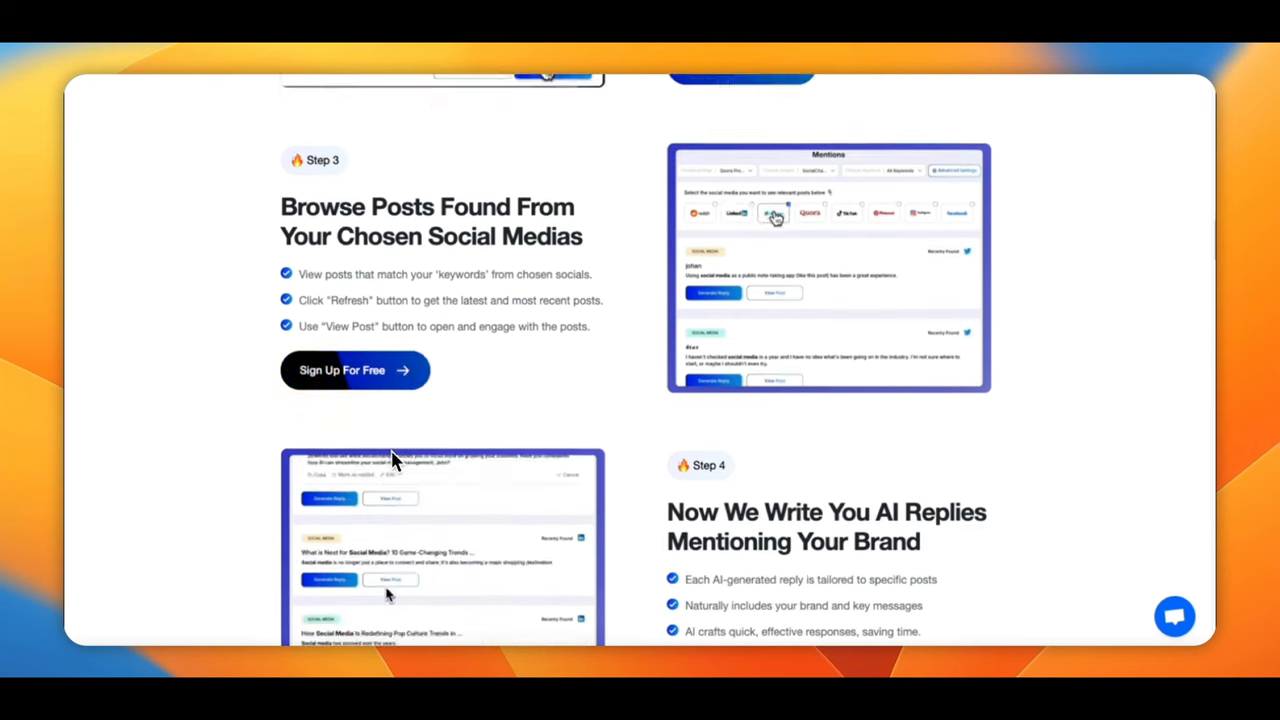
scroll(down, 3)
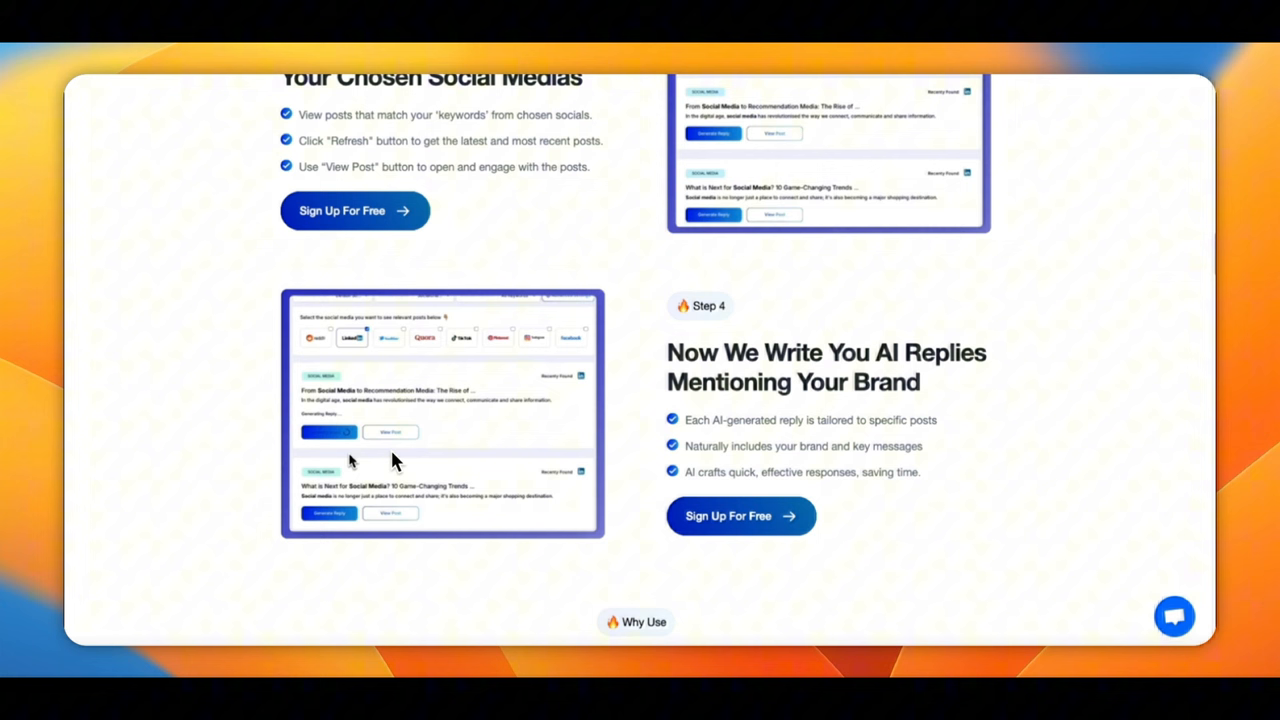
scroll(down, 3)
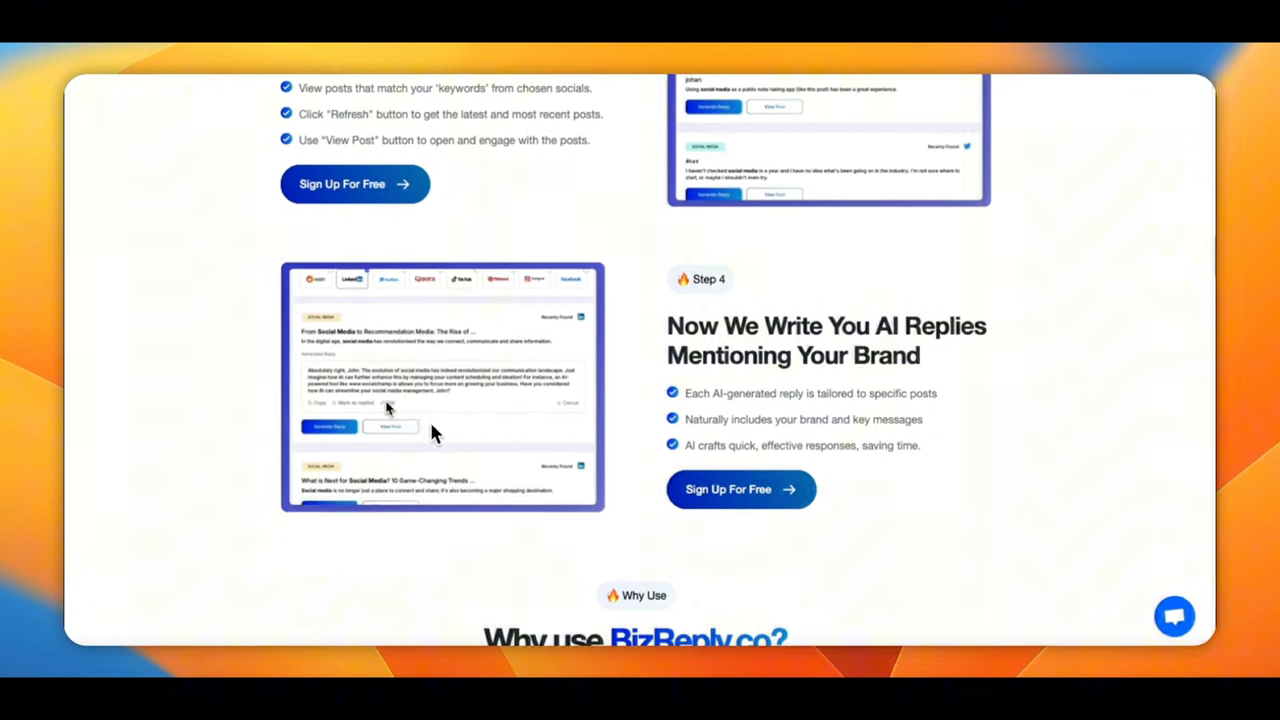
Step: Scroll to the 'Why use BizReply.co?' With BizReply versus Manual Approach cards
scroll(down, 3)
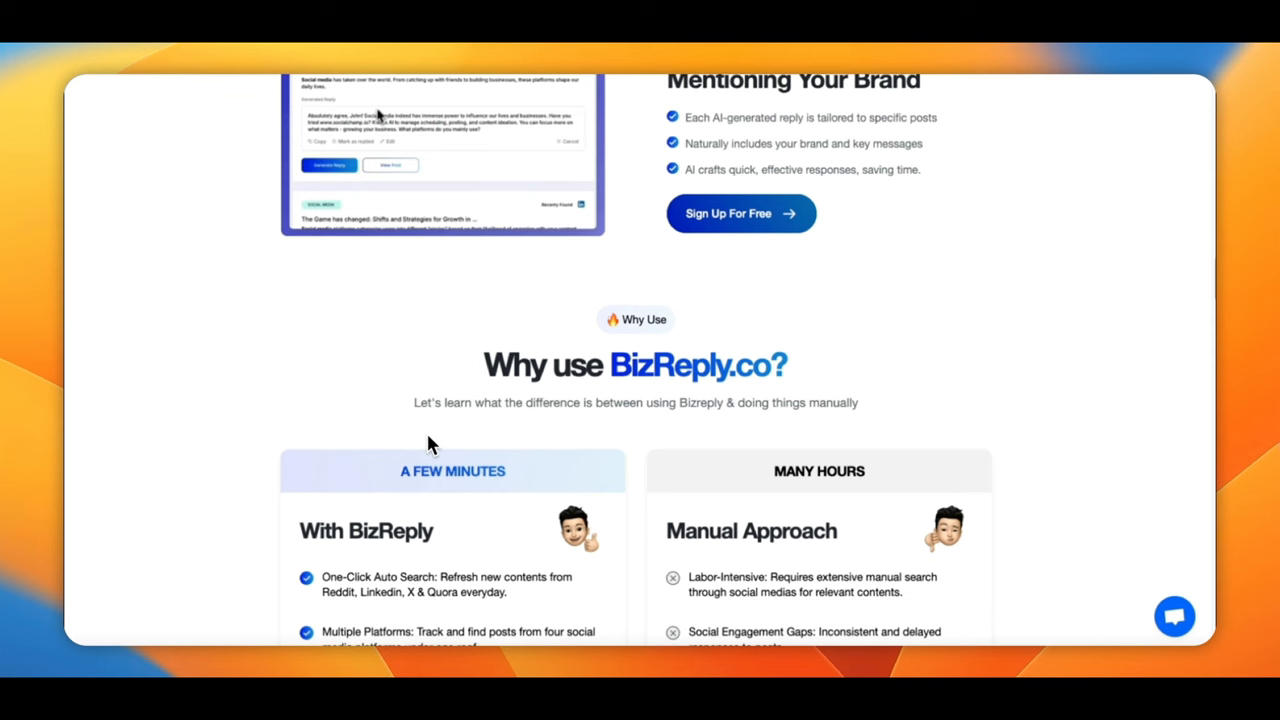
scroll(down, 3)
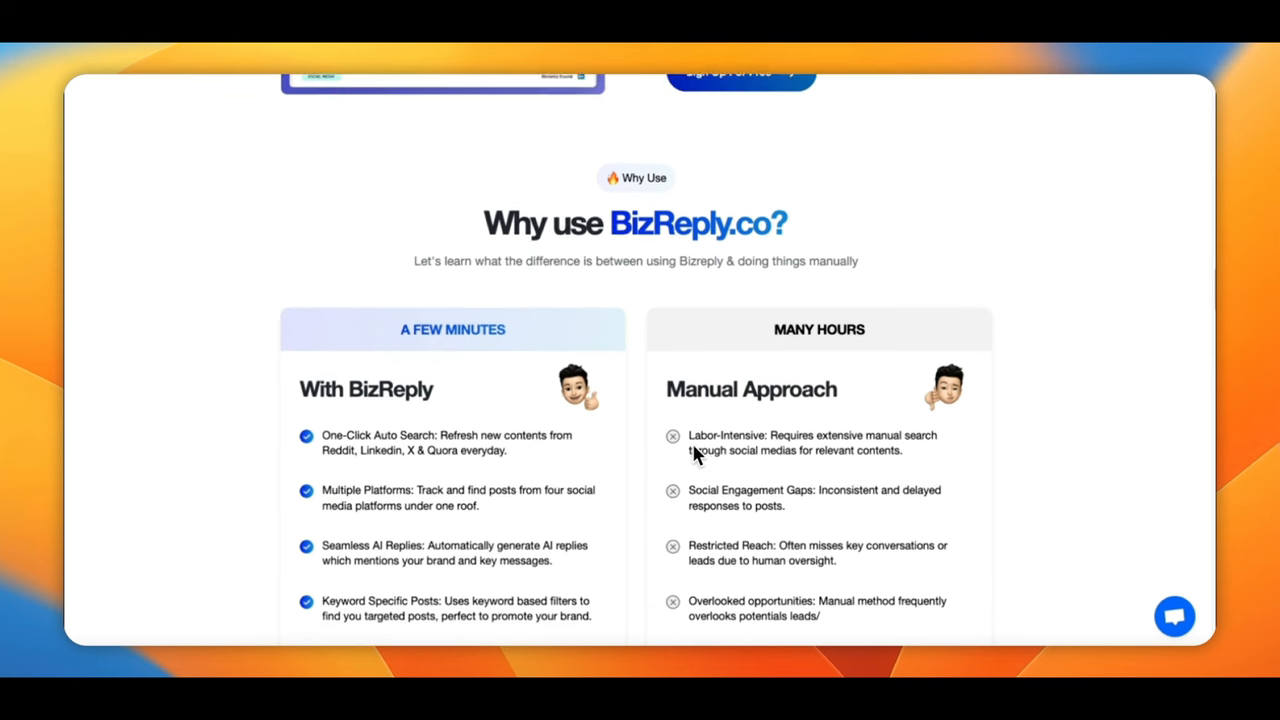
scroll(down, 3)
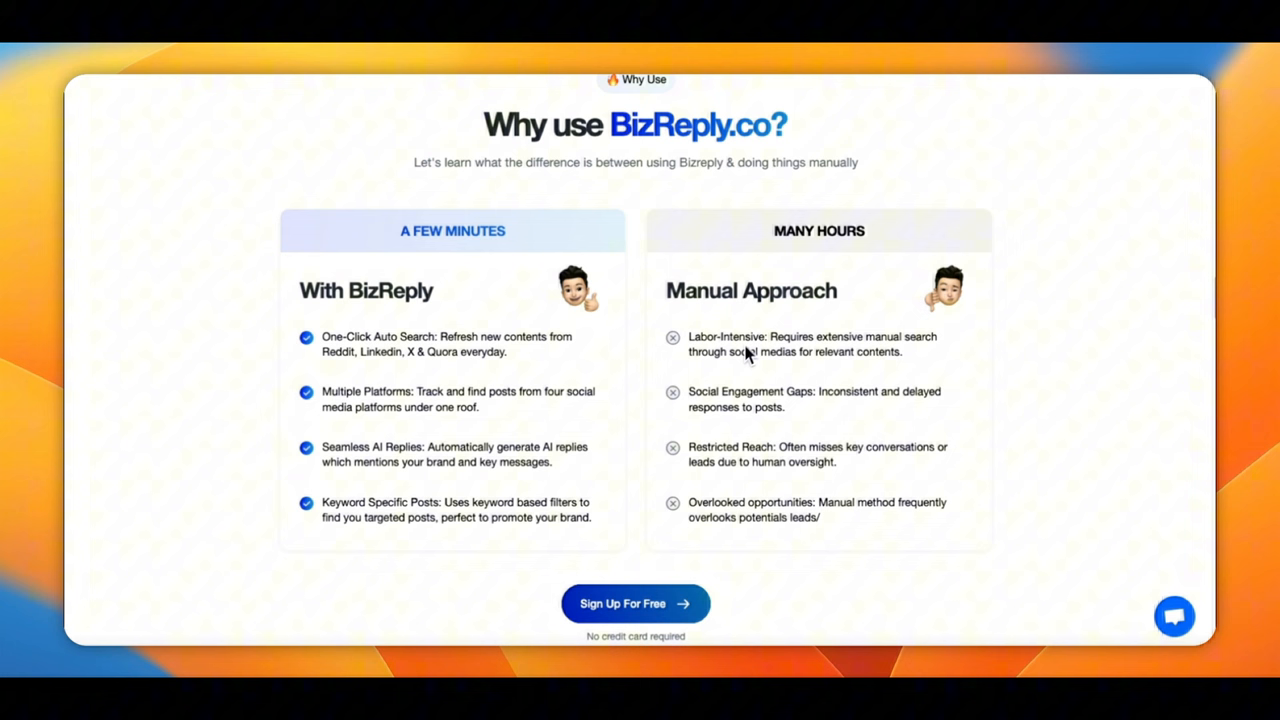
mouse_move(269, 591)
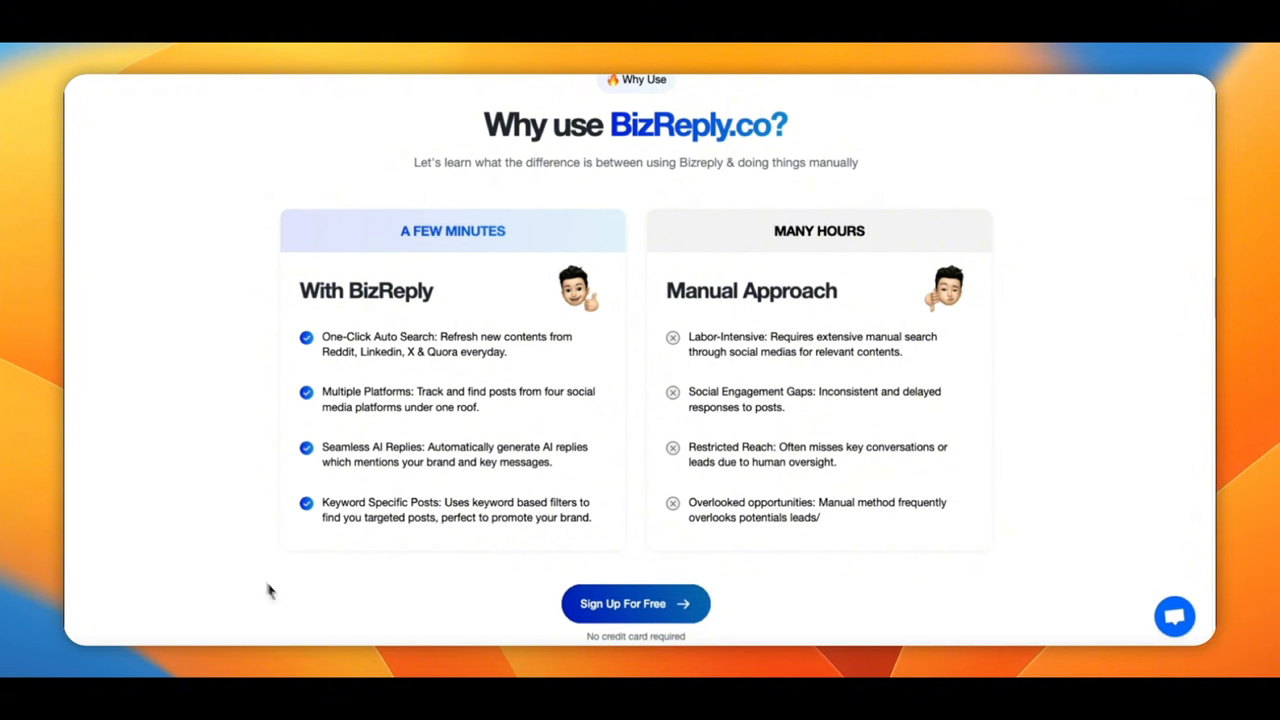
mouse_move(430, 517)
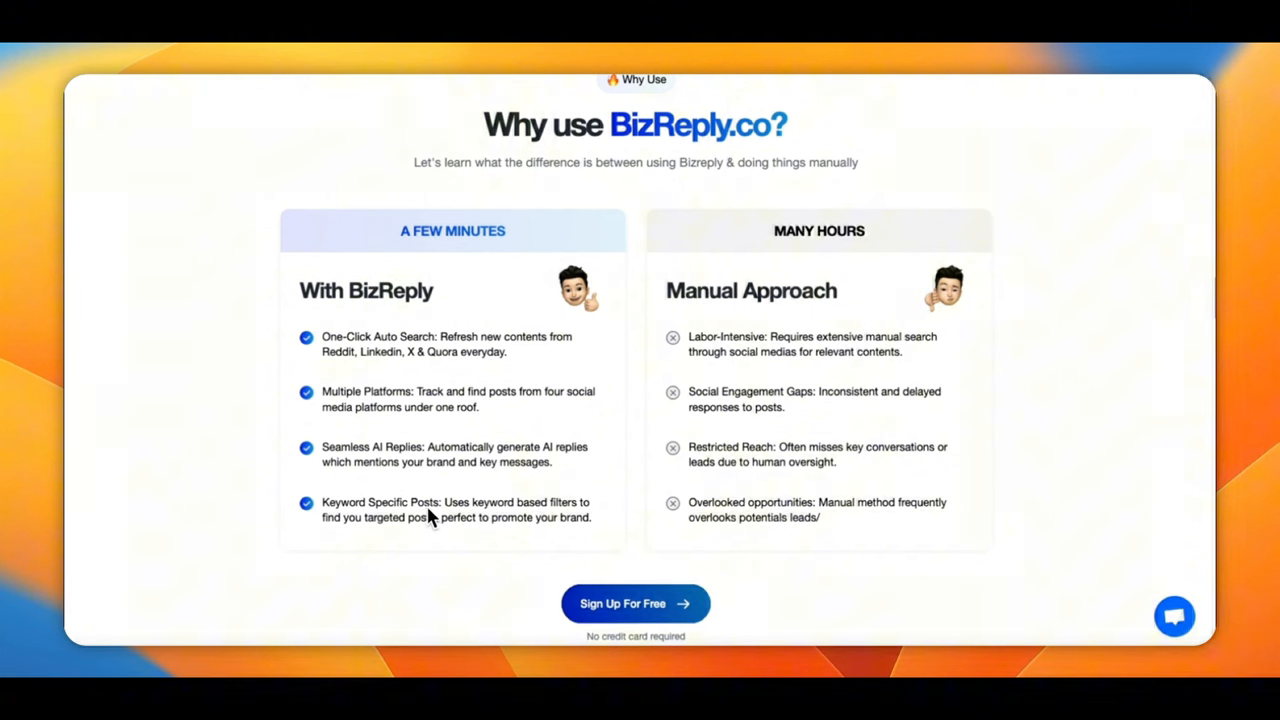
Step: Scroll past What Users Say to the Solopreneur, Startup and Agency lifetime plans
scroll(down, 3)
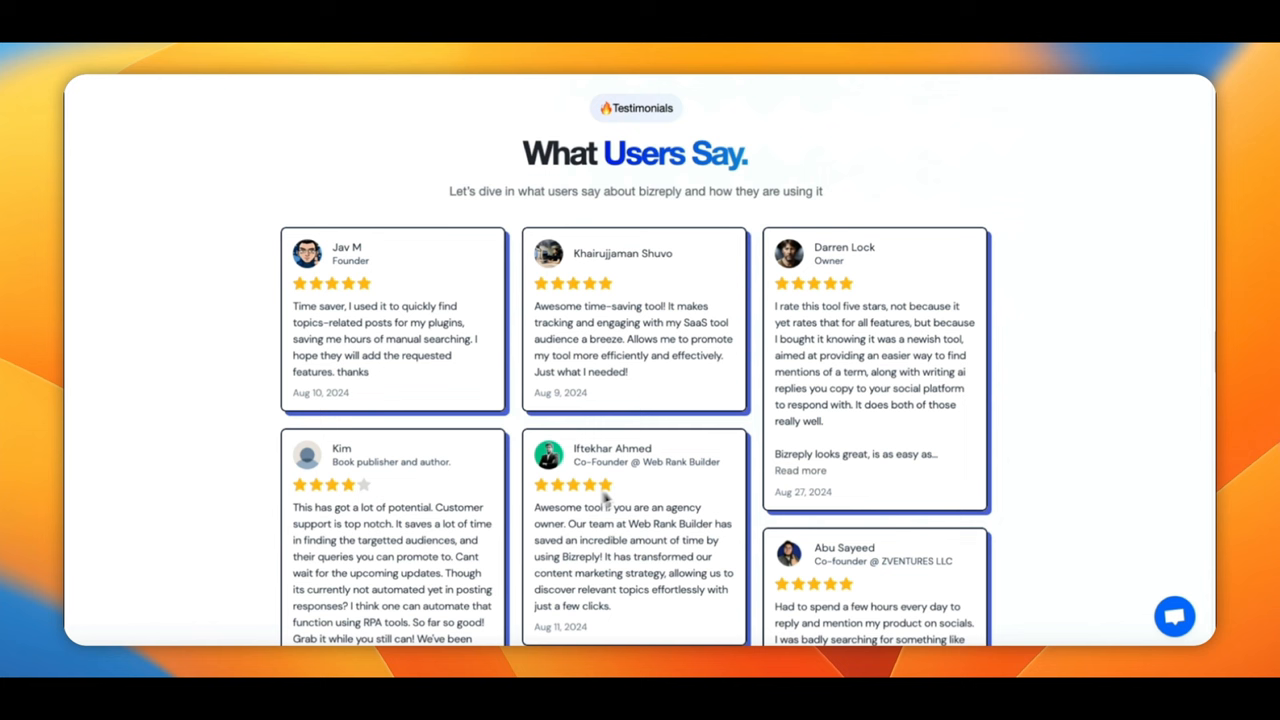
mouse_move(752, 443)
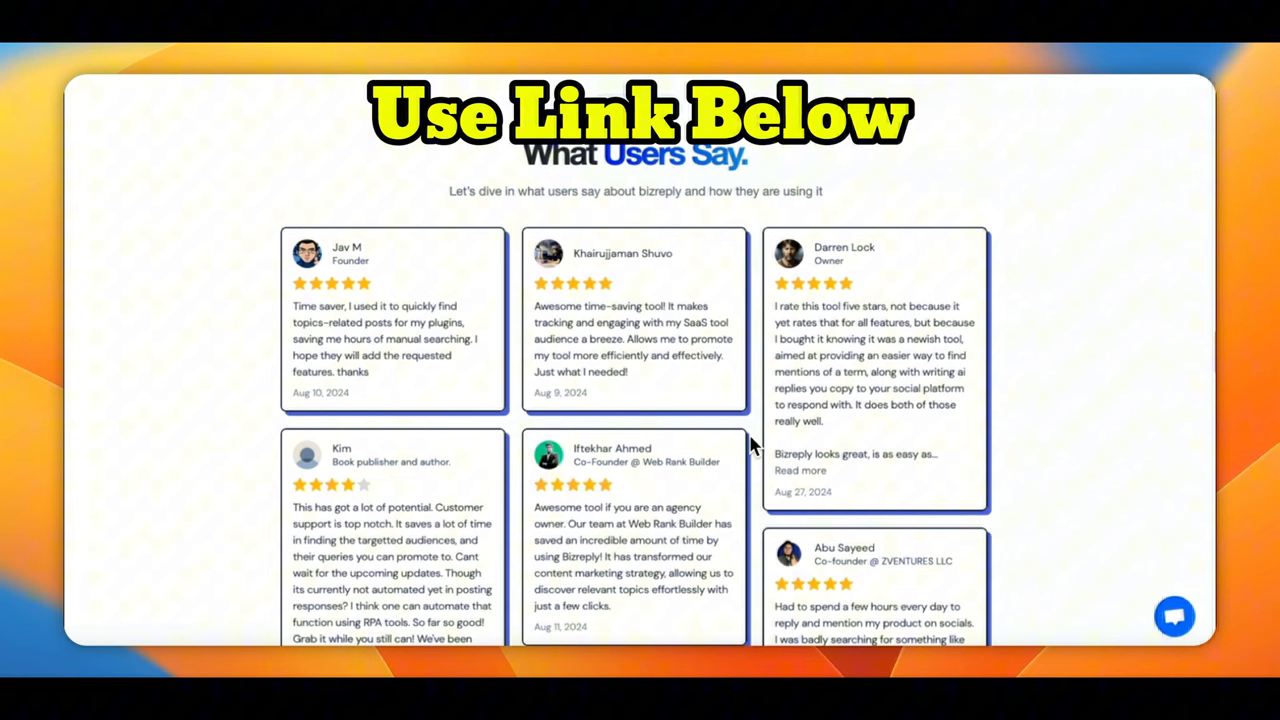
scroll(down, 3)
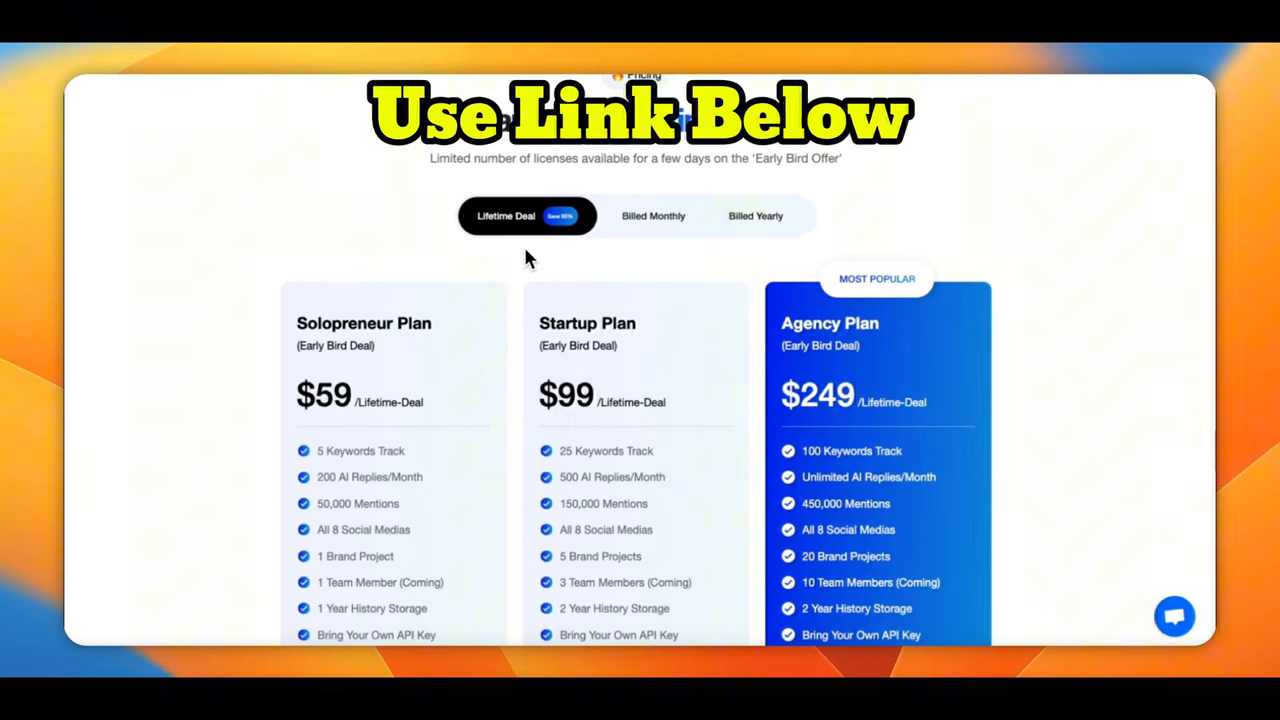
Step: Compare the $59, $99 and $249 lifetime plan features, then return to the billing toggle
scroll(down, 3)
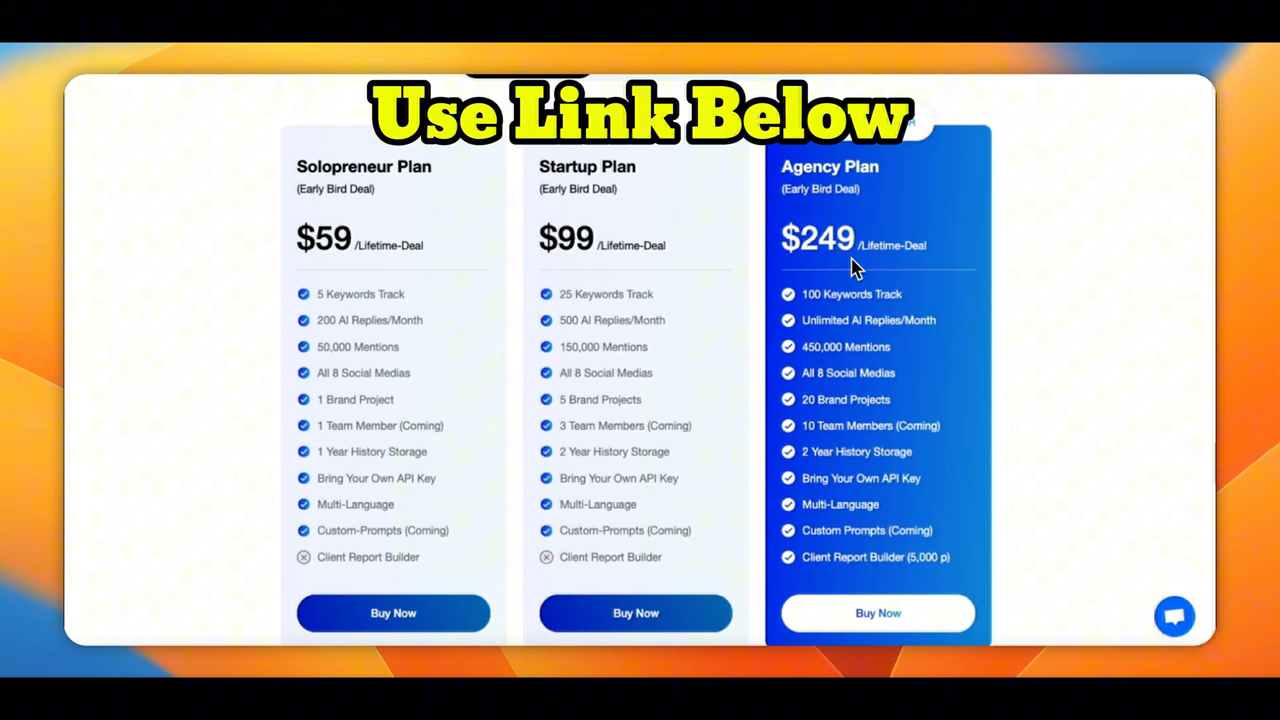
mouse_move(574, 288)
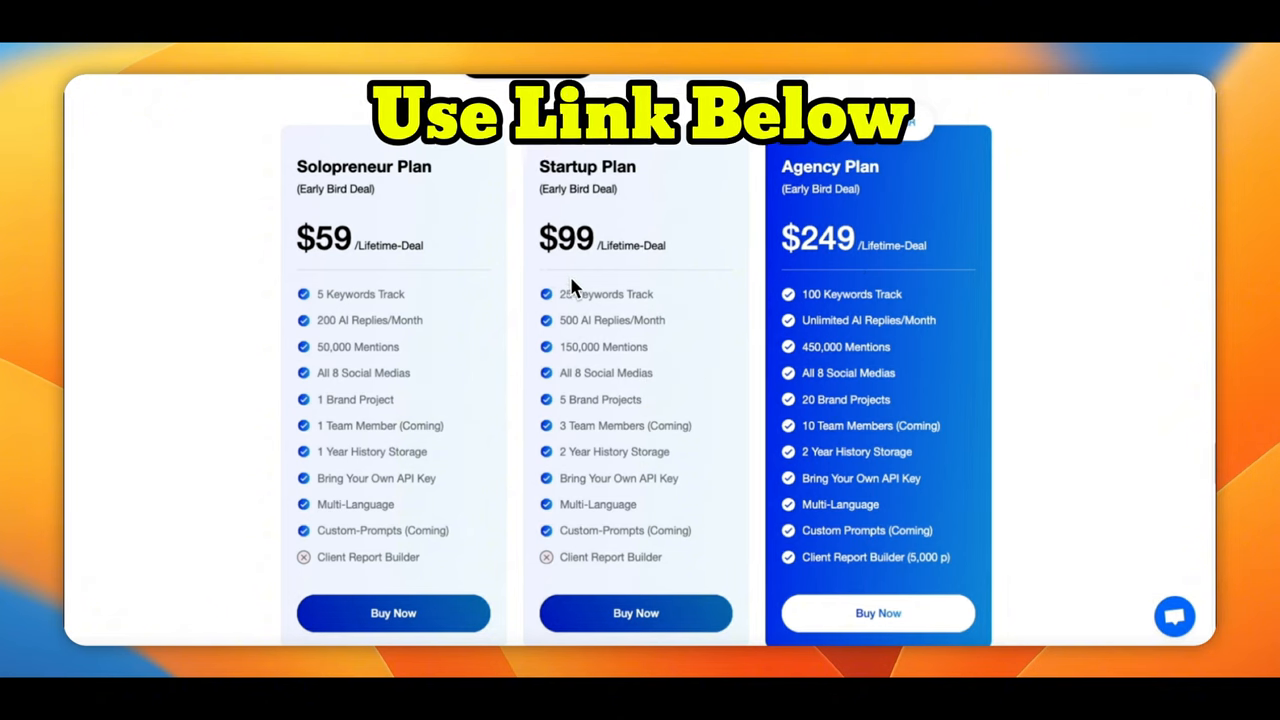
mouse_move(585, 280)
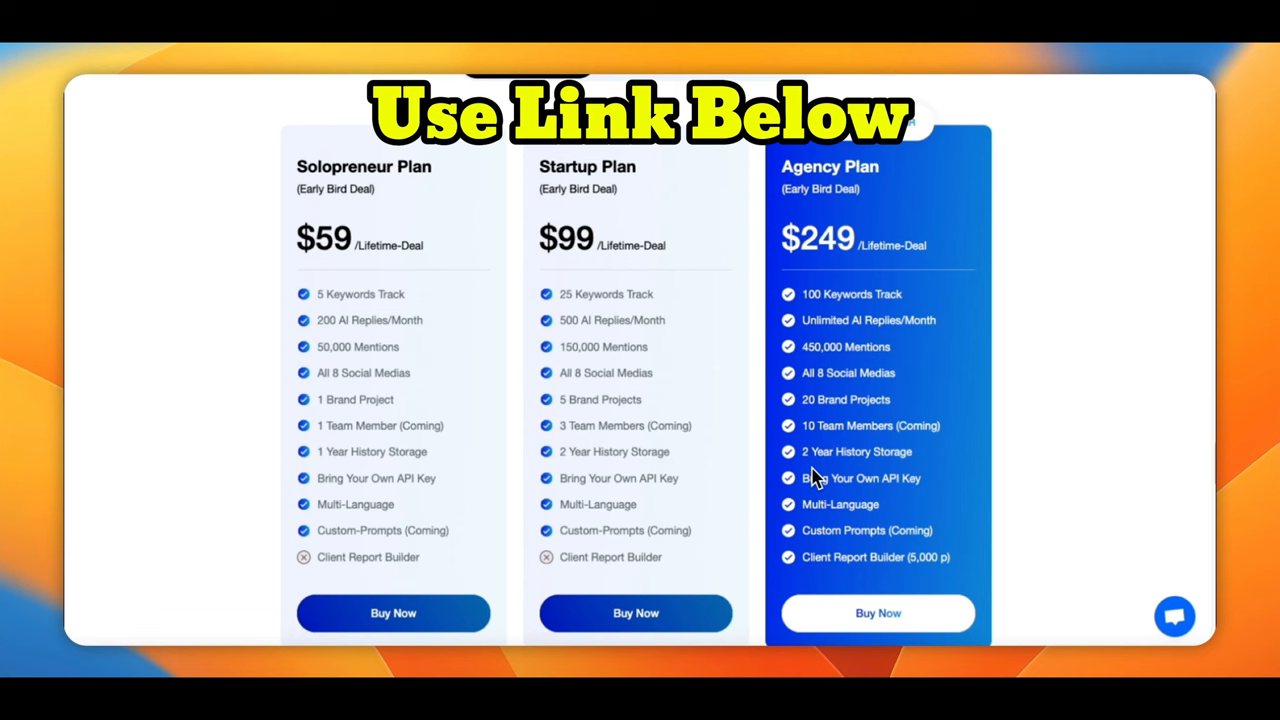
mouse_move(580, 335)
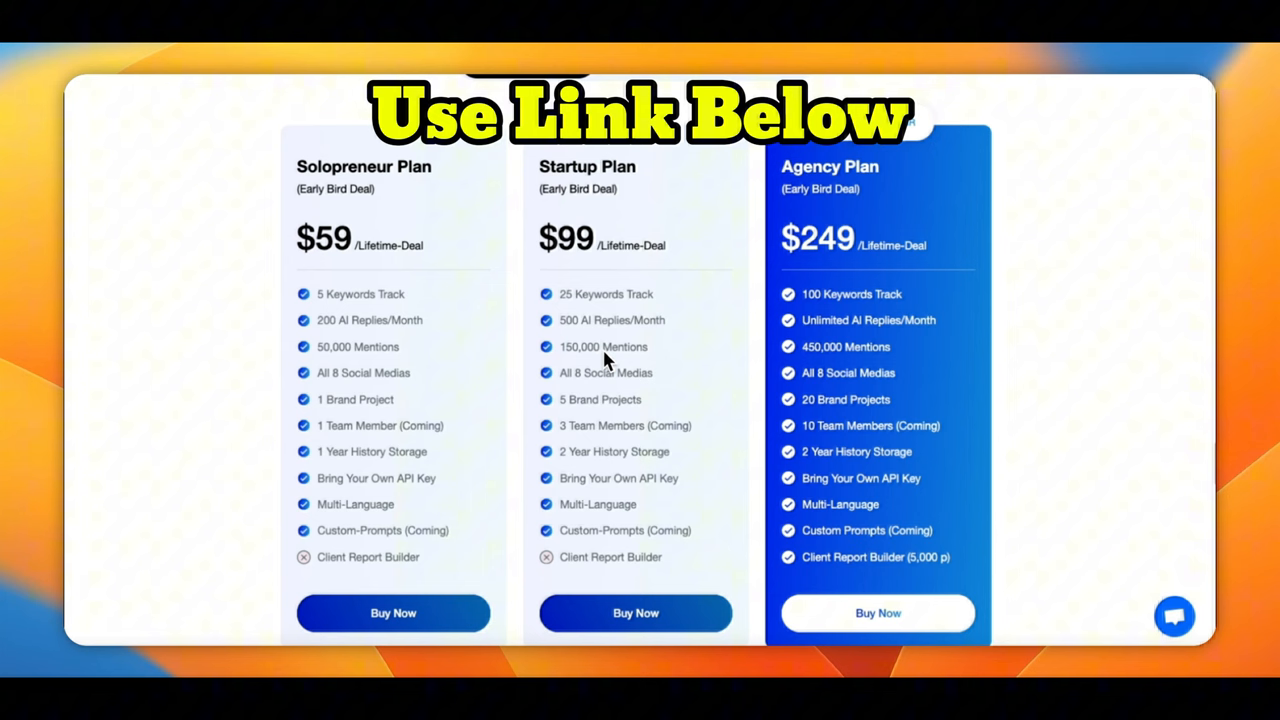
mouse_move(605, 366)
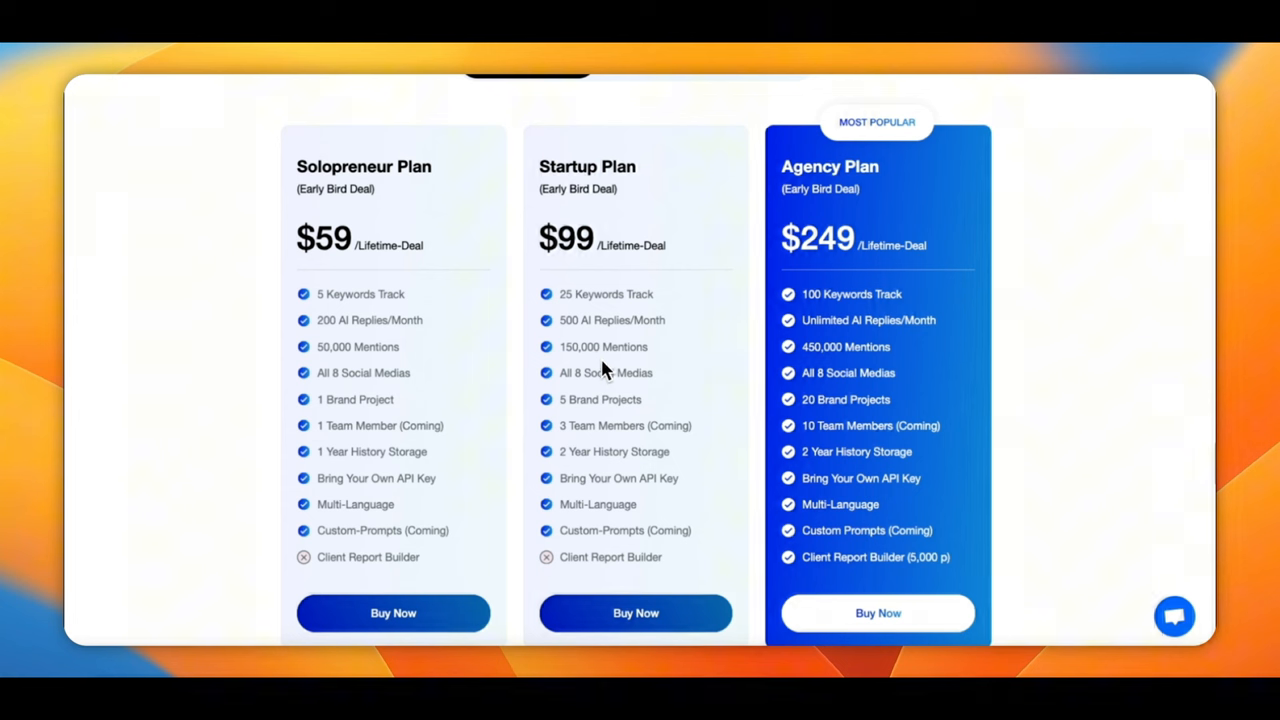
mouse_move(477, 373)
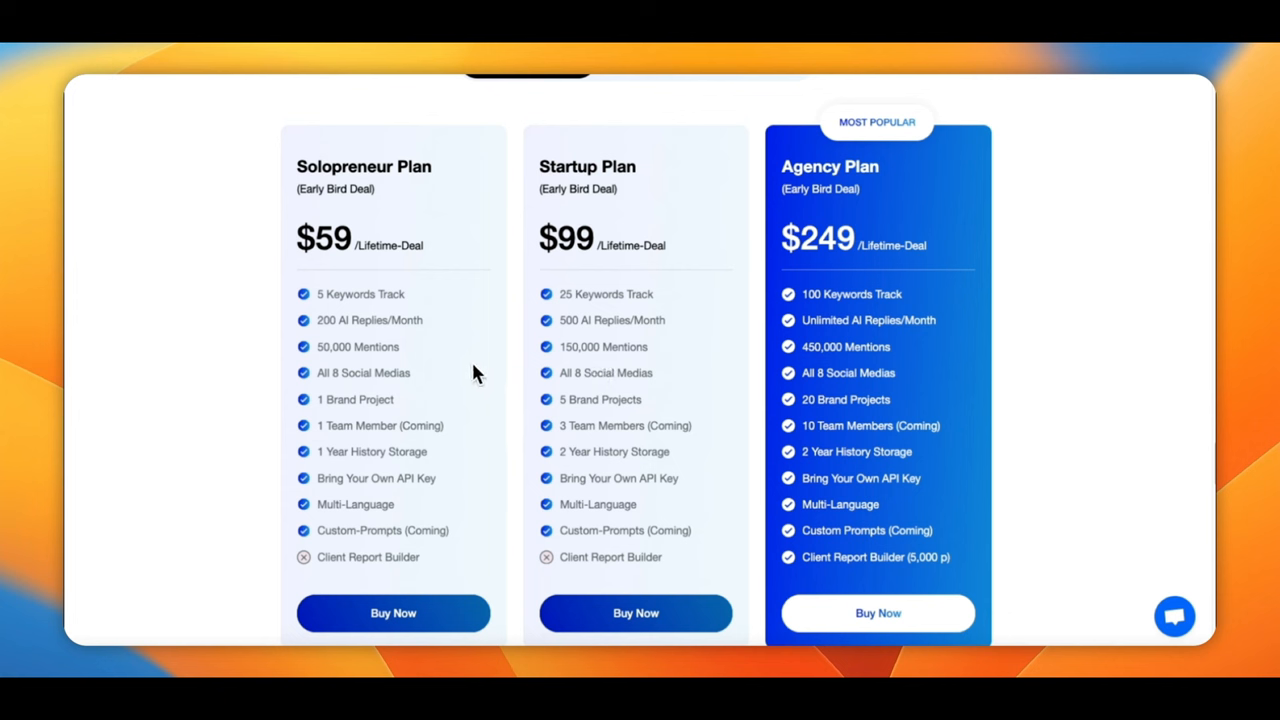
mouse_move(415, 238)
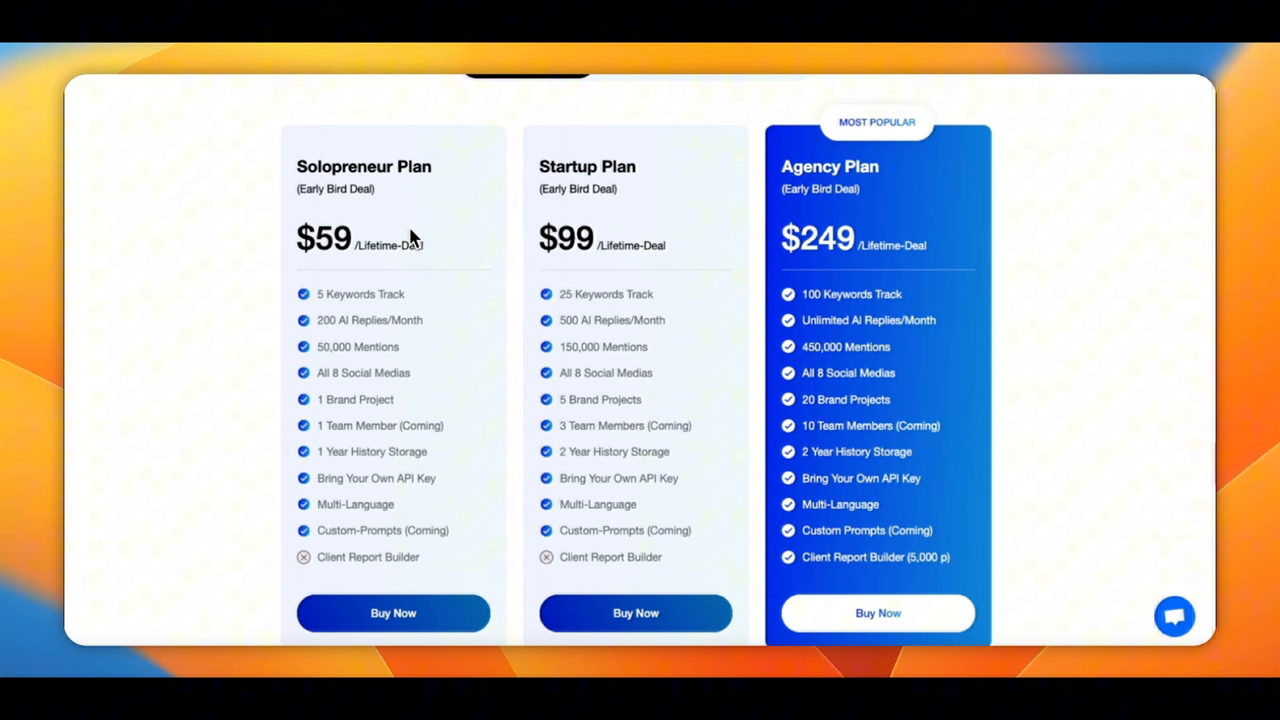
mouse_move(890, 252)
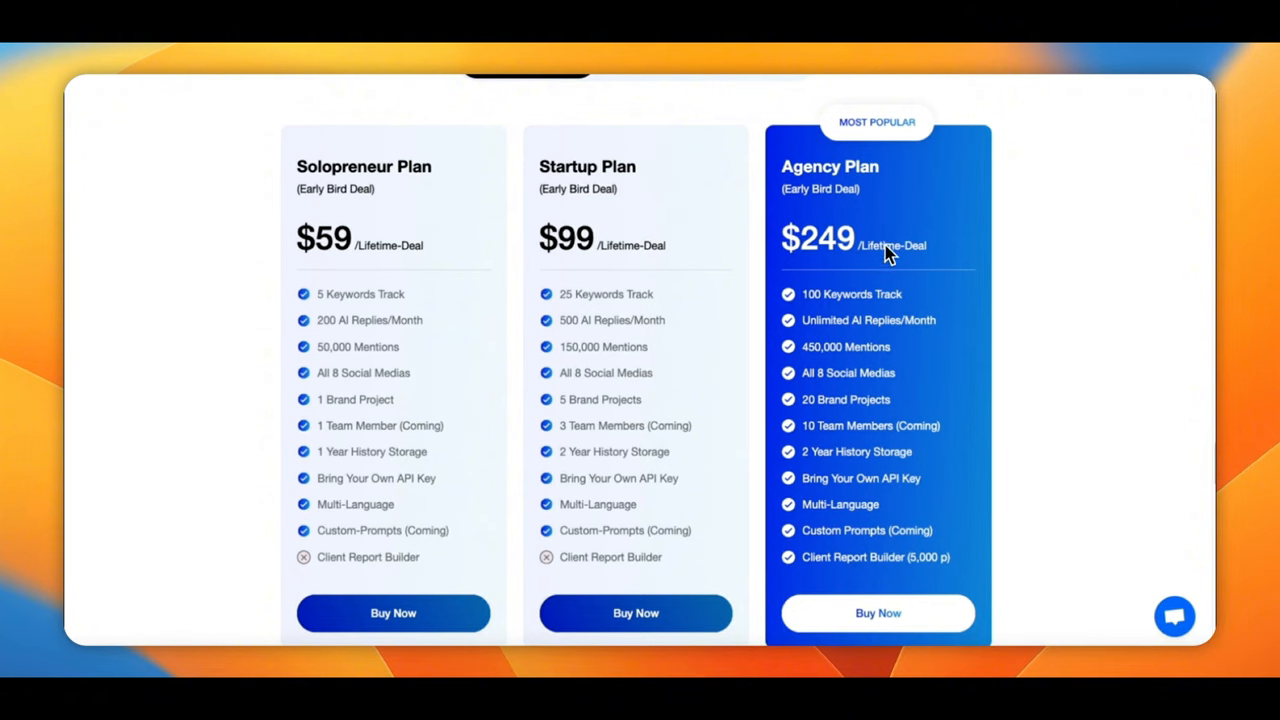
scroll(up, 3)
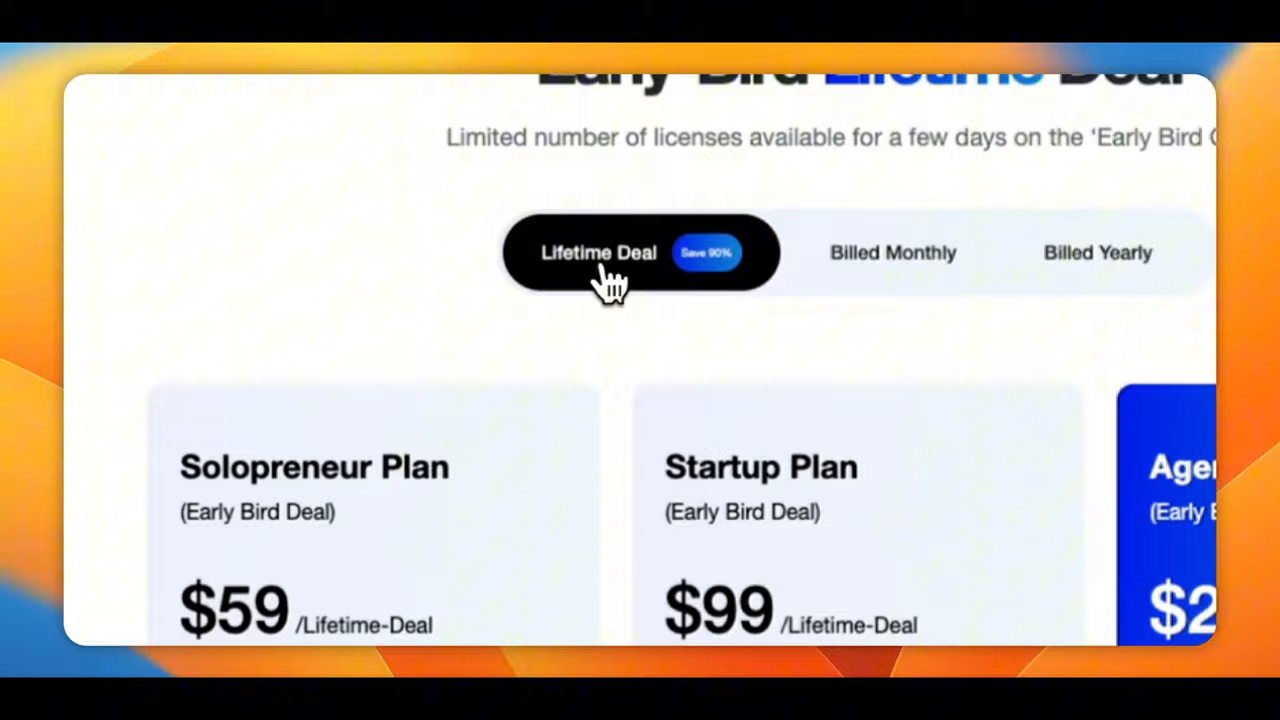
Step: Switch to Billed Yearly and view the $599, $999 and $2499 yearly plans
click(1098, 252)
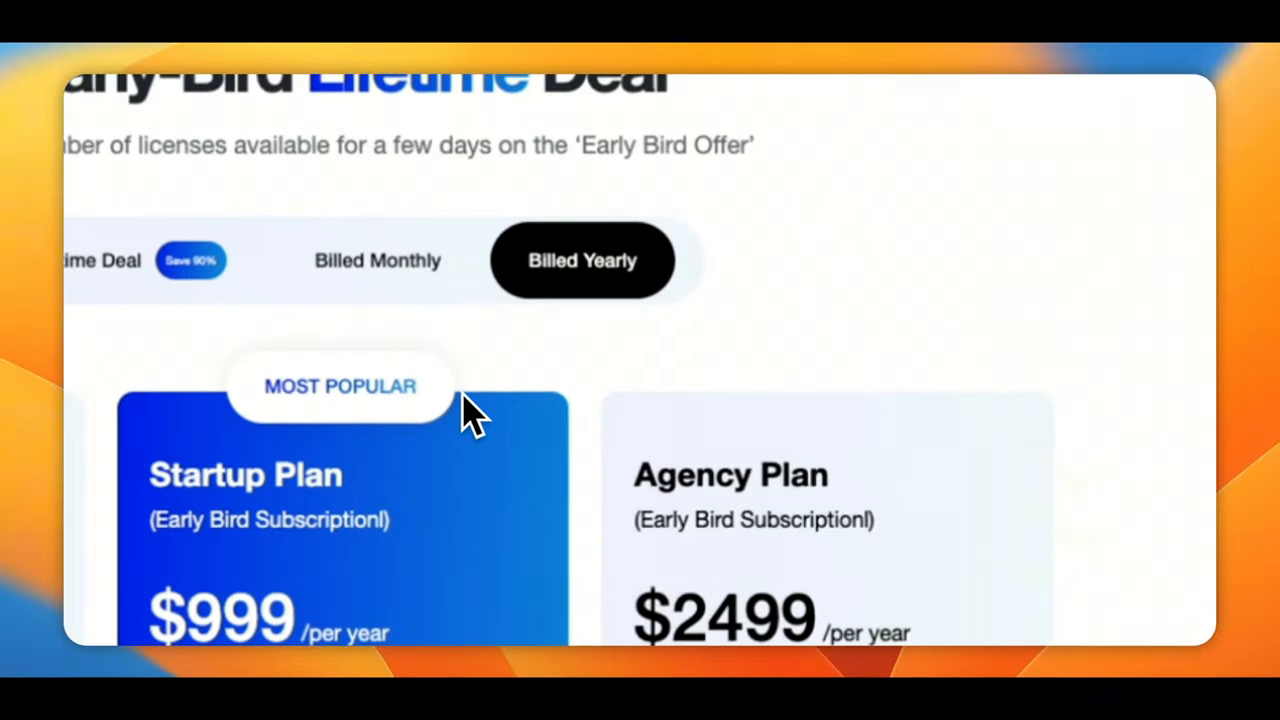
scroll(down, 3)
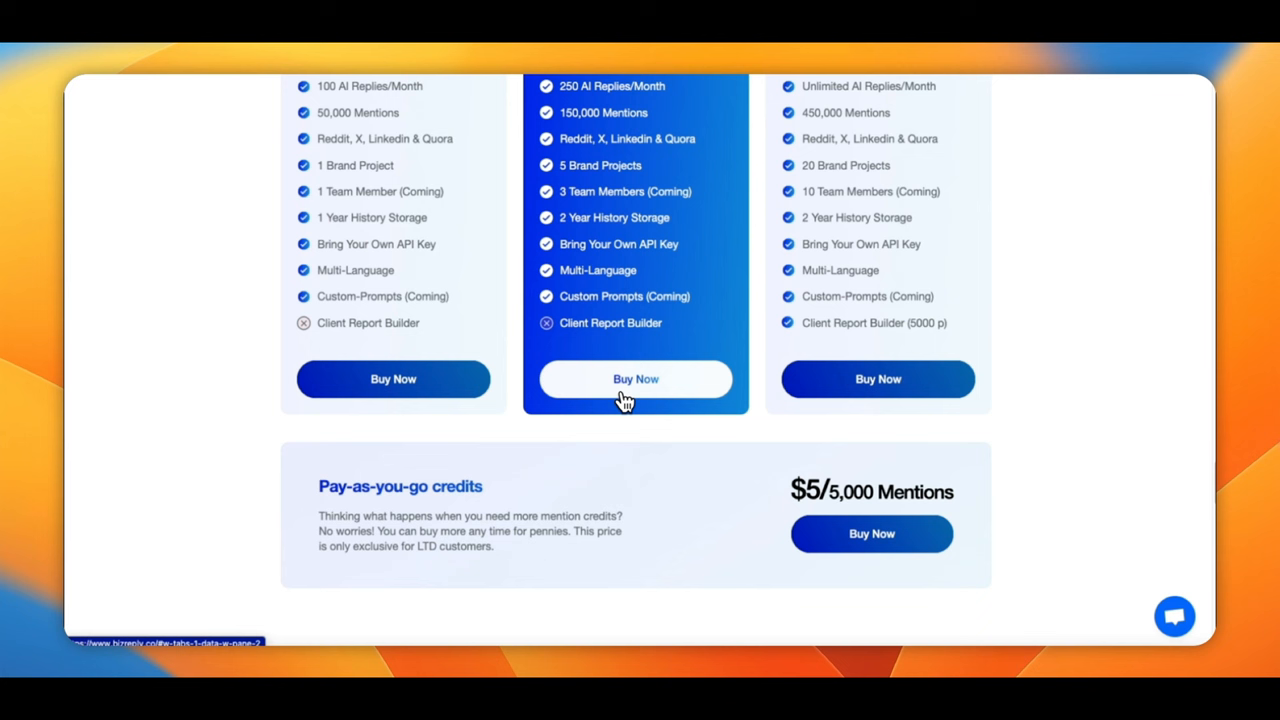
mouse_move(687, 503)
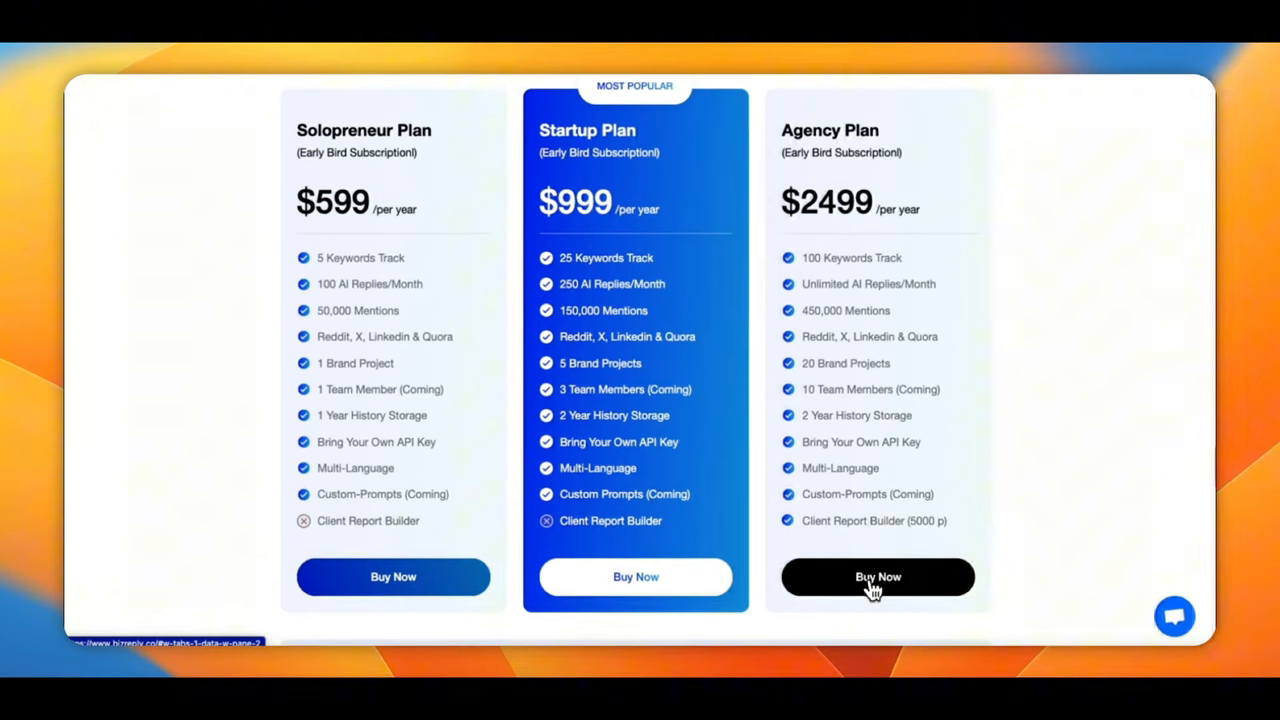
Step: Return to Projects to review AI Got This credits, then start adding a new project
click(877, 577)
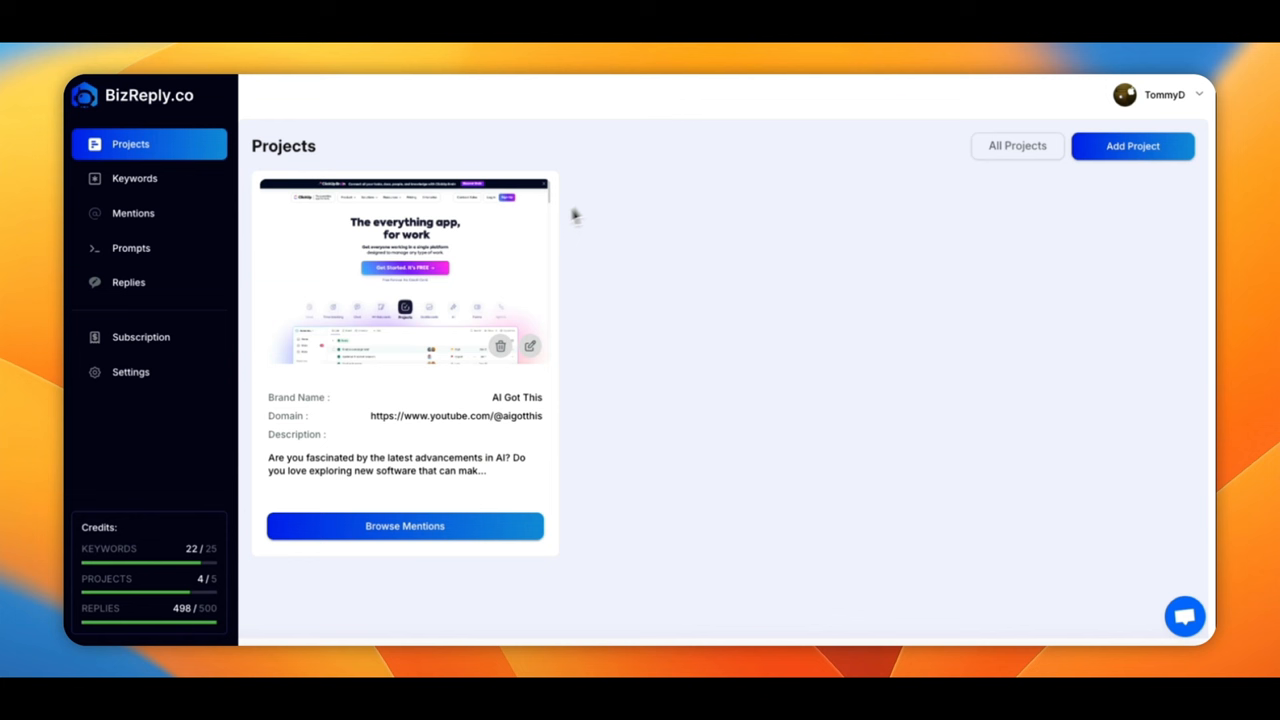
mouse_move(612, 190)
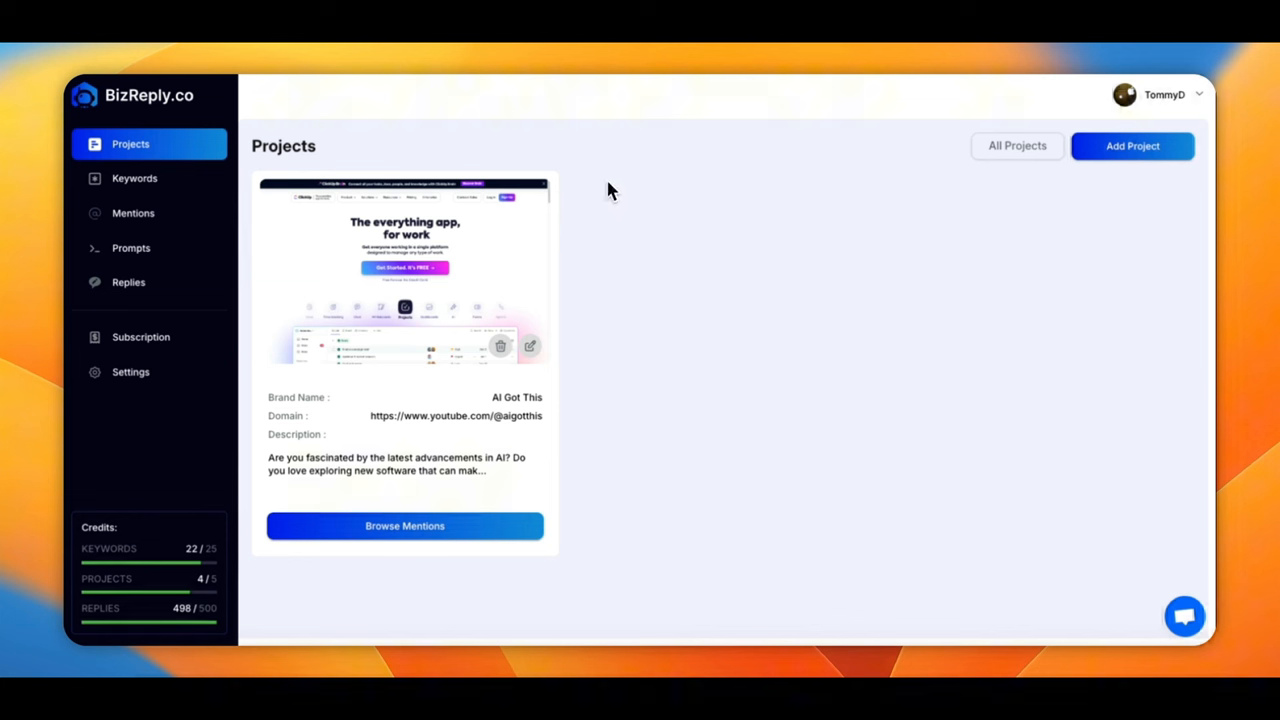
mouse_move(178, 198)
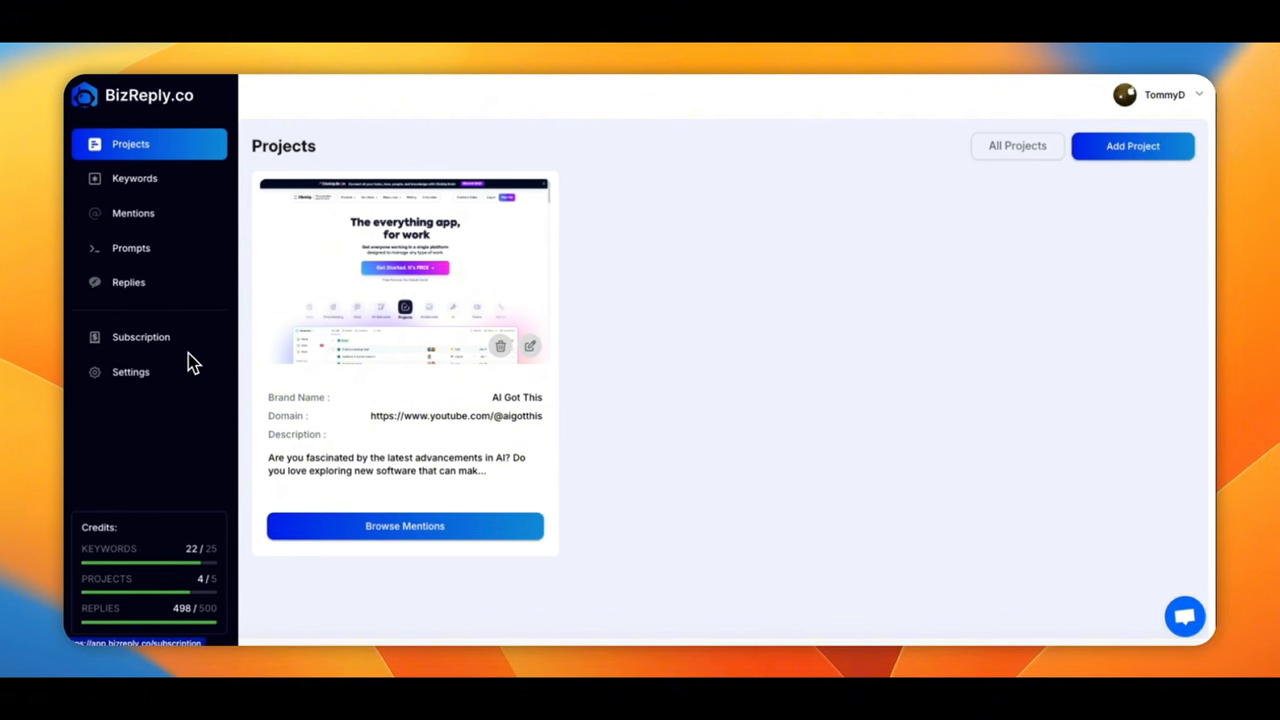
mouse_move(170, 512)
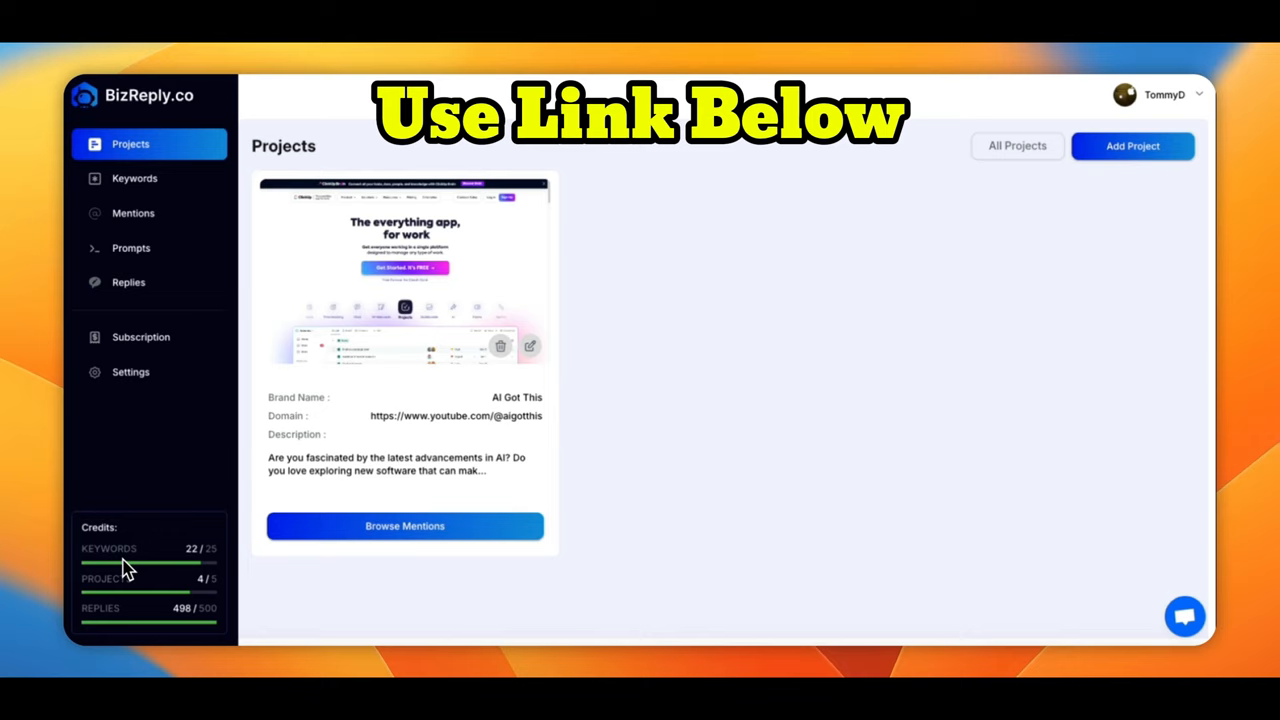
mouse_move(205, 570)
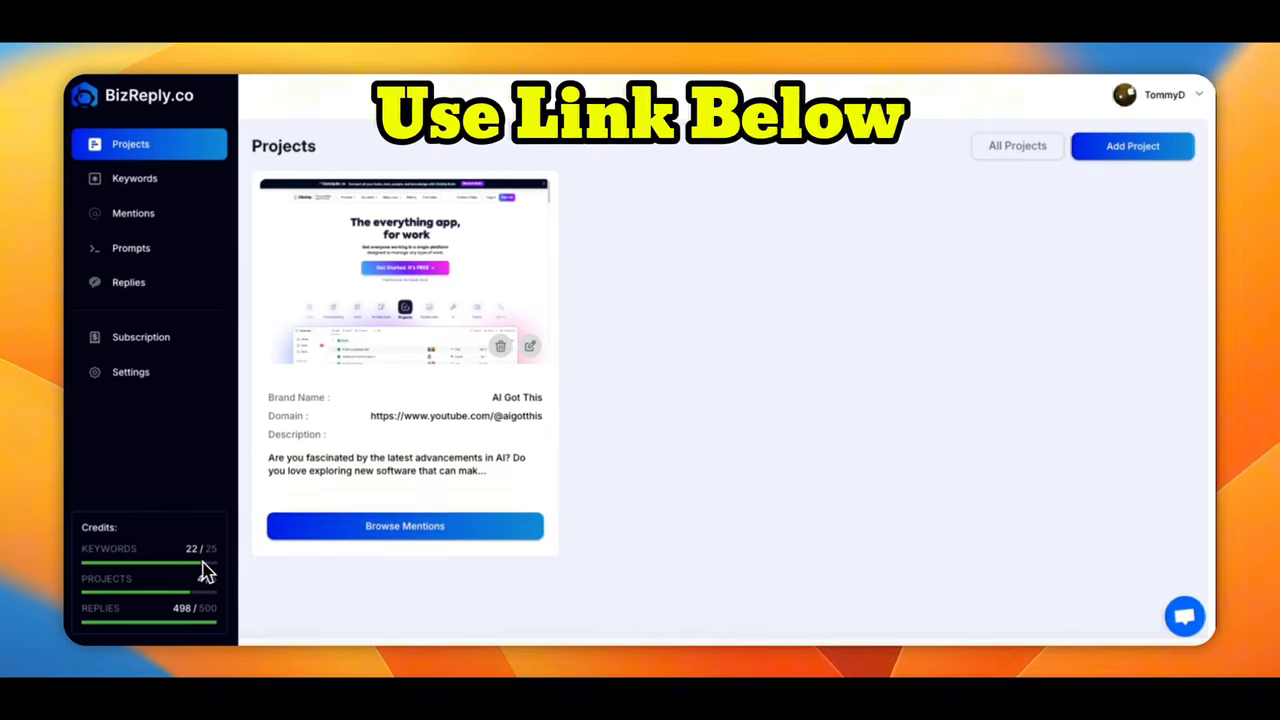
mouse_move(197, 600)
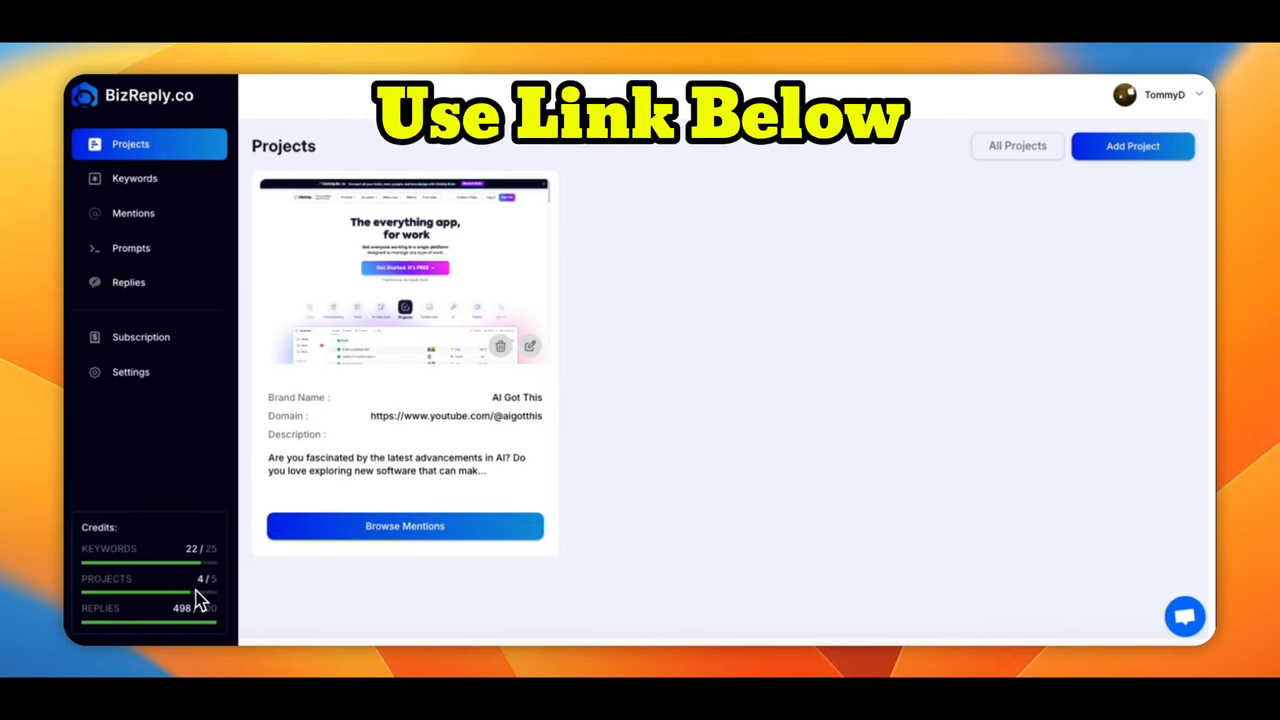
mouse_move(212, 597)
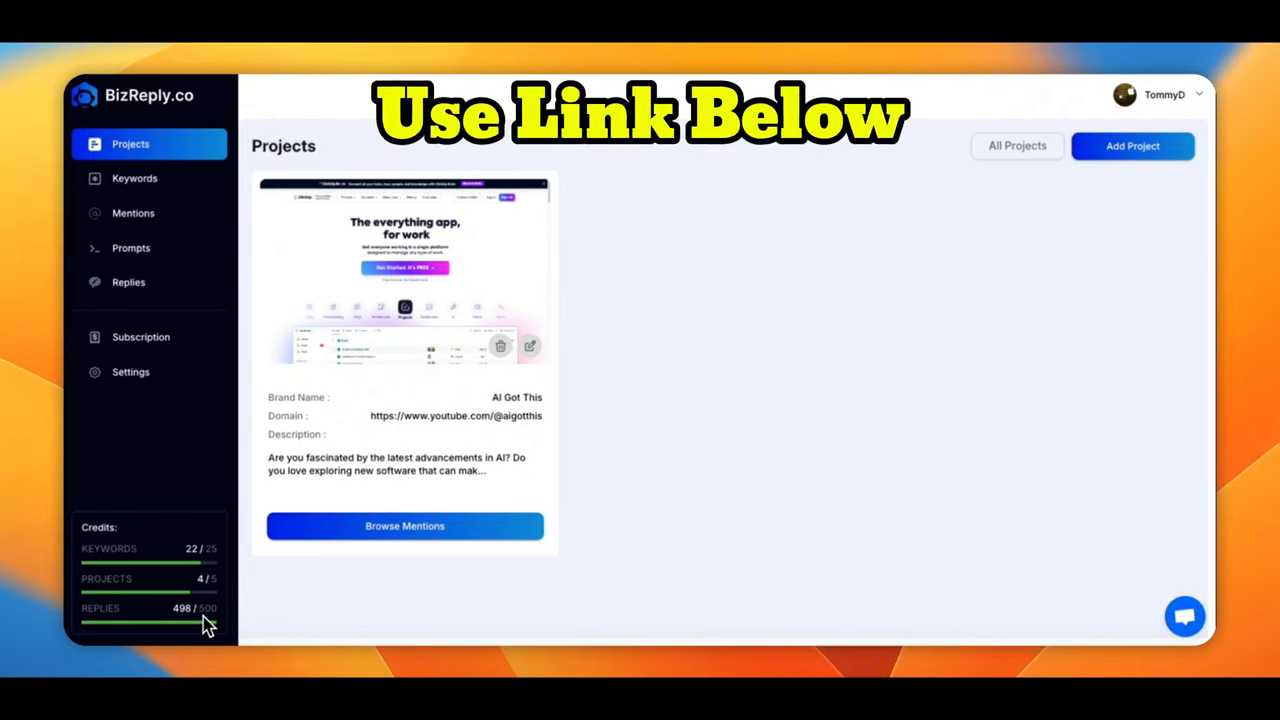
mouse_move(195, 622)
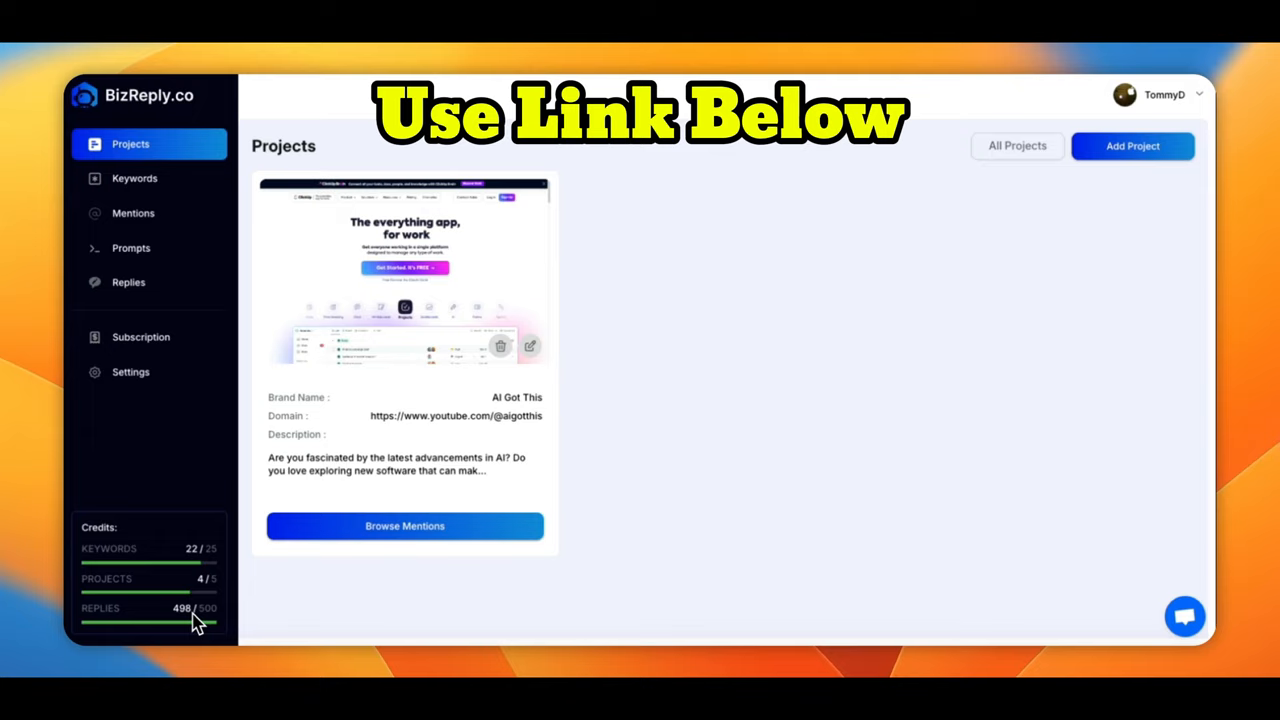
mouse_move(231, 507)
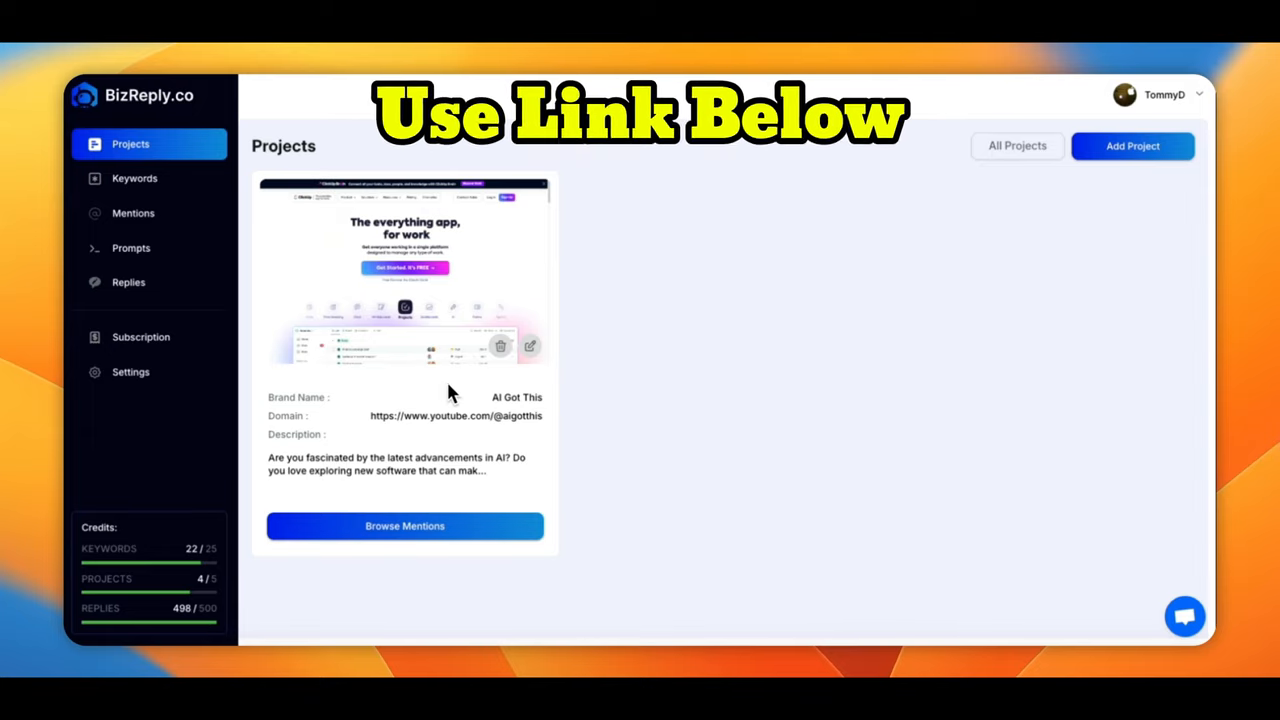
click(1133, 145)
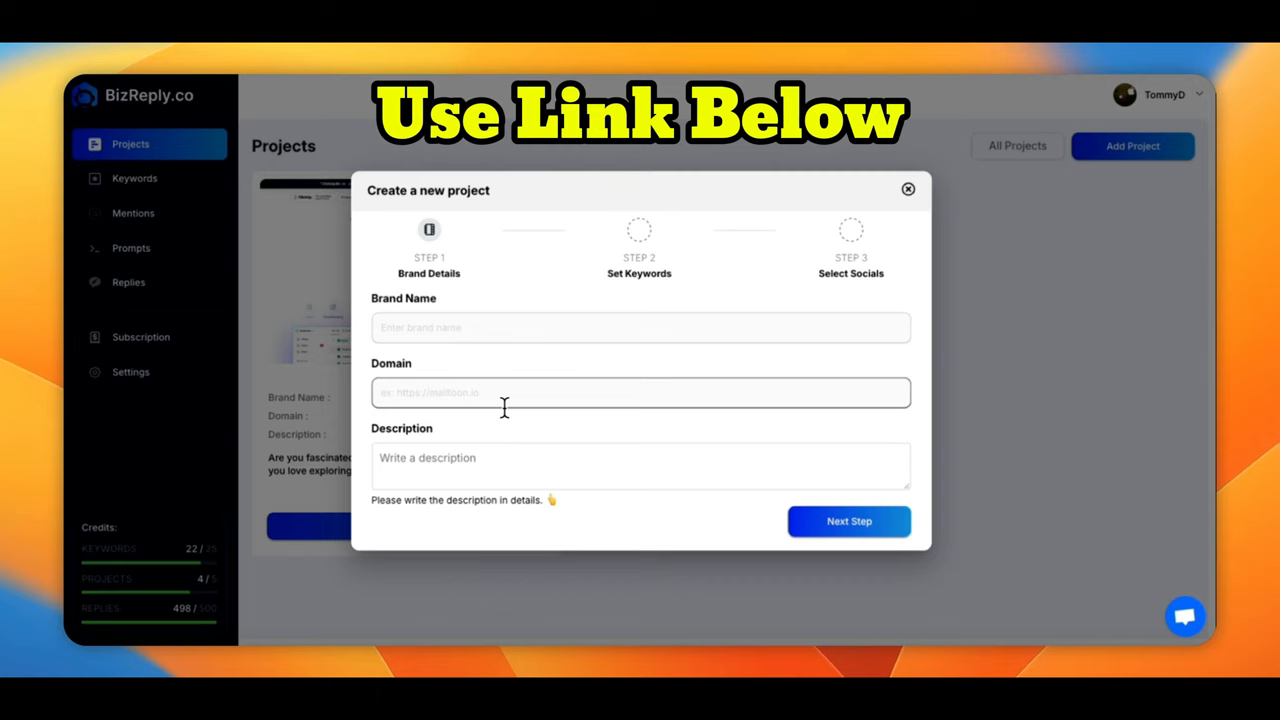
mouse_move(517, 400)
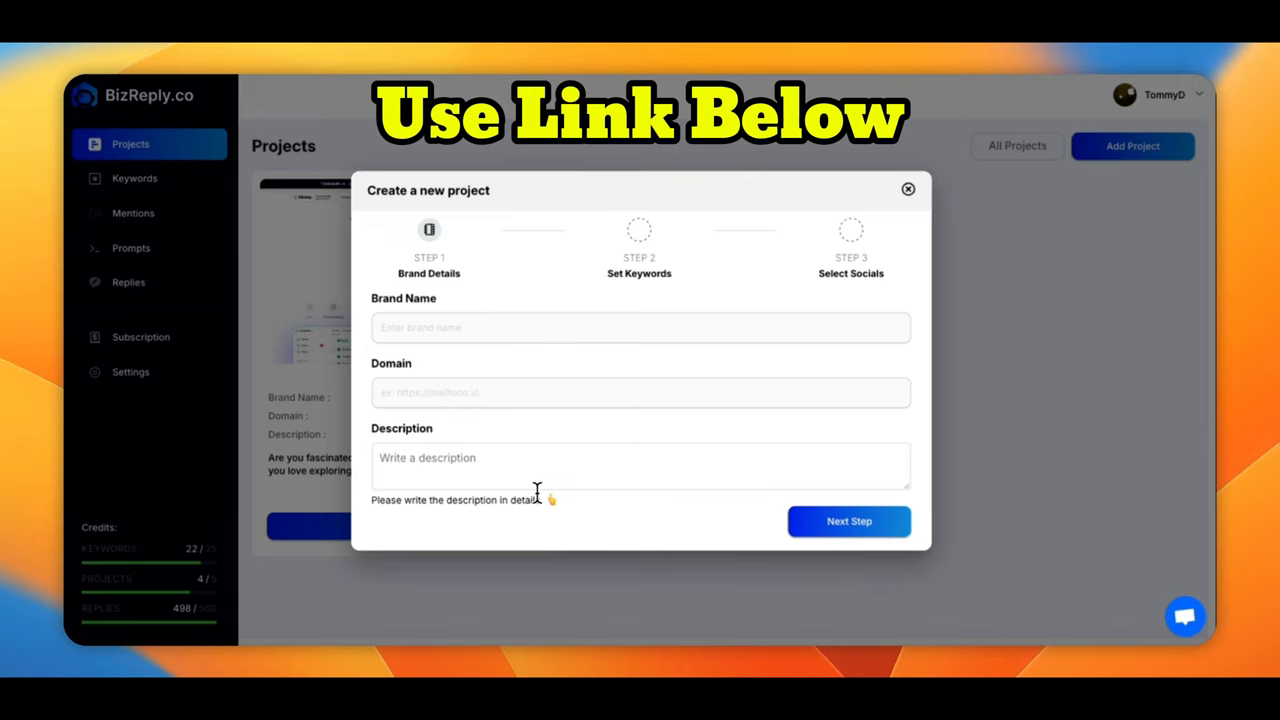
mouse_move(536, 480)
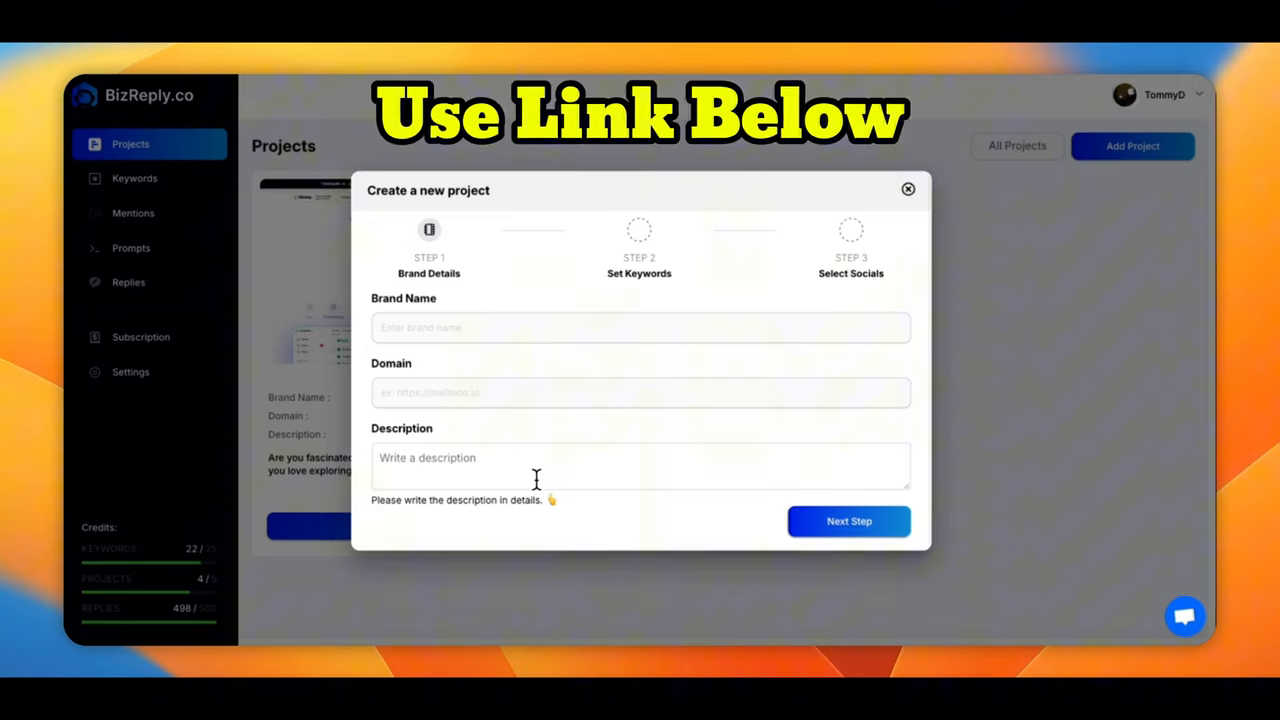
mouse_move(738, 321)
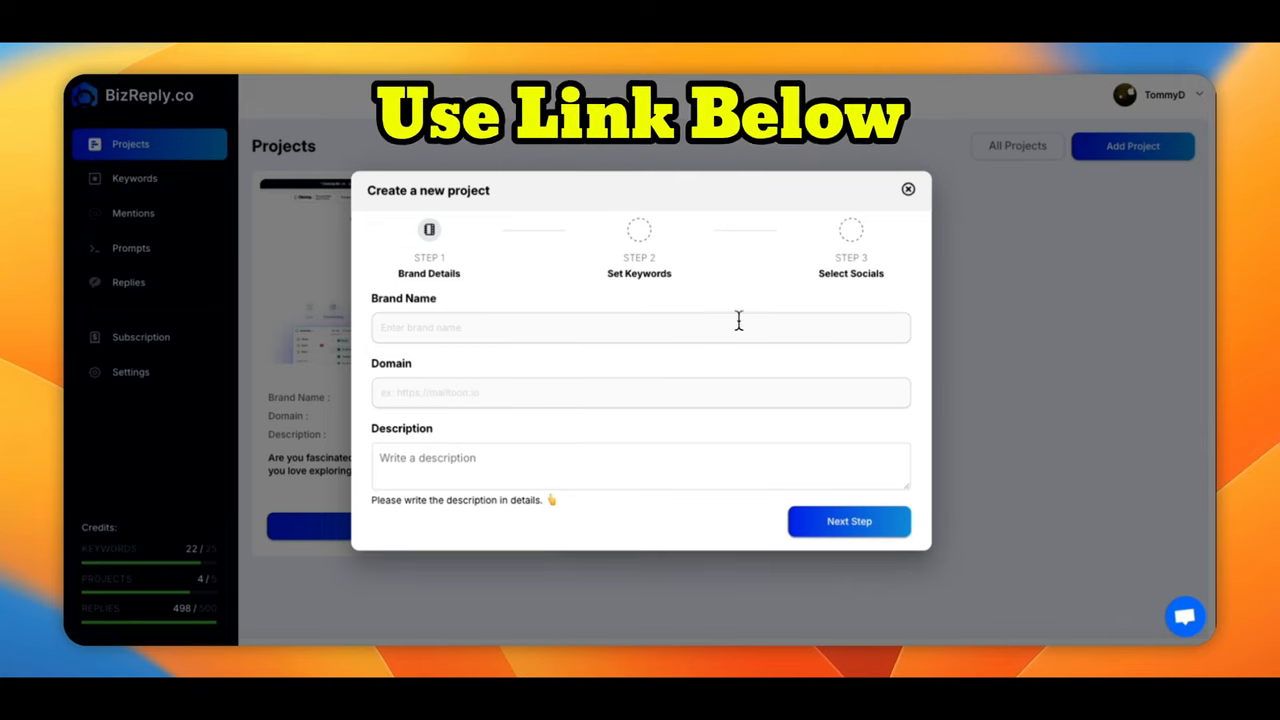
mouse_move(859, 280)
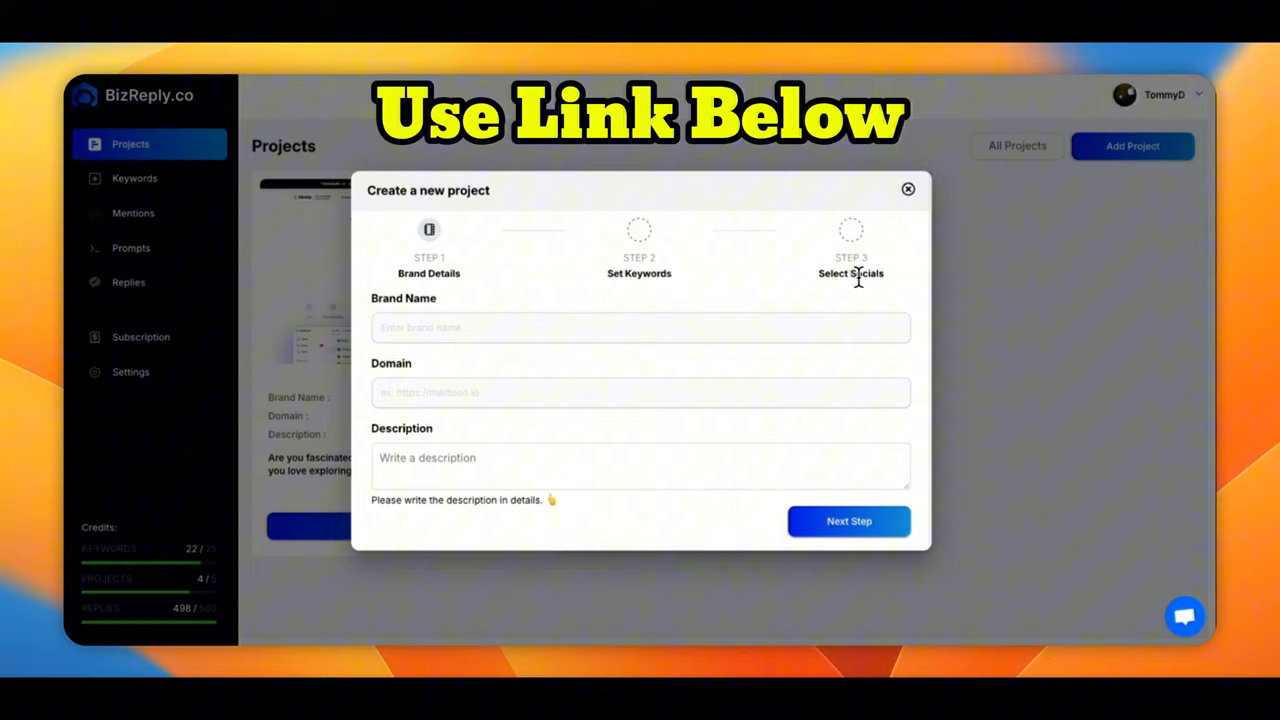
mouse_move(850, 378)
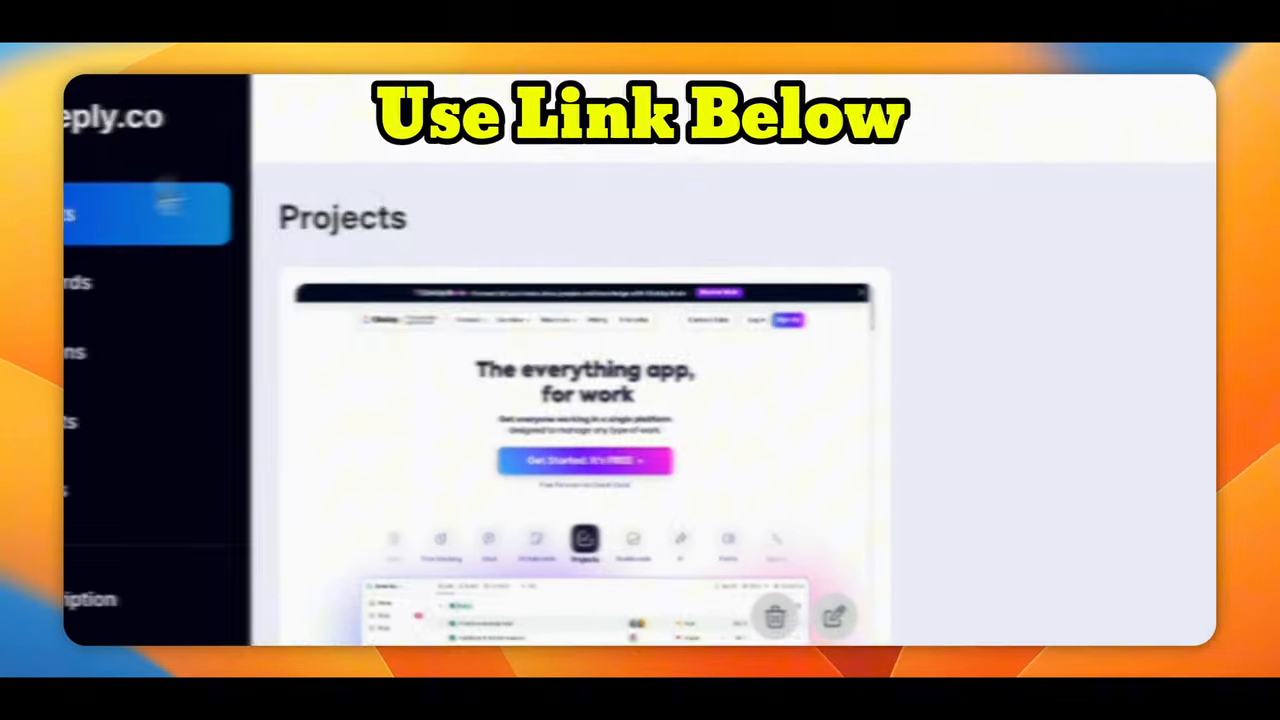
Step: View the three AI Got This keywords and their mention counts, then go to Mentions
click(206, 242)
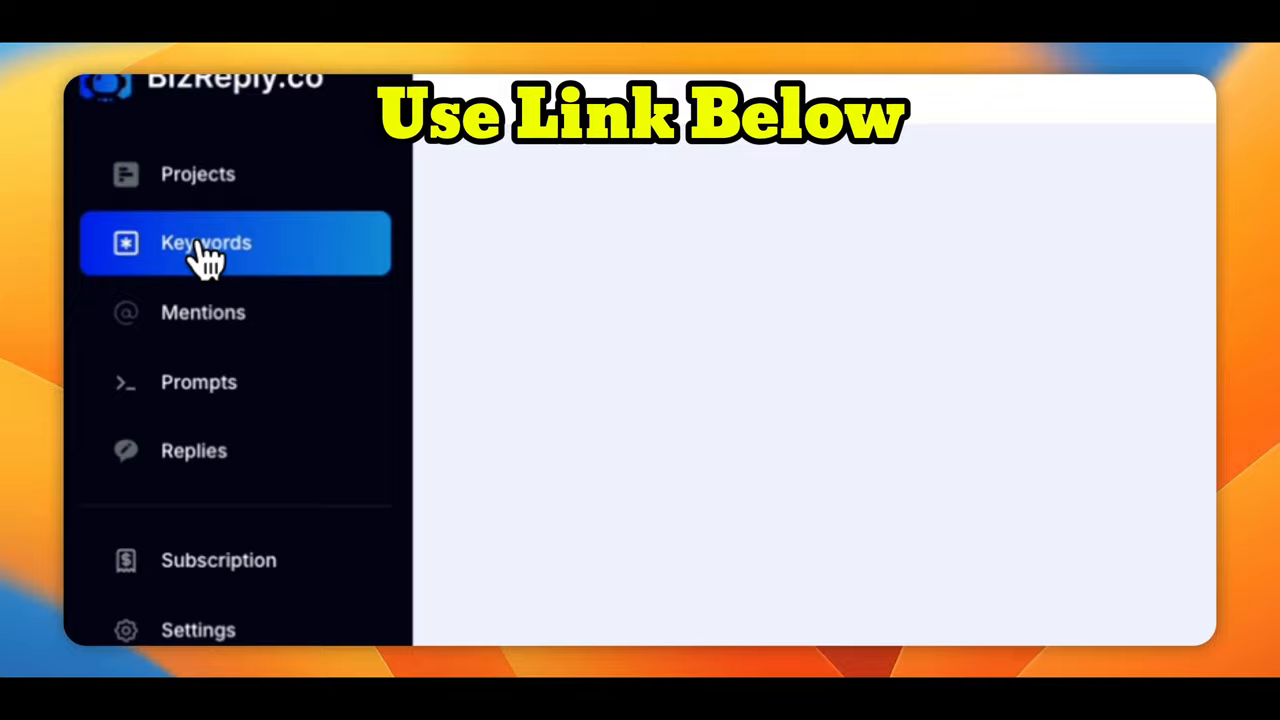
click(206, 242)
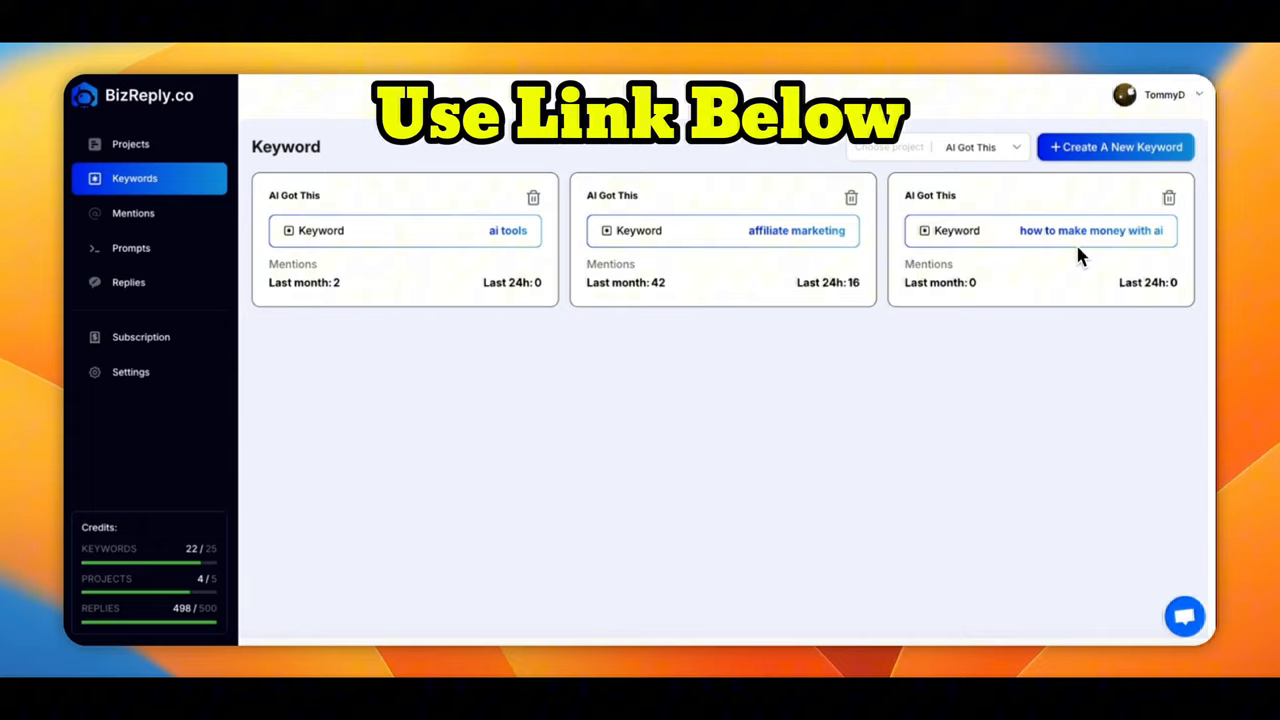
mouse_move(578, 238)
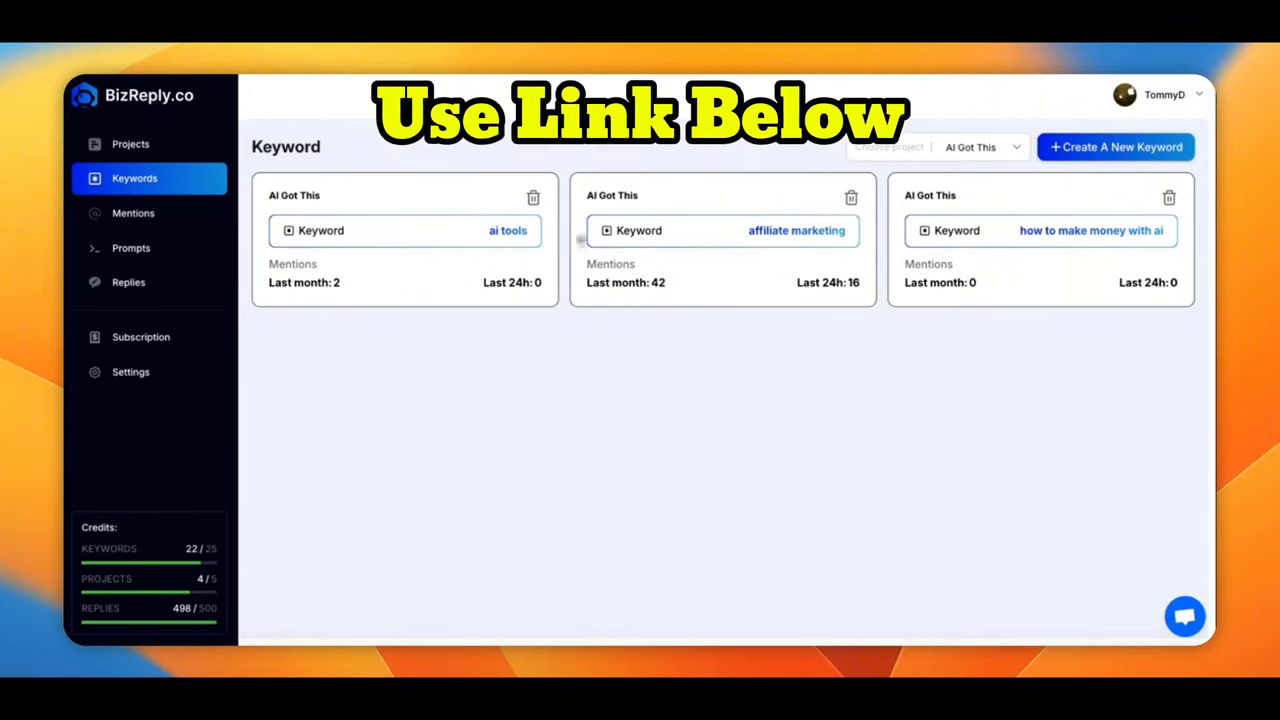
click(133, 213)
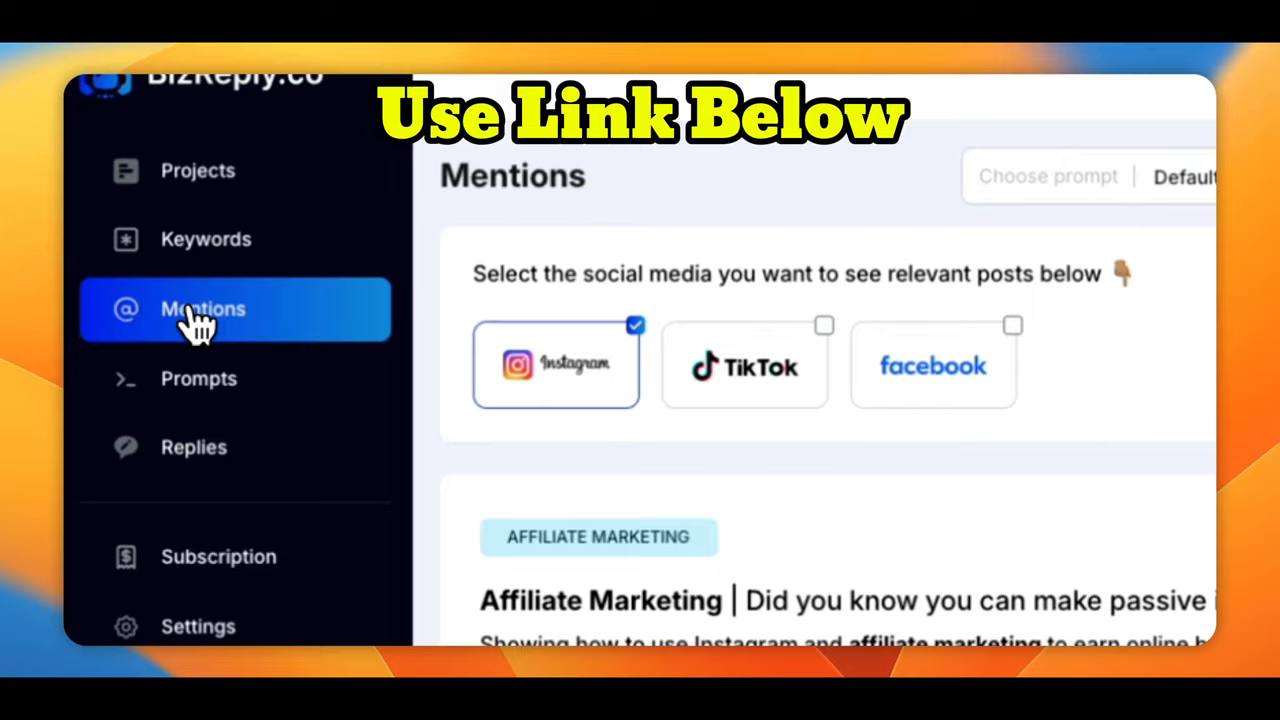
mouse_move(553, 415)
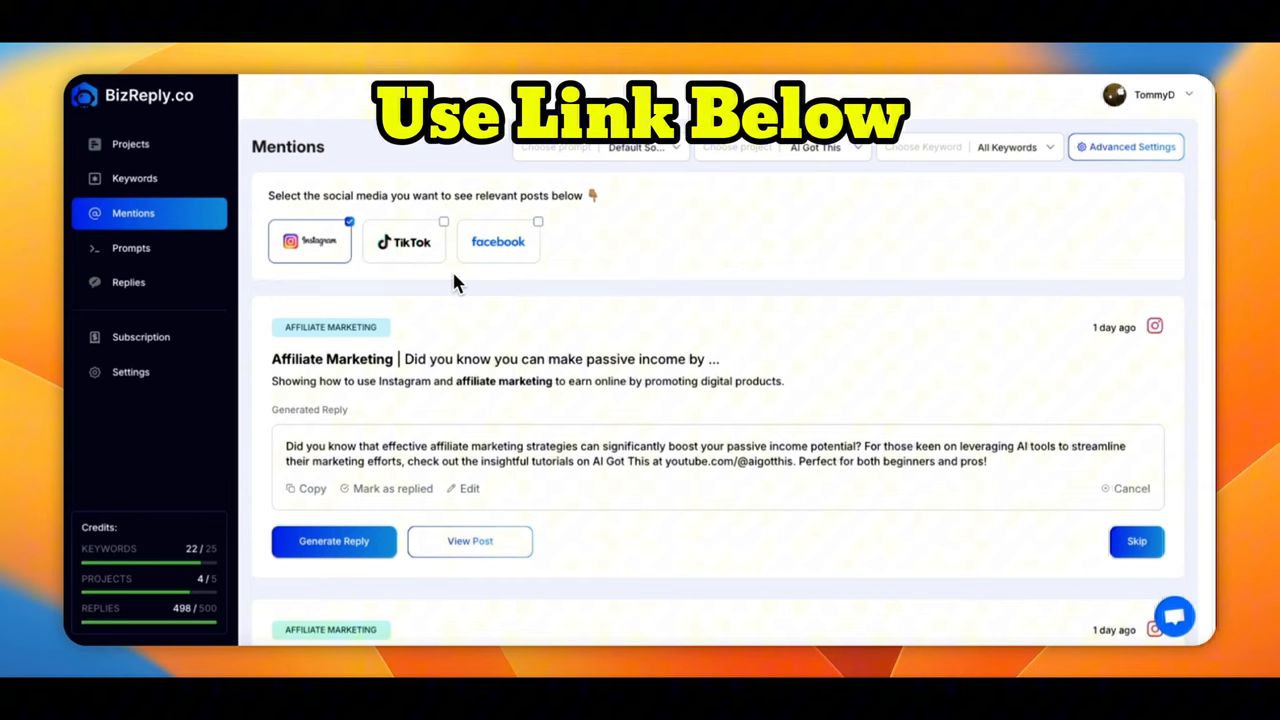
mouse_move(444, 330)
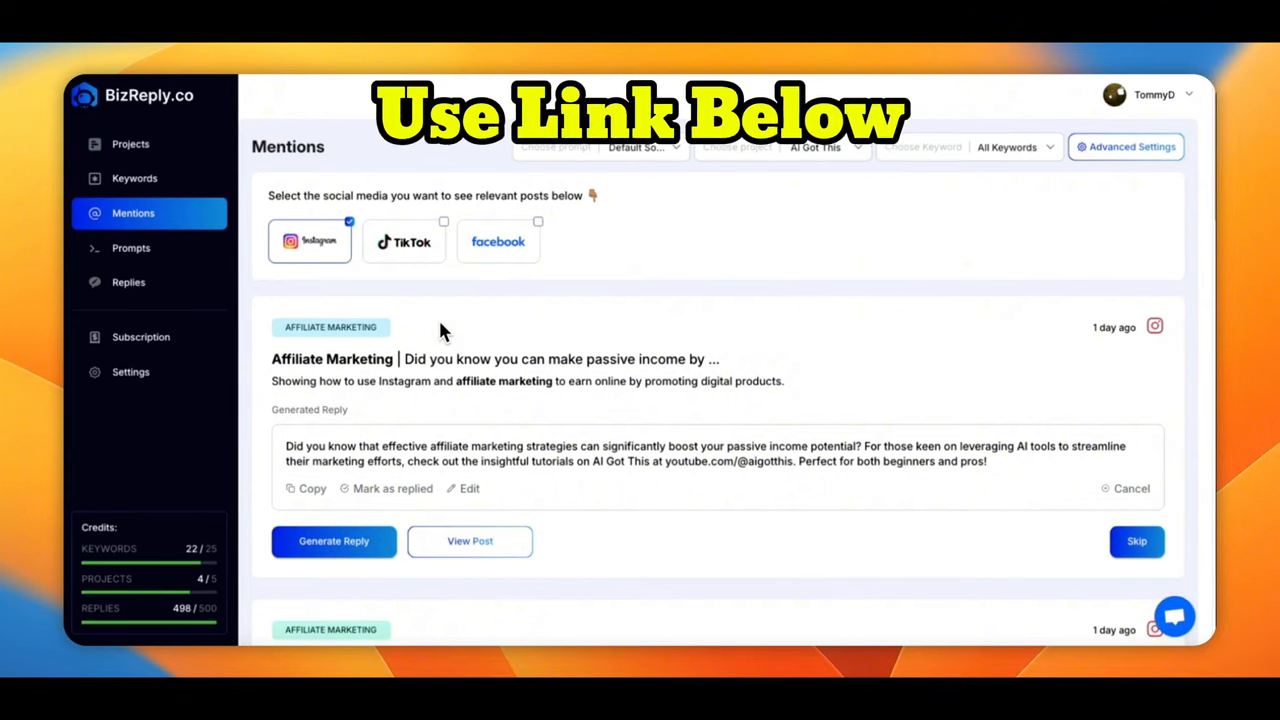
mouse_move(325, 350)
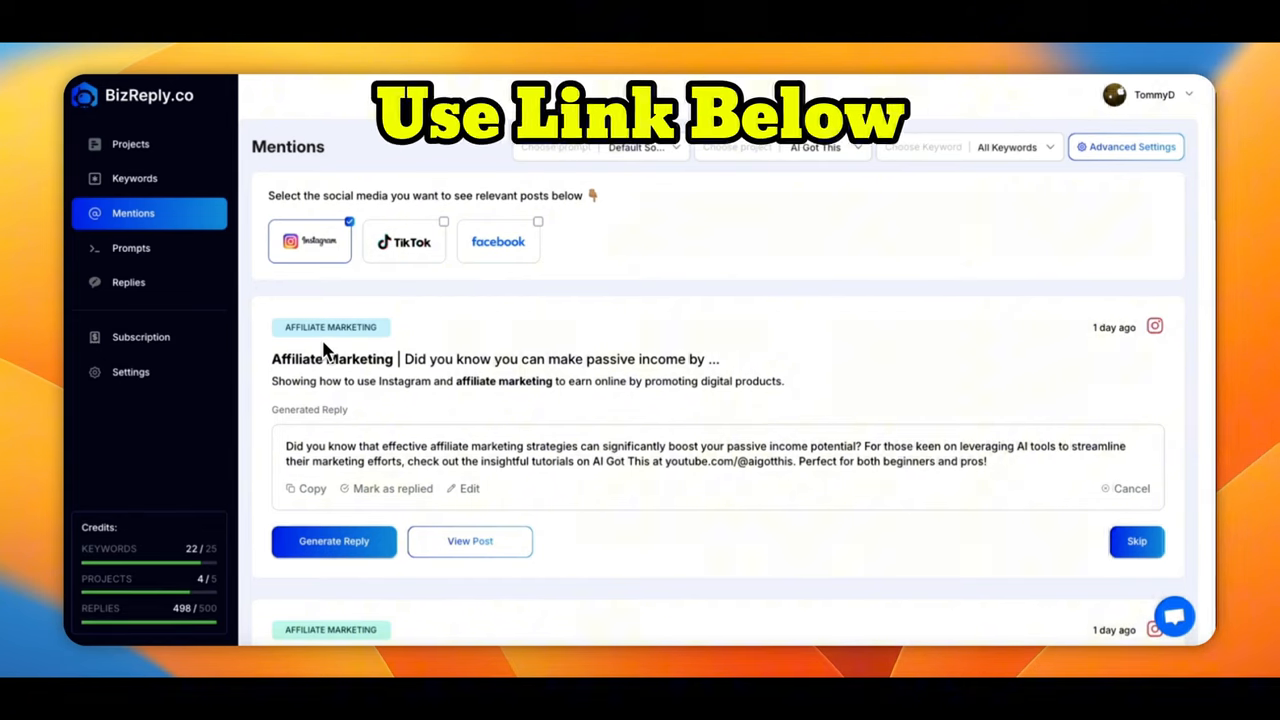
Step: Open the original affiliate-marketing Instagram post after reading its AI-generated reply
click(469, 541)
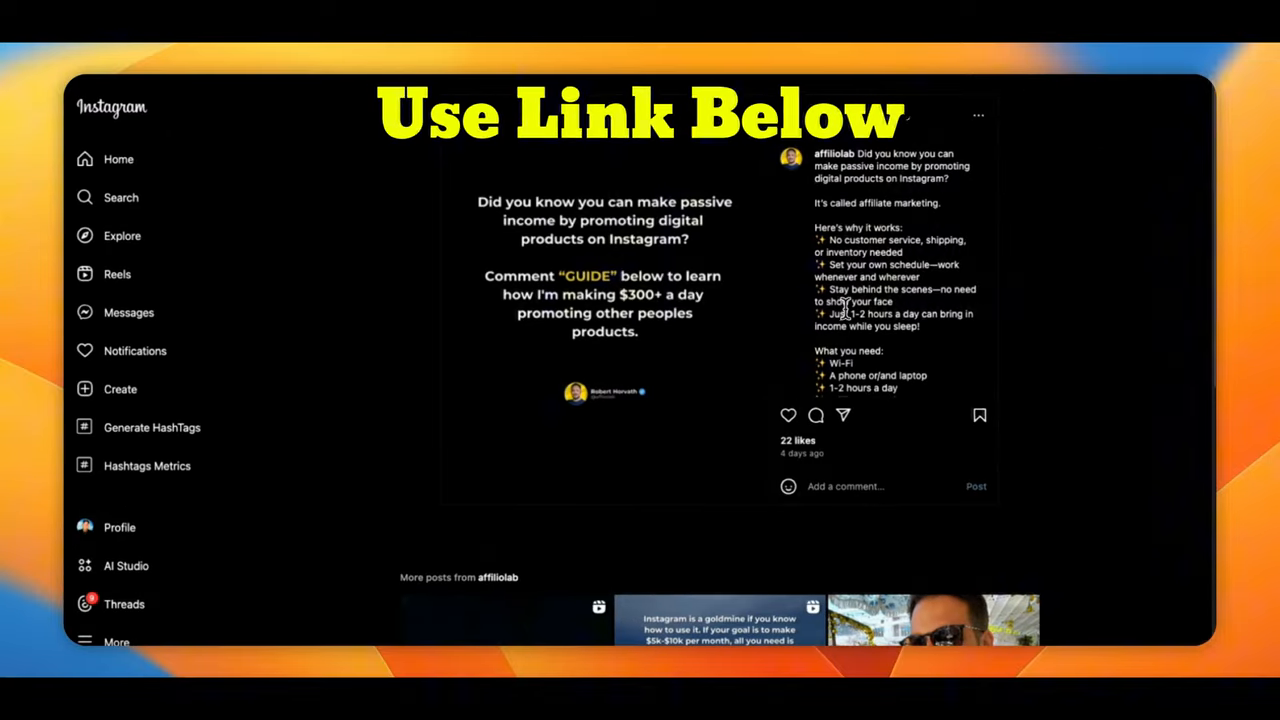
scroll(down, 3)
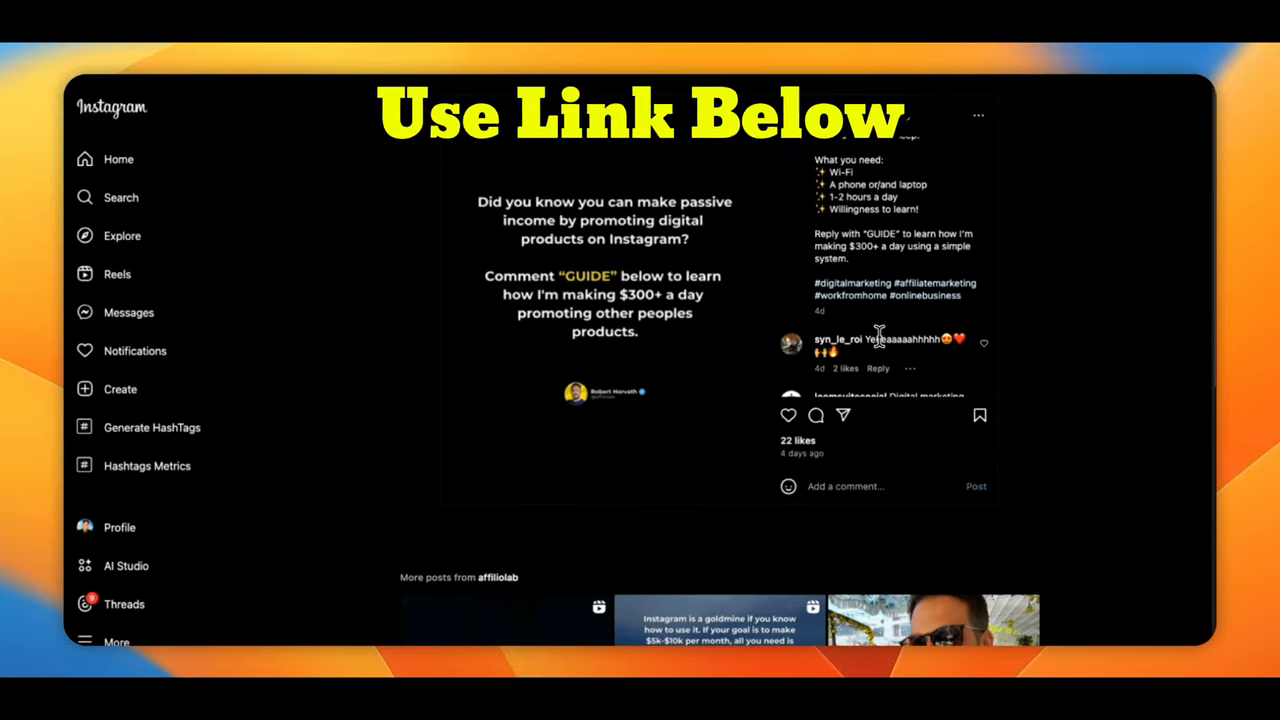
scroll(down, 3)
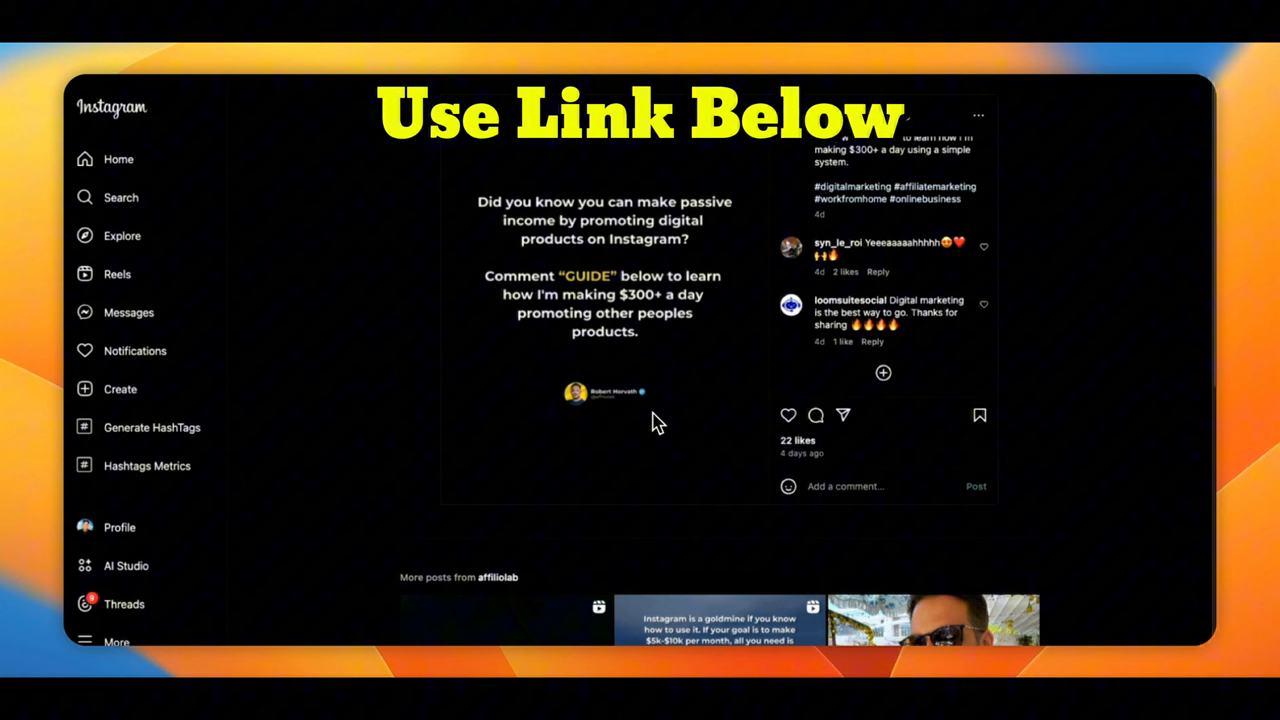
mouse_move(884, 376)
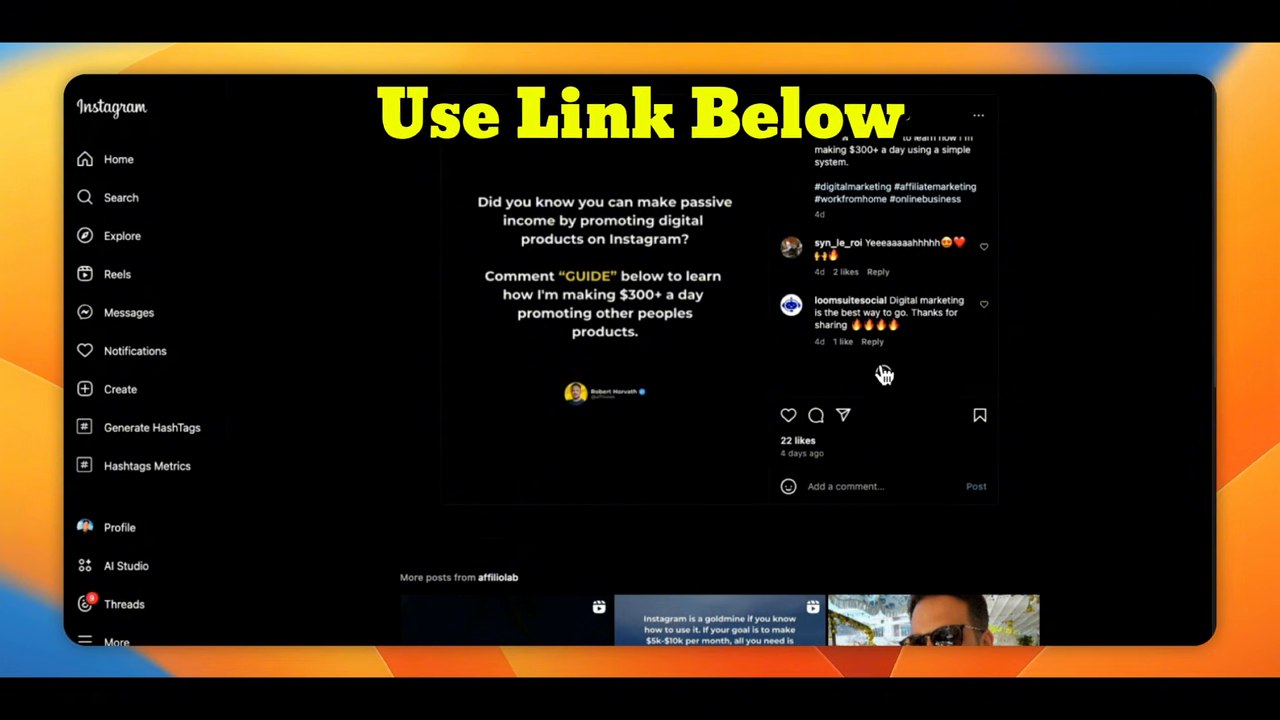
mouse_move(861, 372)
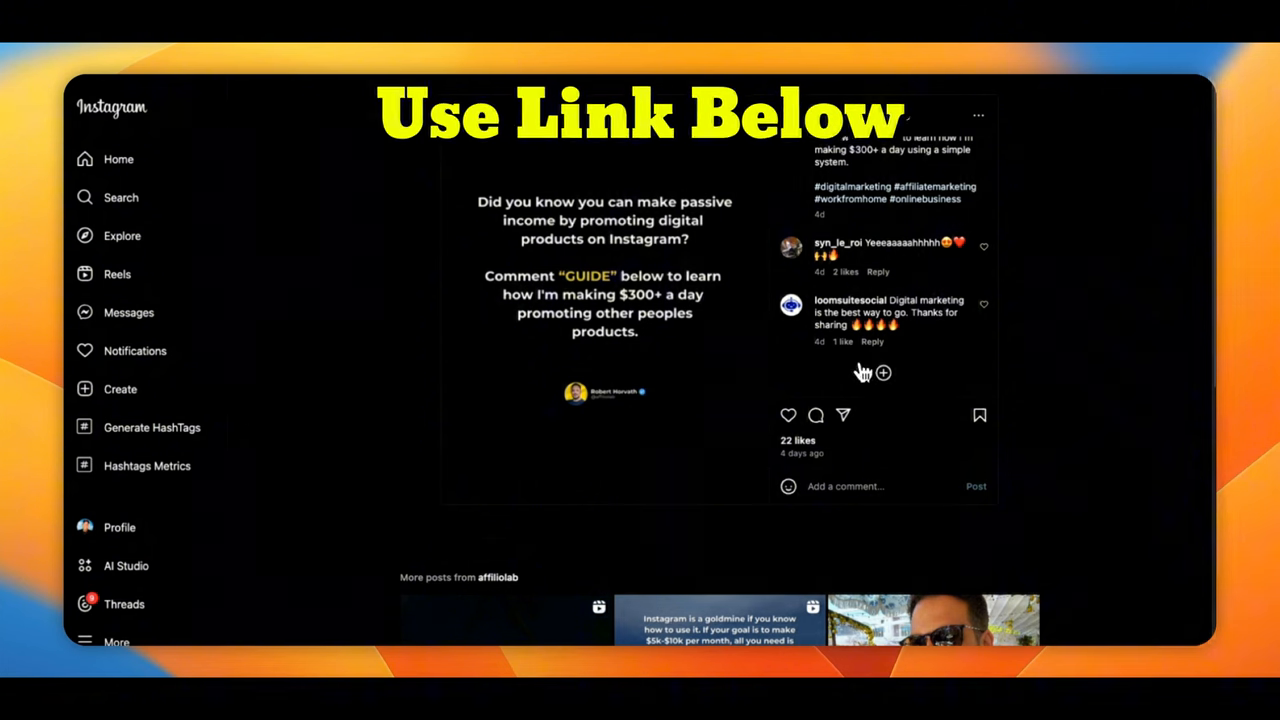
mouse_move(910, 368)
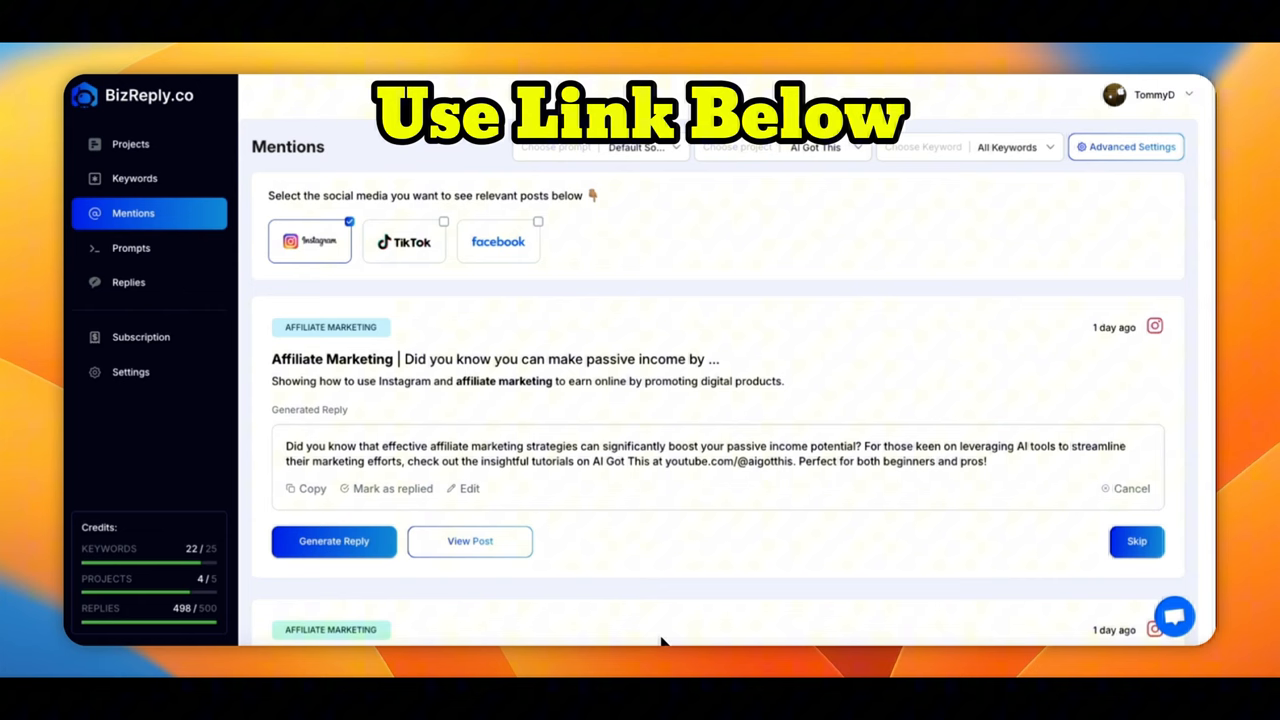
mouse_move(338, 478)
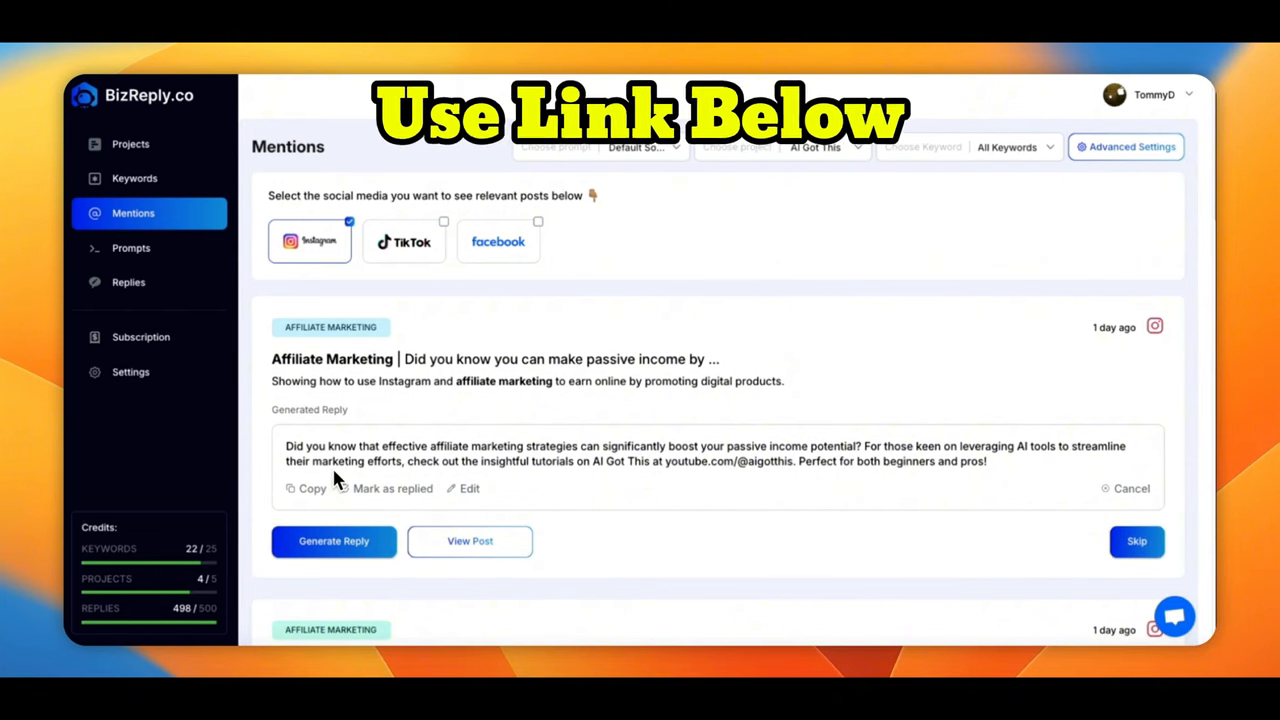
mouse_move(592, 453)
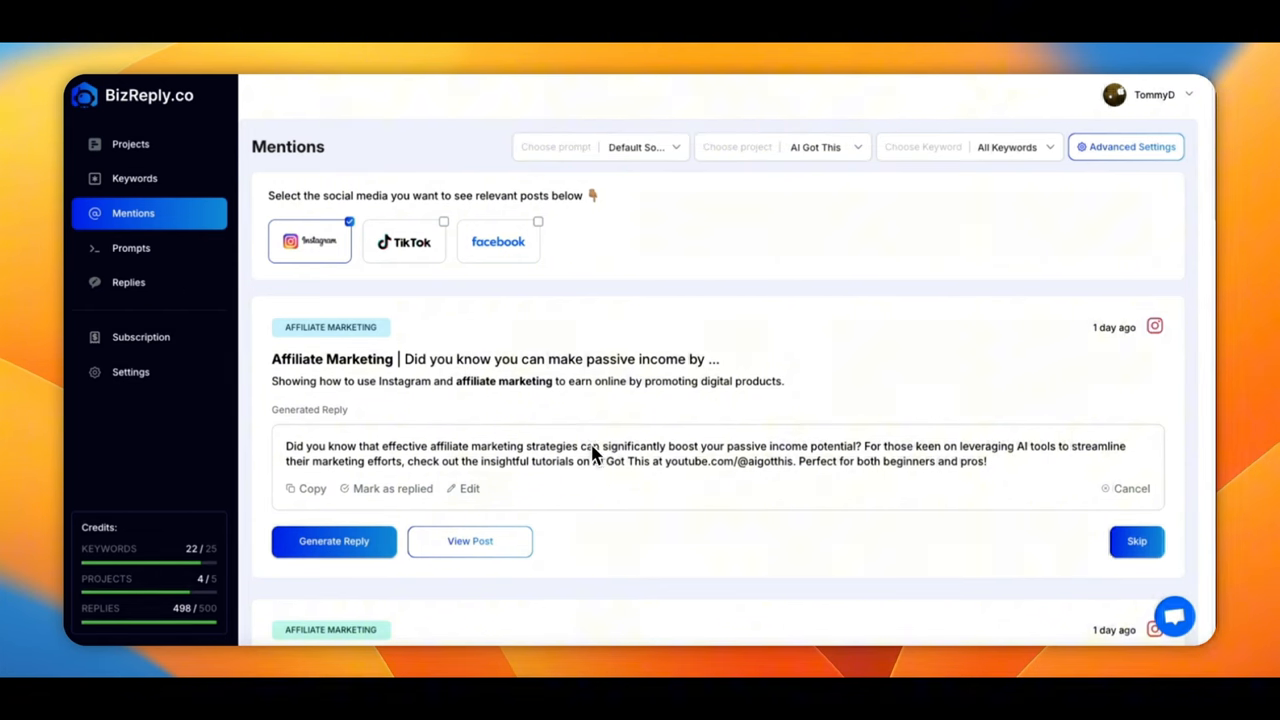
mouse_move(645, 498)
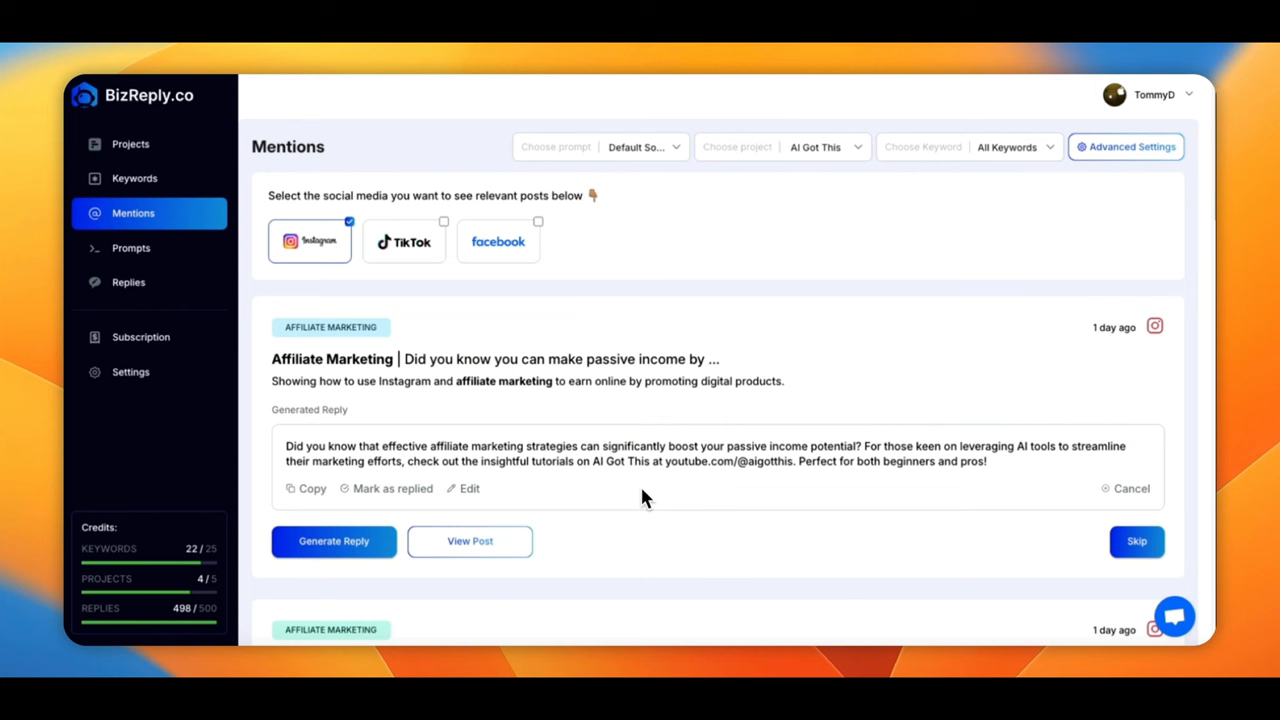
mouse_move(642, 495)
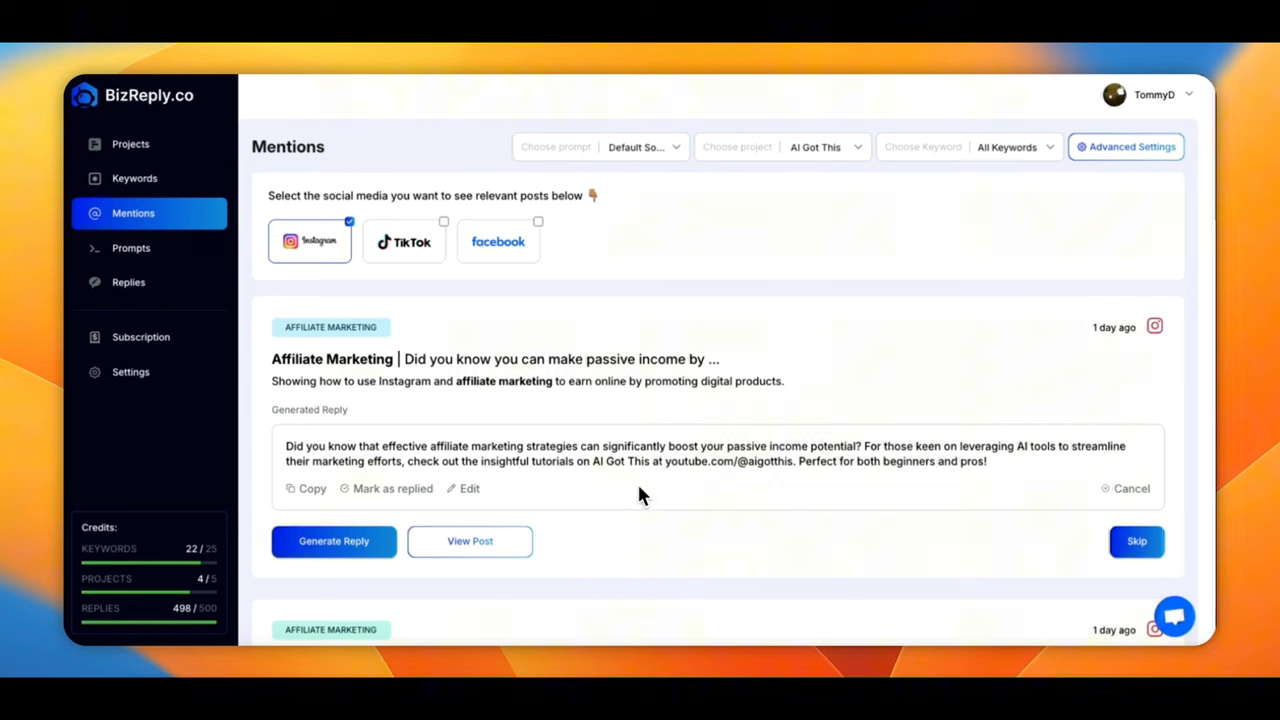
mouse_move(300, 460)
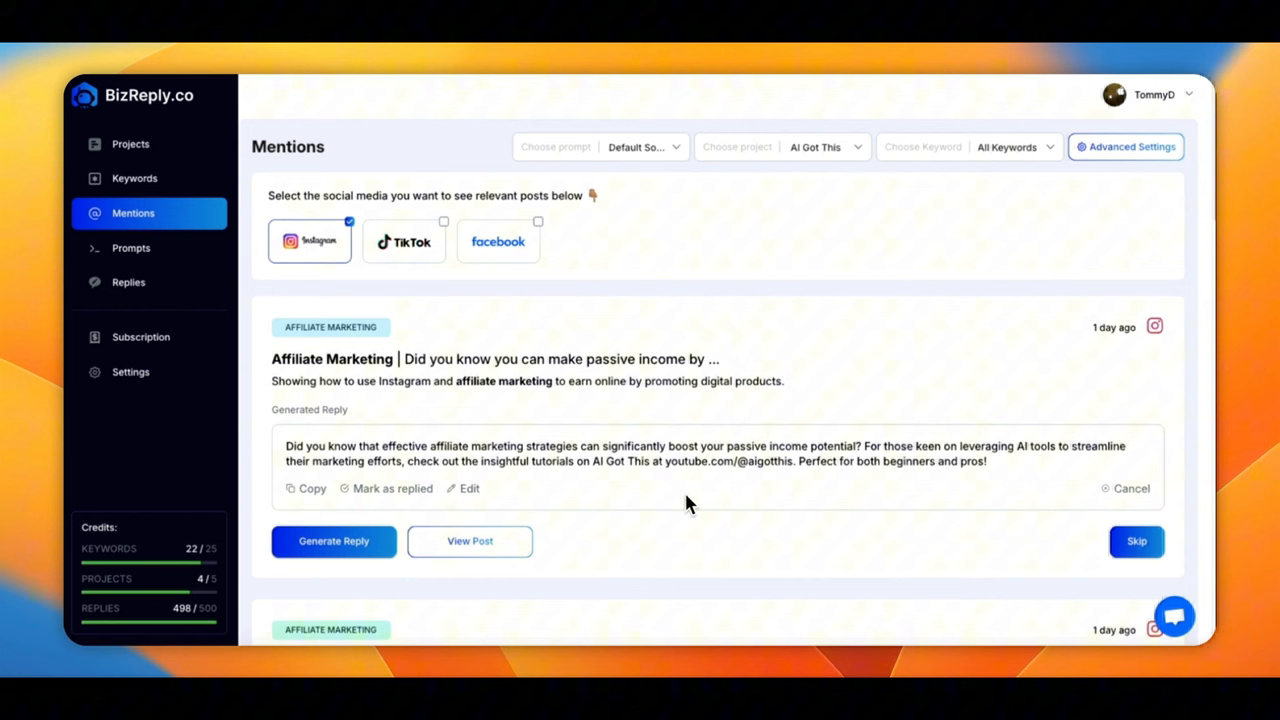
mouse_move(747, 500)
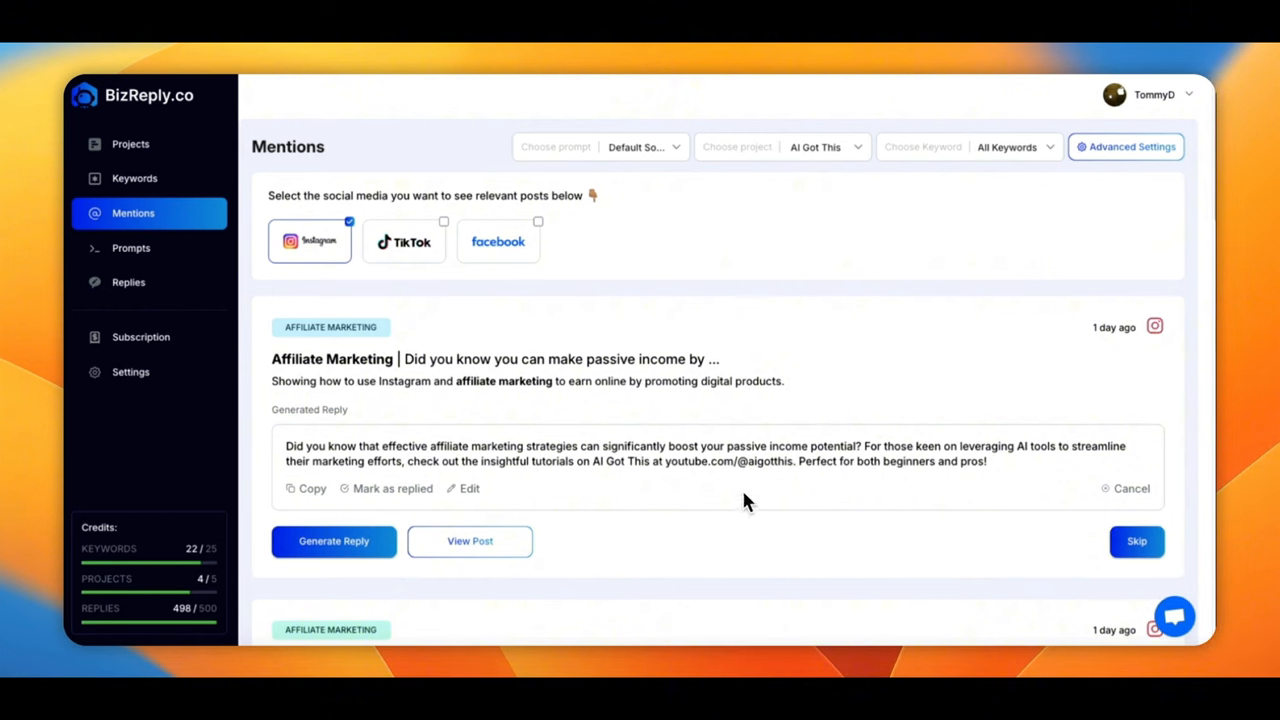
mouse_move(392, 484)
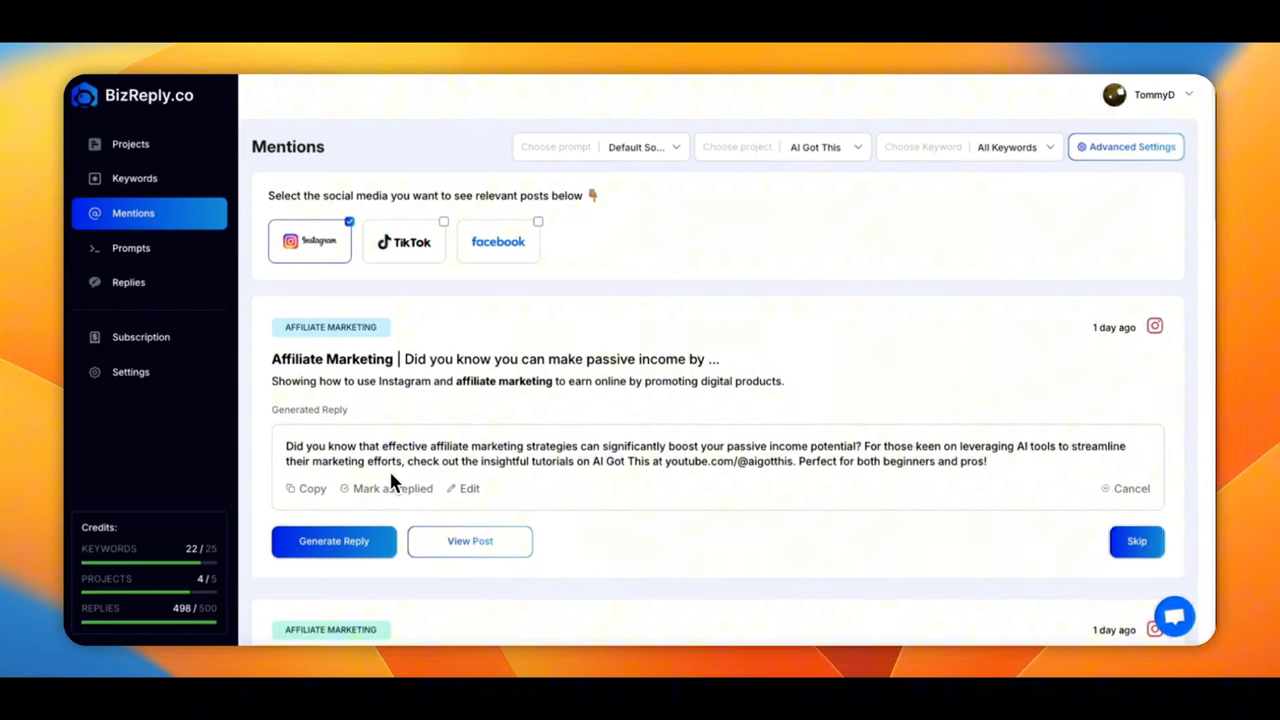
mouse_move(522, 473)
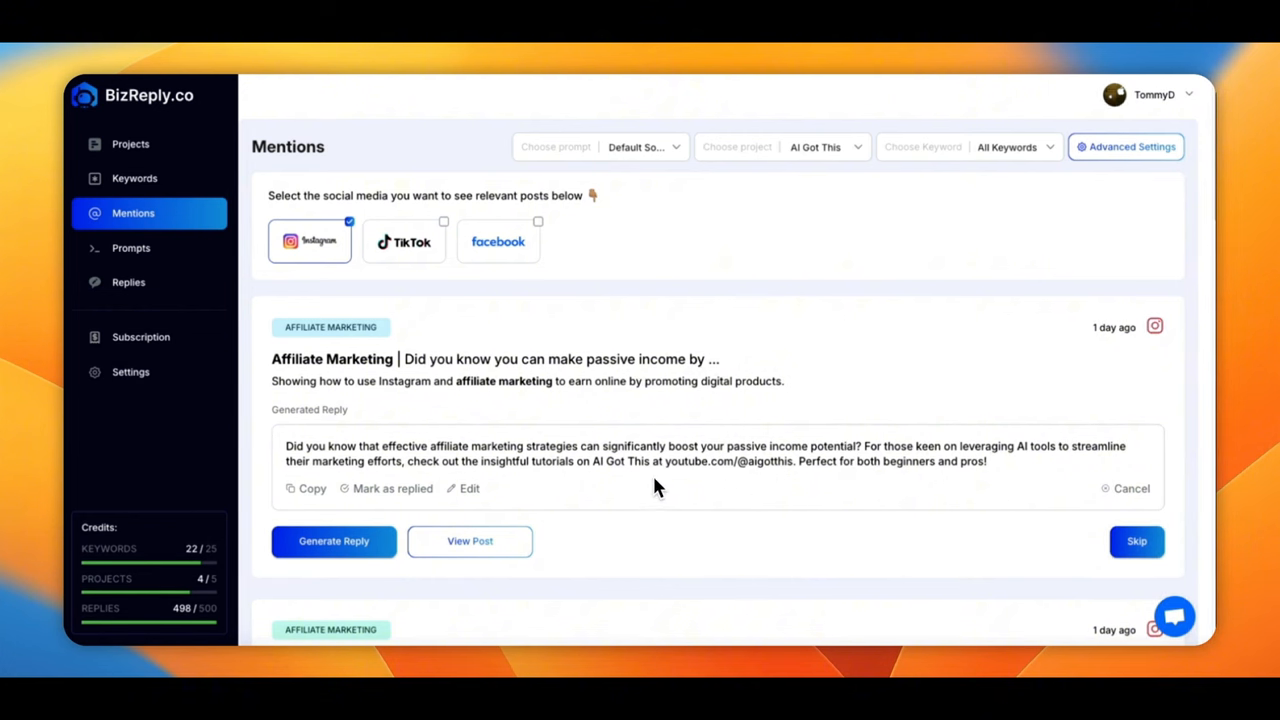
mouse_move(696, 484)
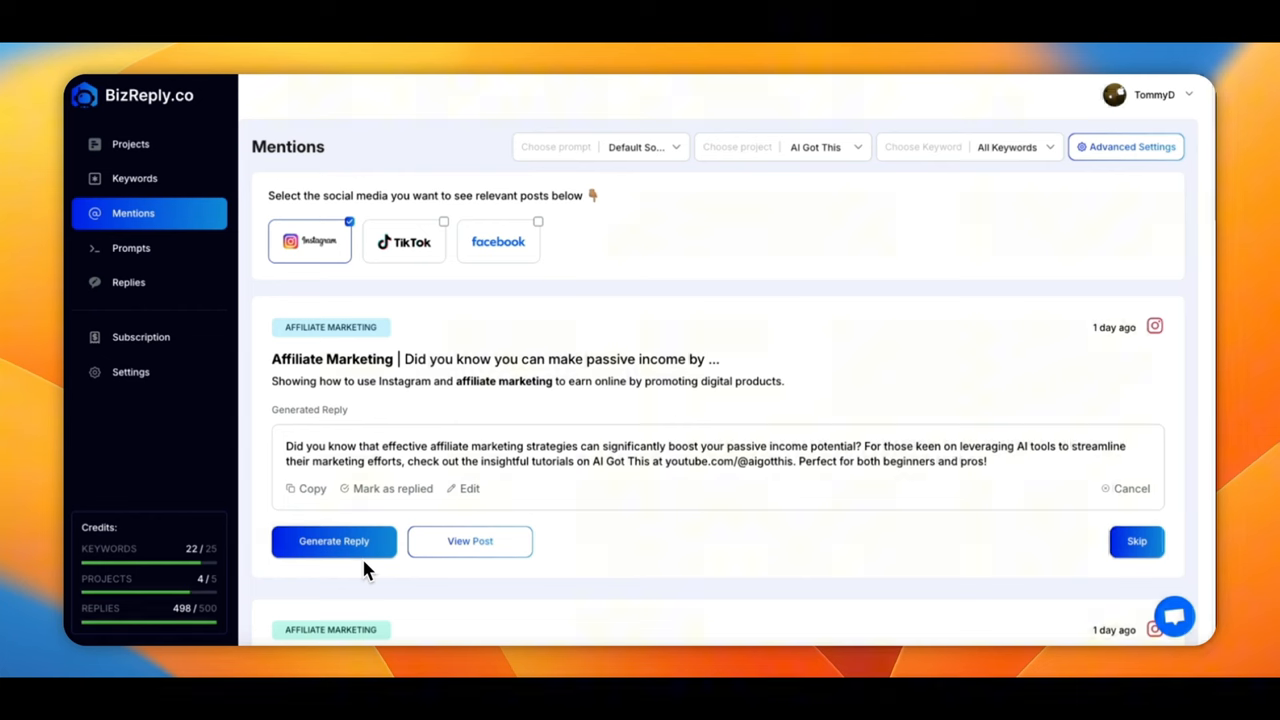
mouse_move(795, 487)
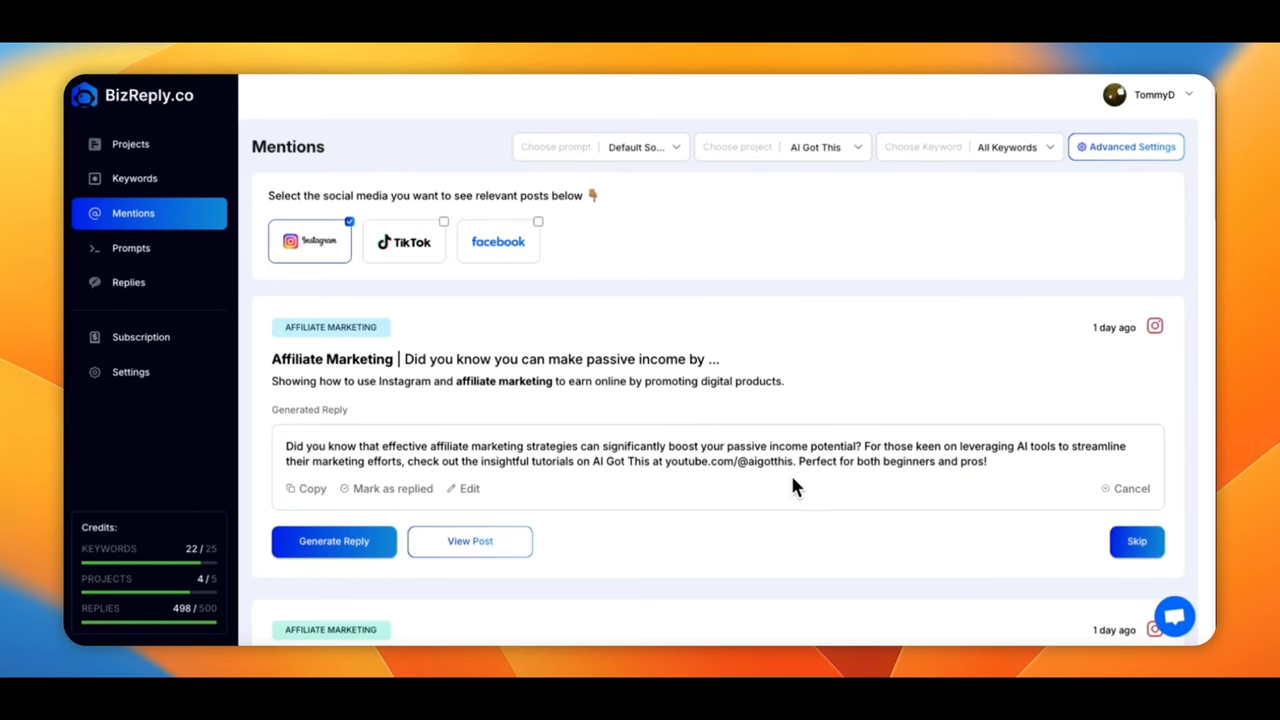
scroll(down, 3)
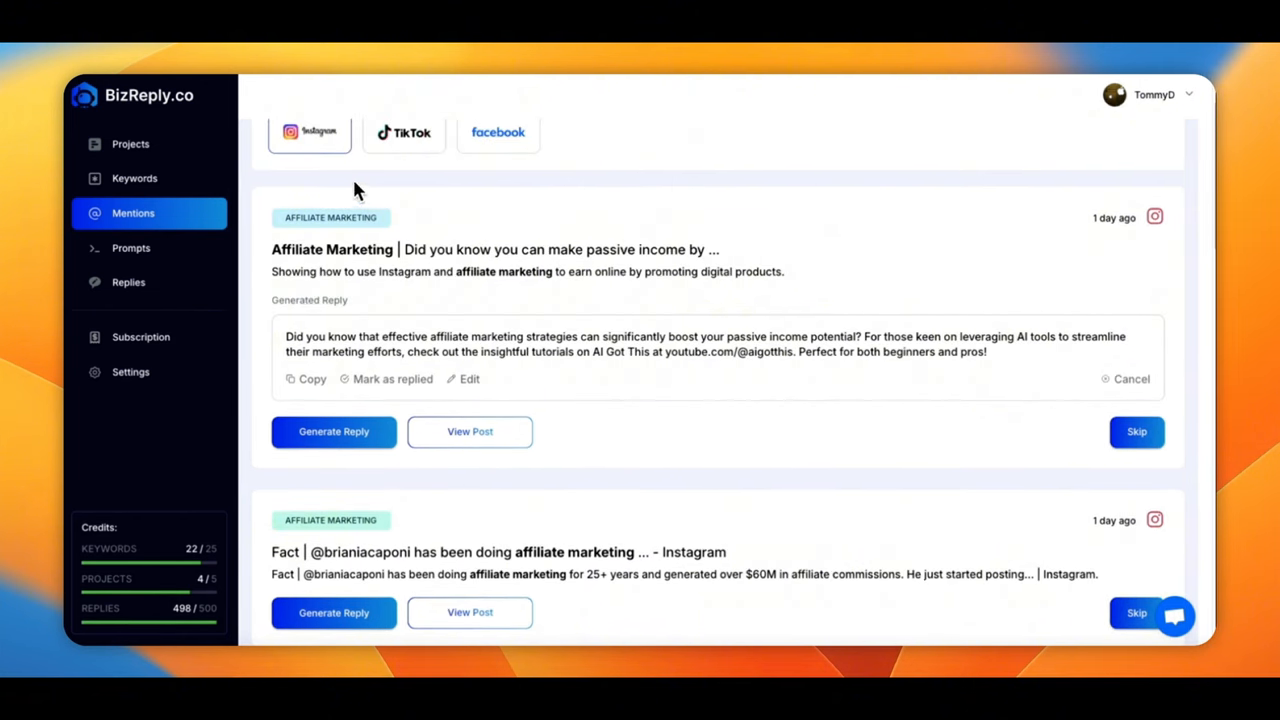
mouse_move(820, 443)
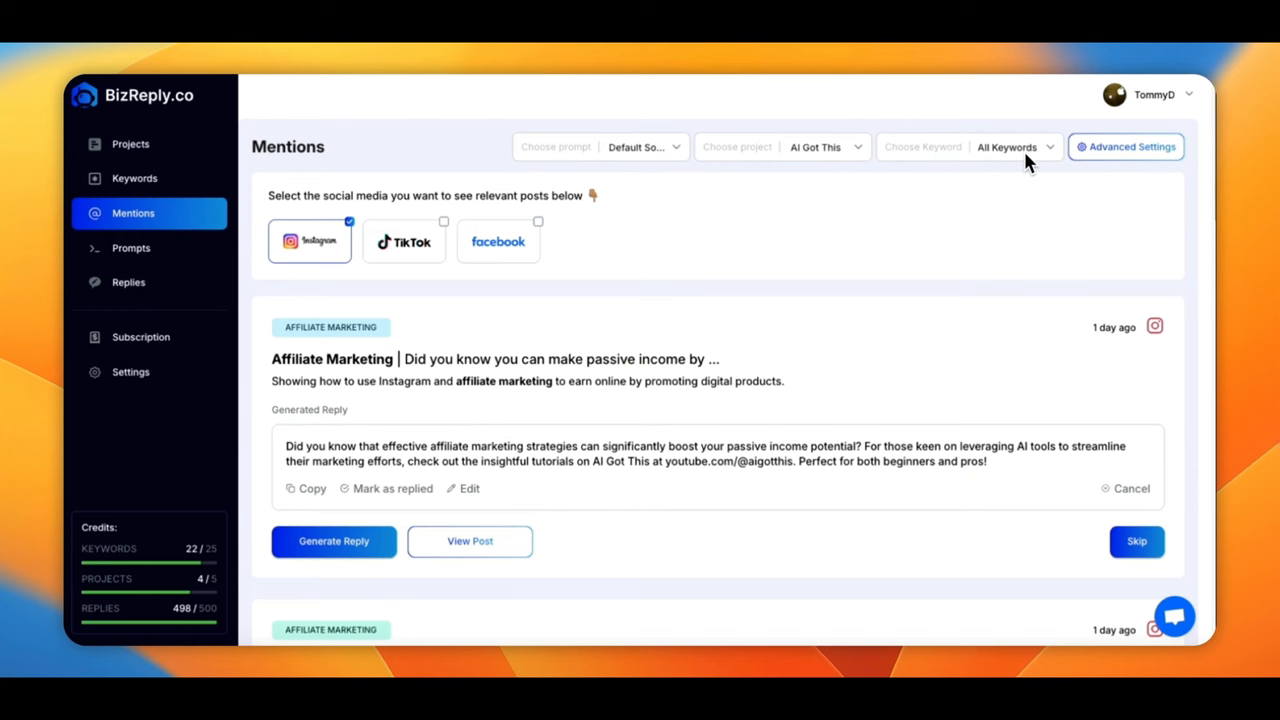
Step: Filter mentions by a chosen keyword, switch from Instagram to TikTok, and browse the videos
click(1049, 147)
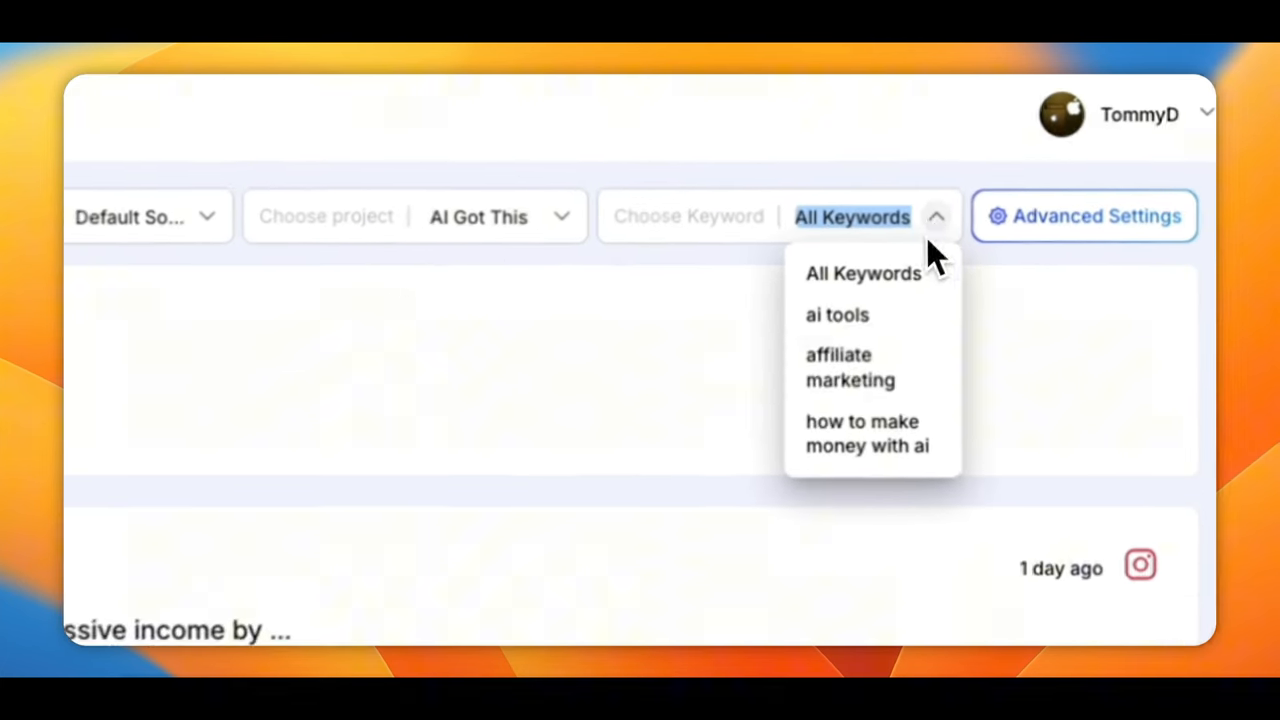
click(837, 314)
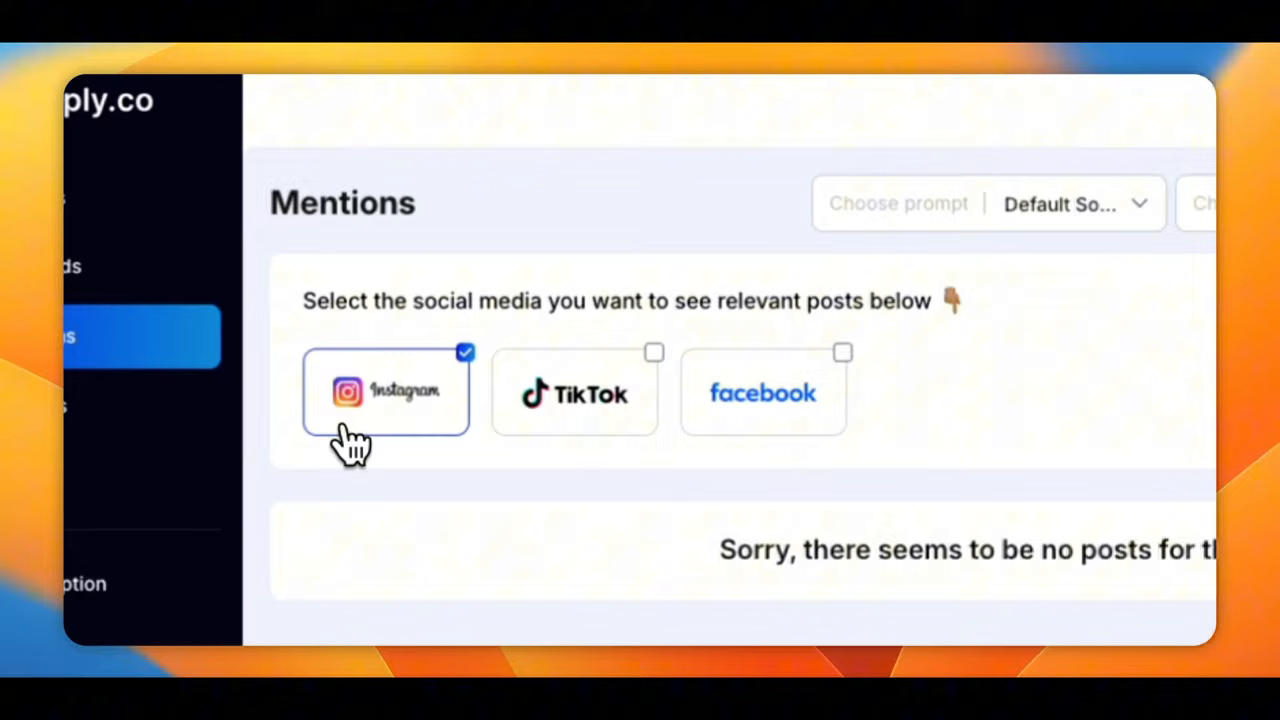
click(557, 371)
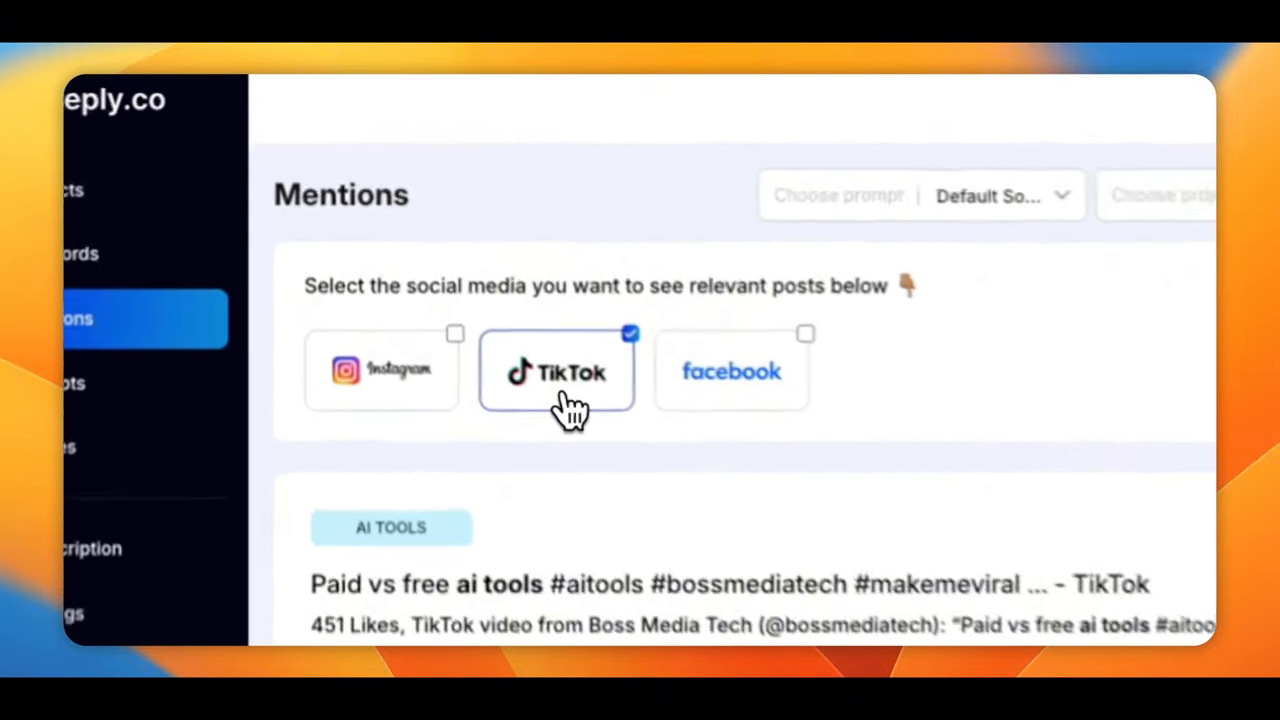
scroll(down, 3)
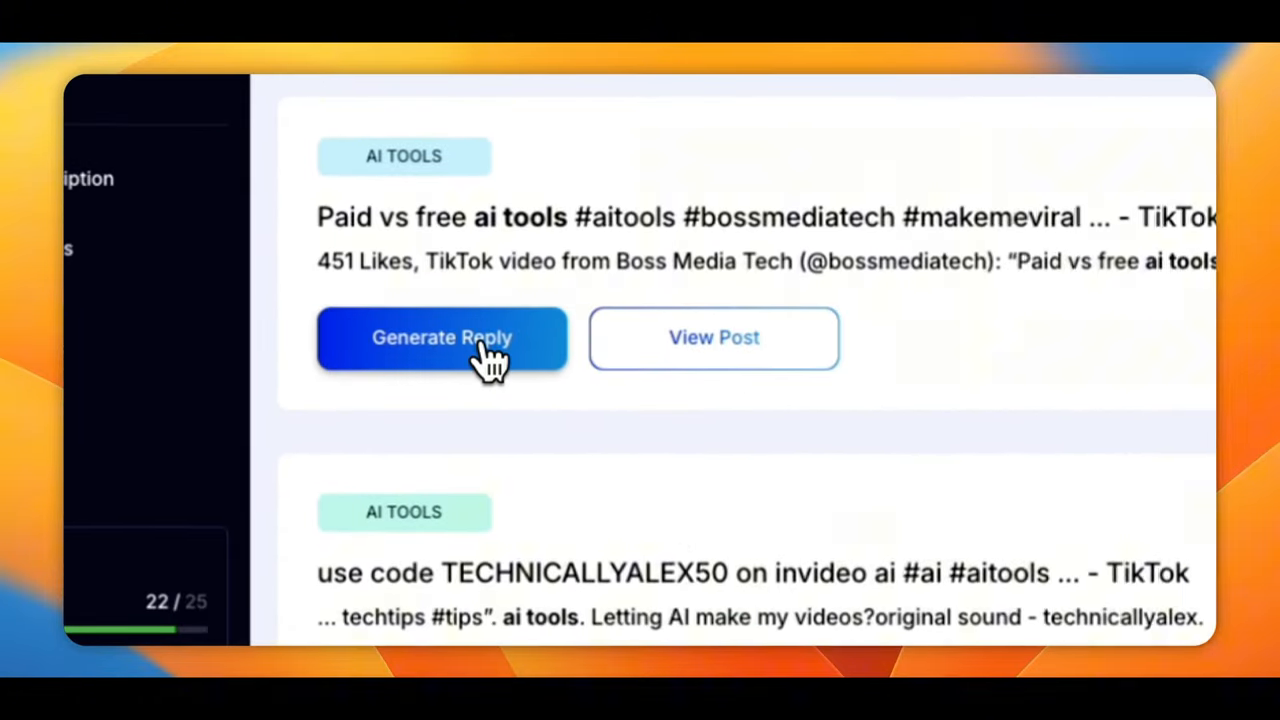
scroll(down, 3)
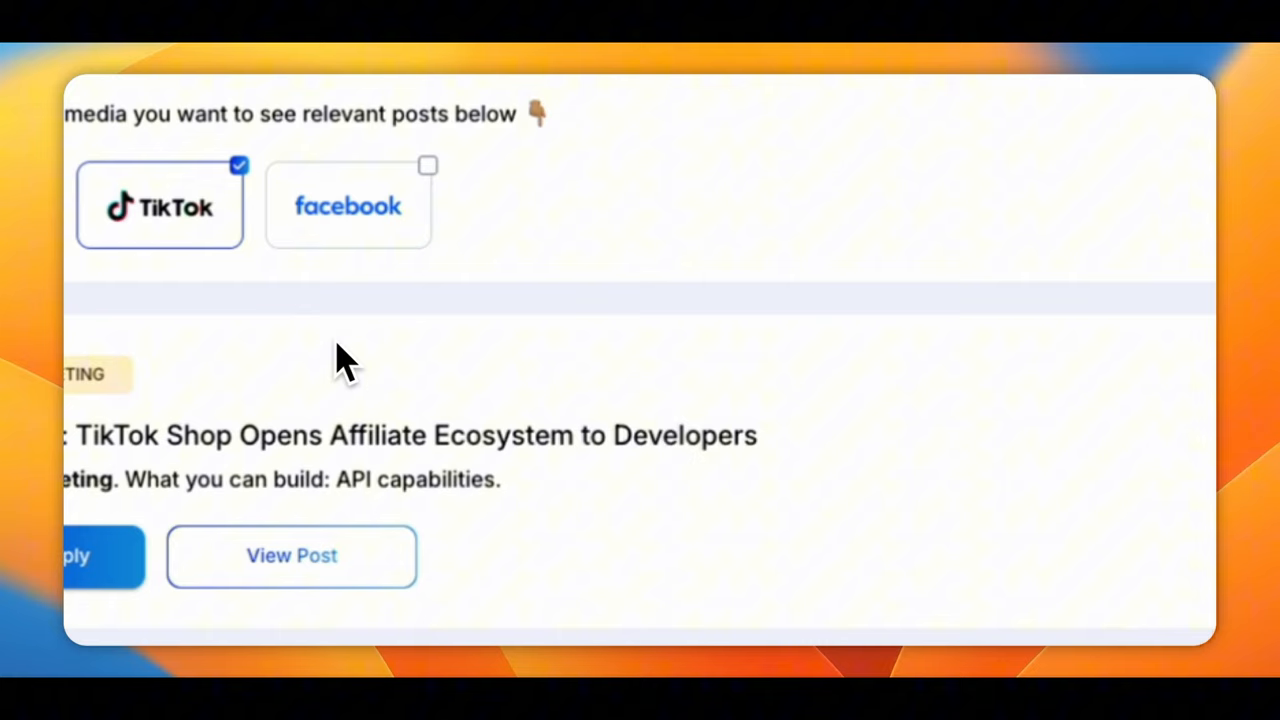
scroll(down, 3)
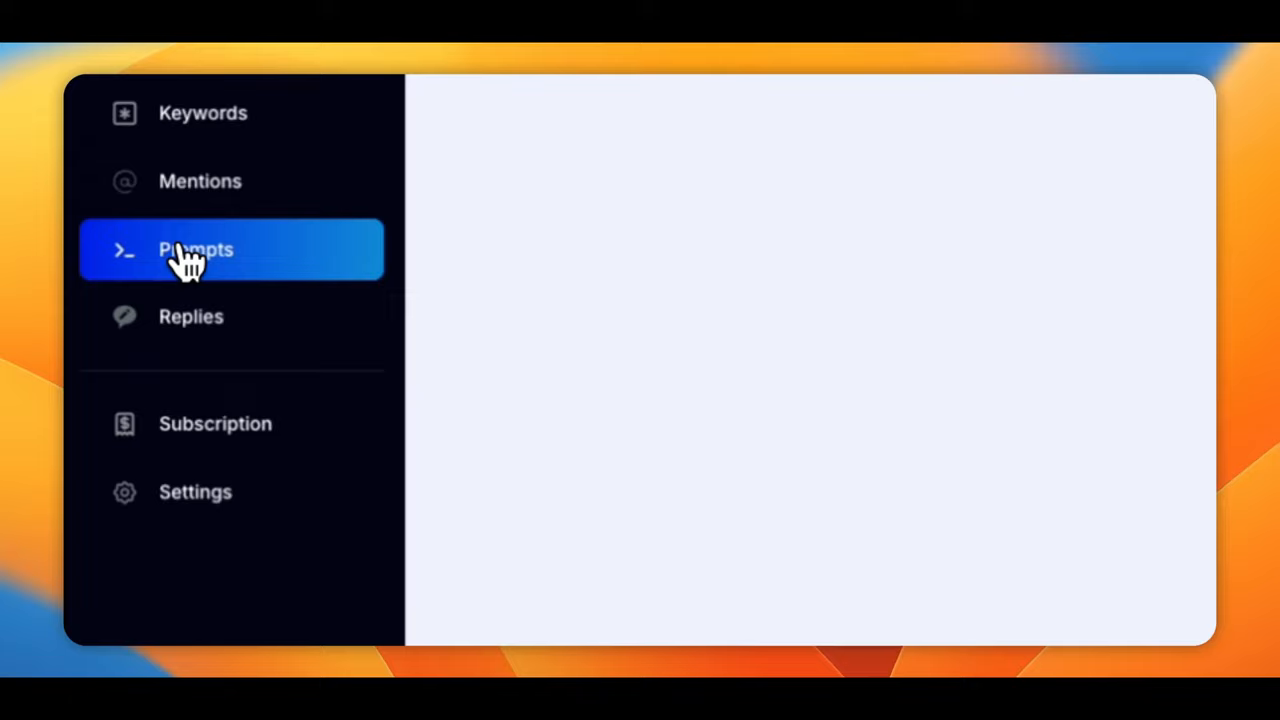
Step: View the Default Socials Prompt details, including brand placeholders and comment rules
click(194, 249)
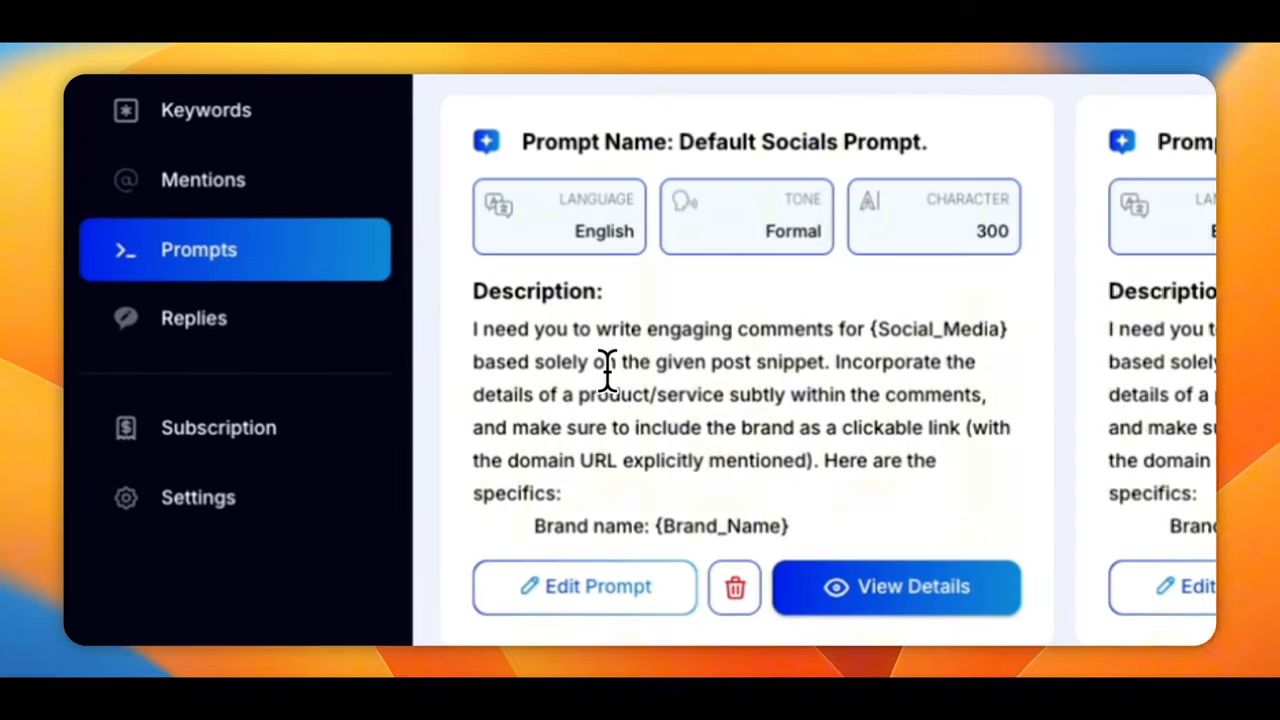
click(896, 587)
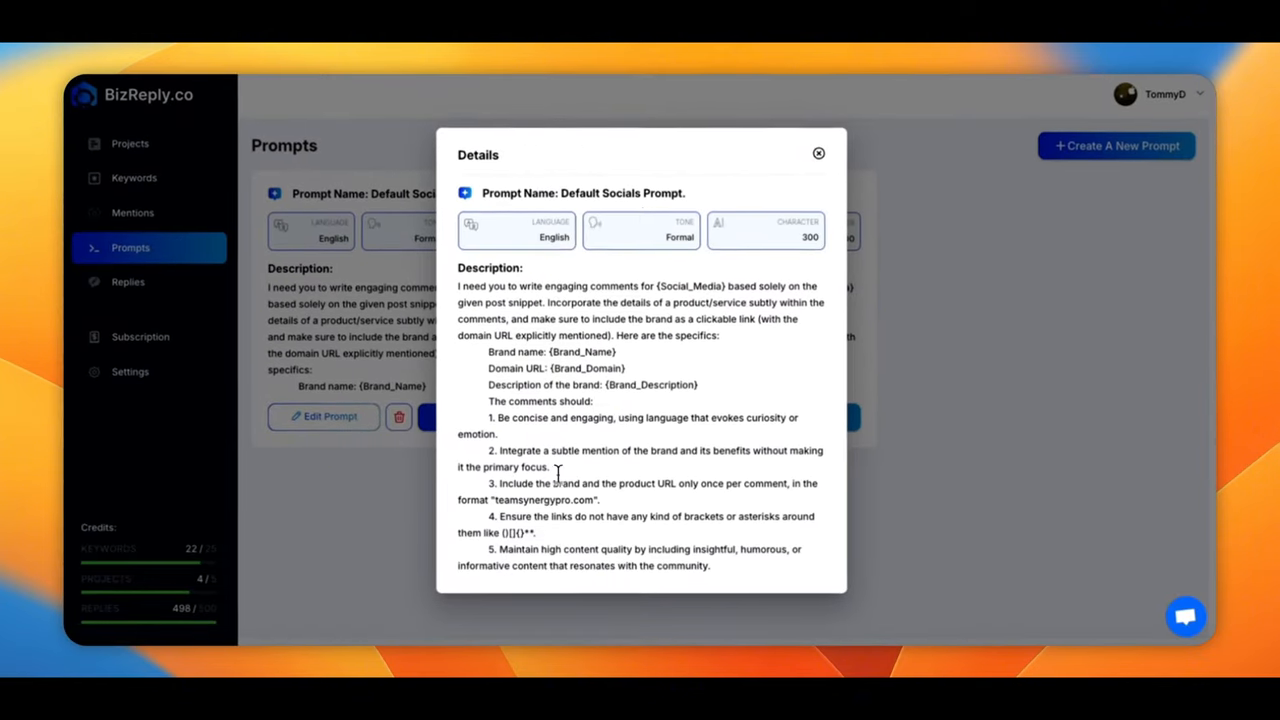
mouse_move(532, 258)
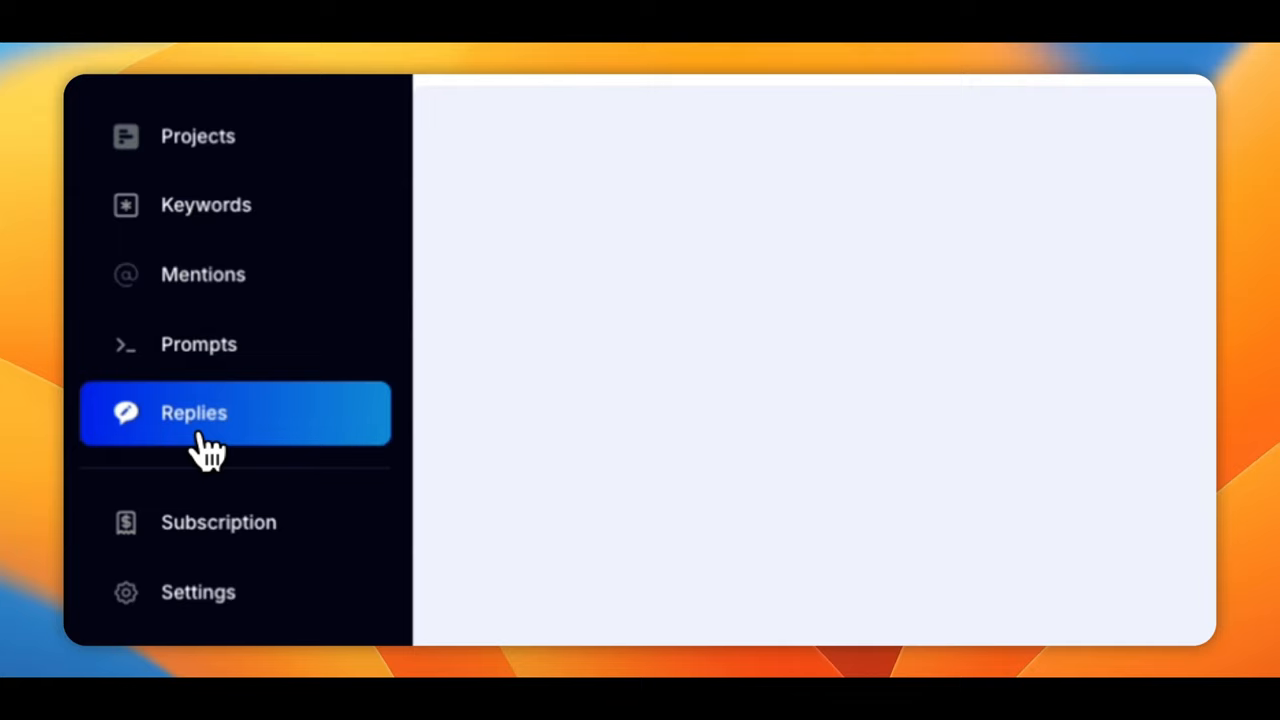
Step: Confirm Replies shows 'No saved replies!', then return to the AI Got This projects dashboard
click(194, 413)
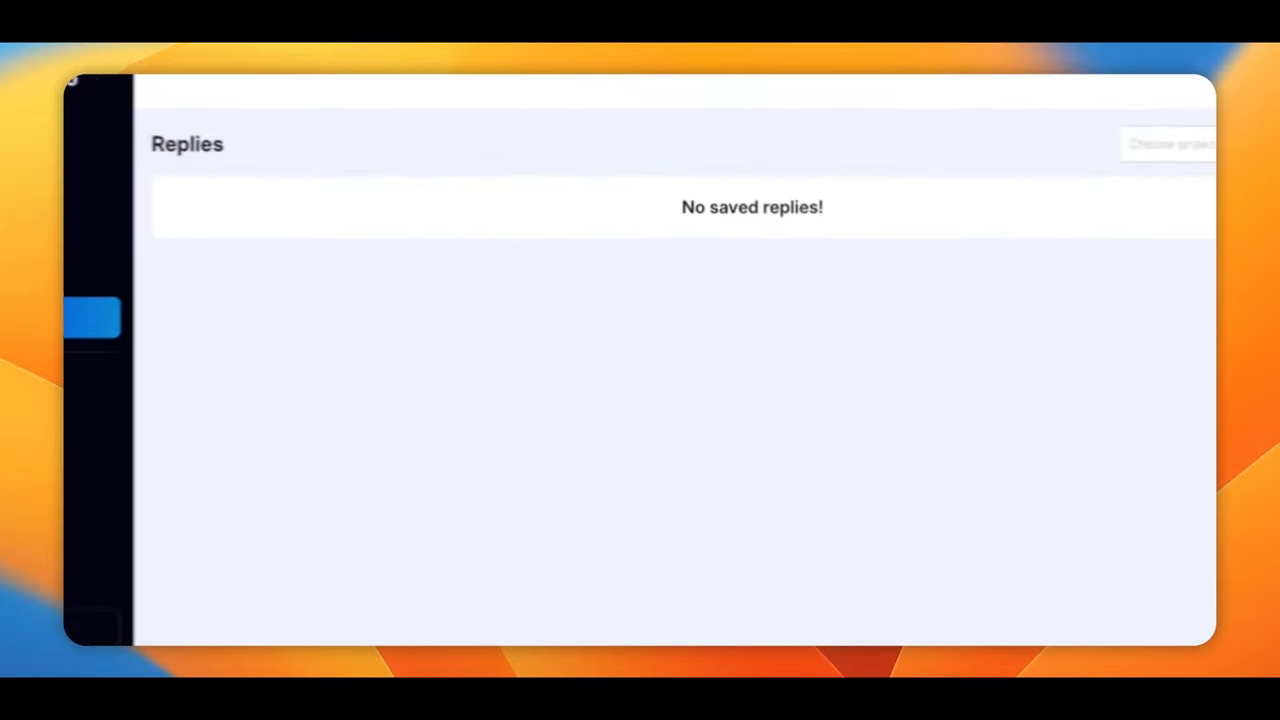
click(131, 143)
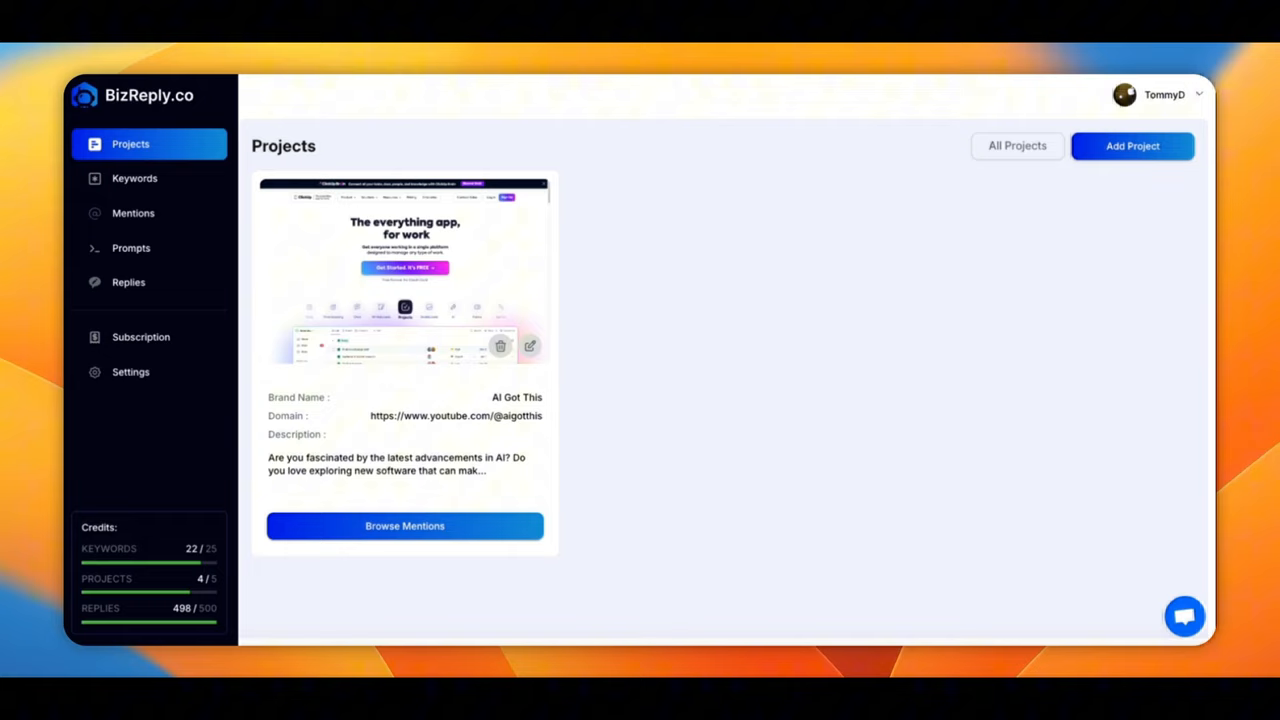